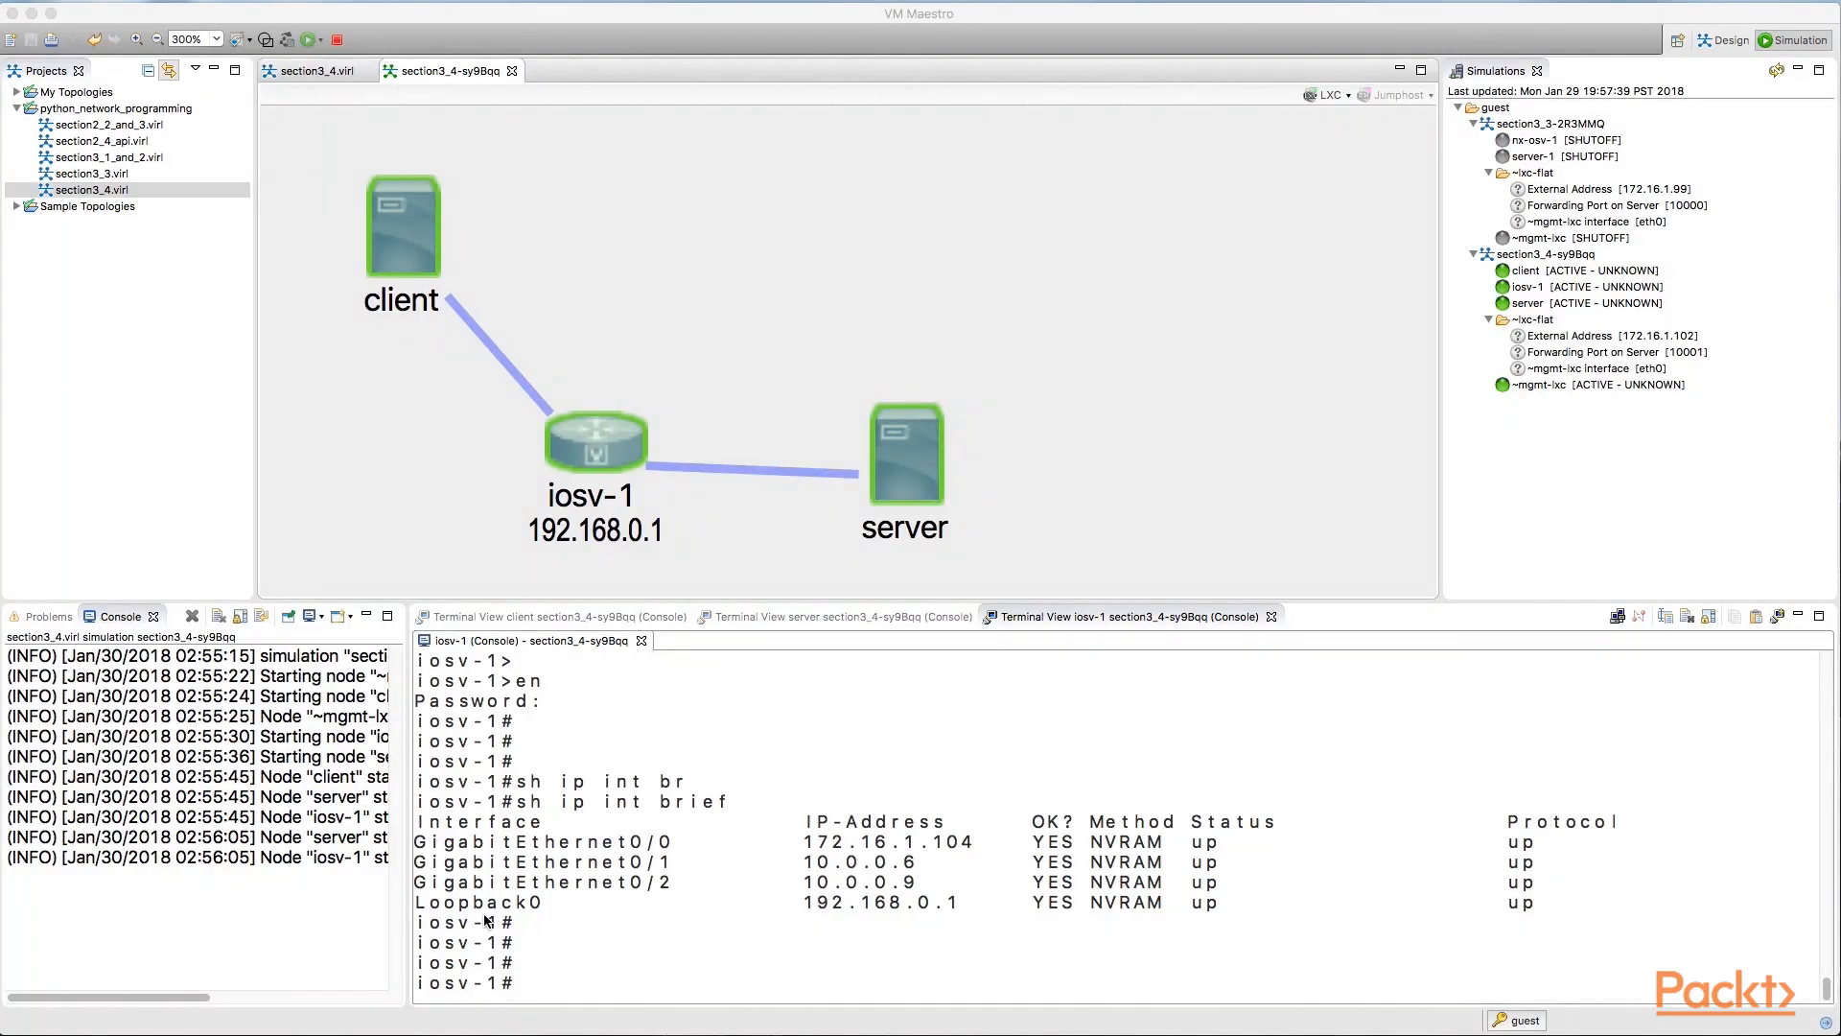
{"action": "mouse_move", "coordinate": [419, 529]}
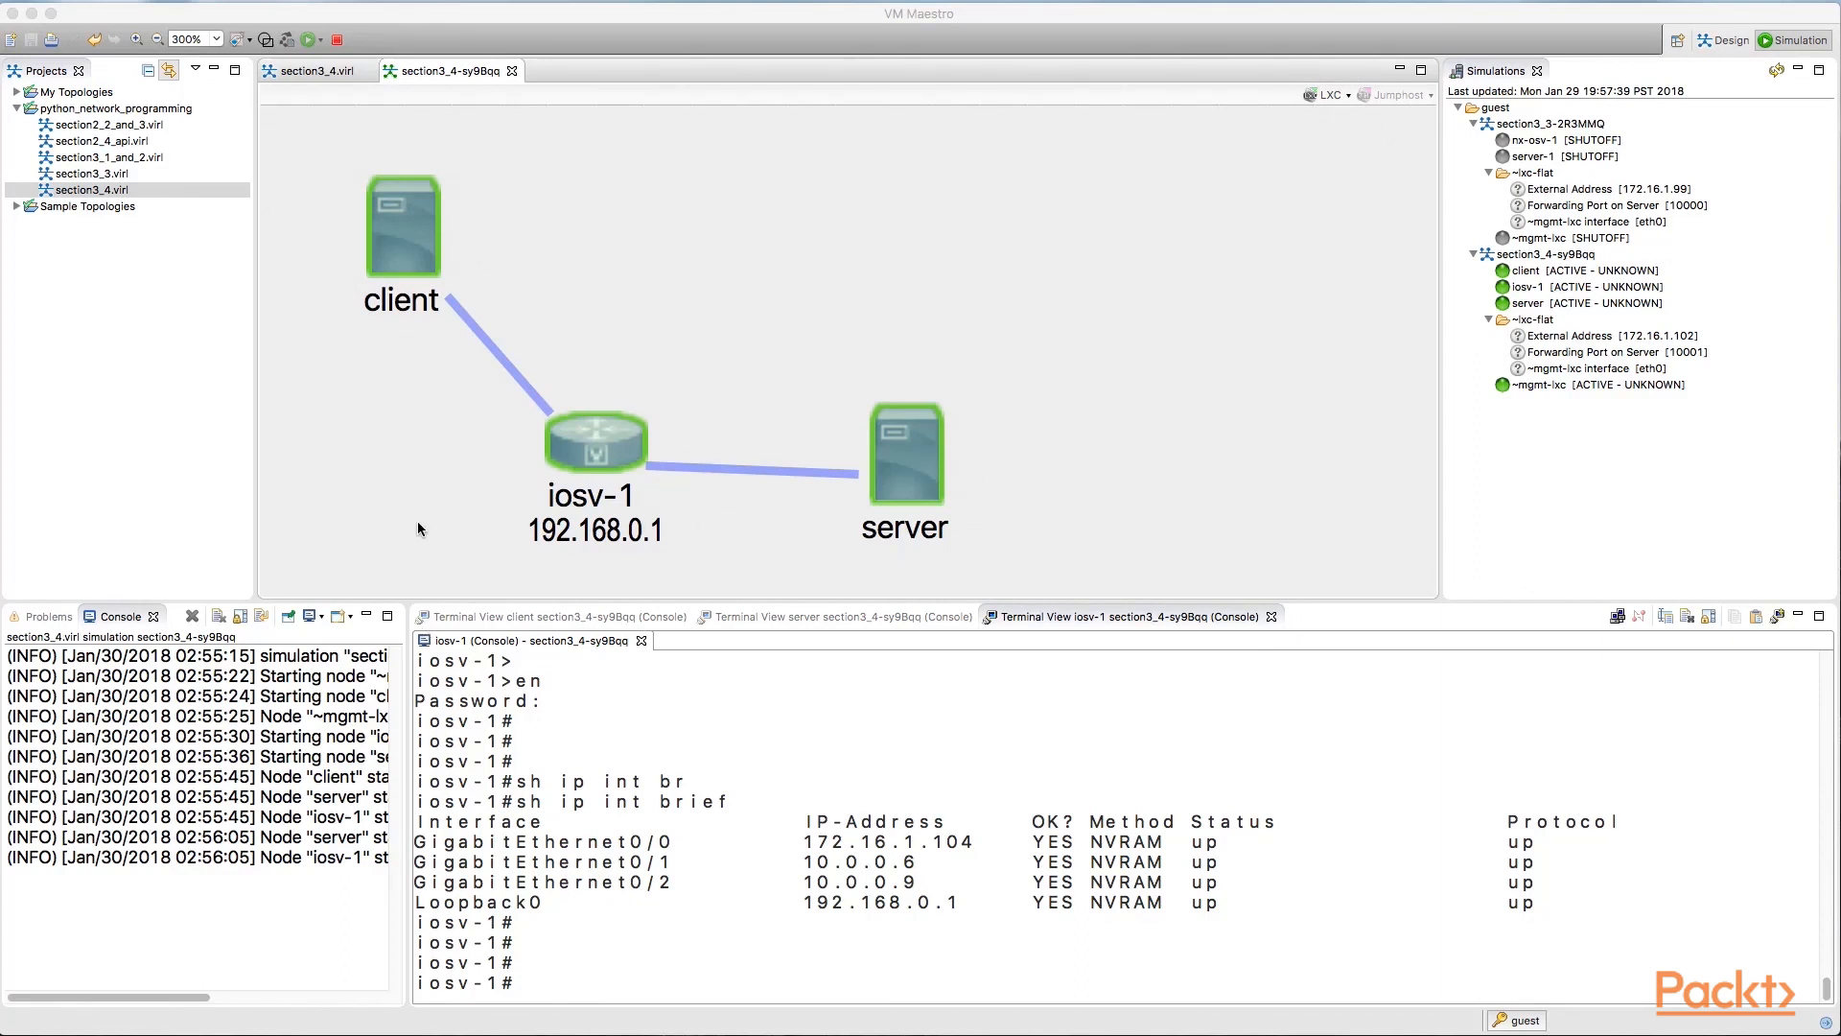
{"action": "mouse_move", "coordinate": [388, 290]}
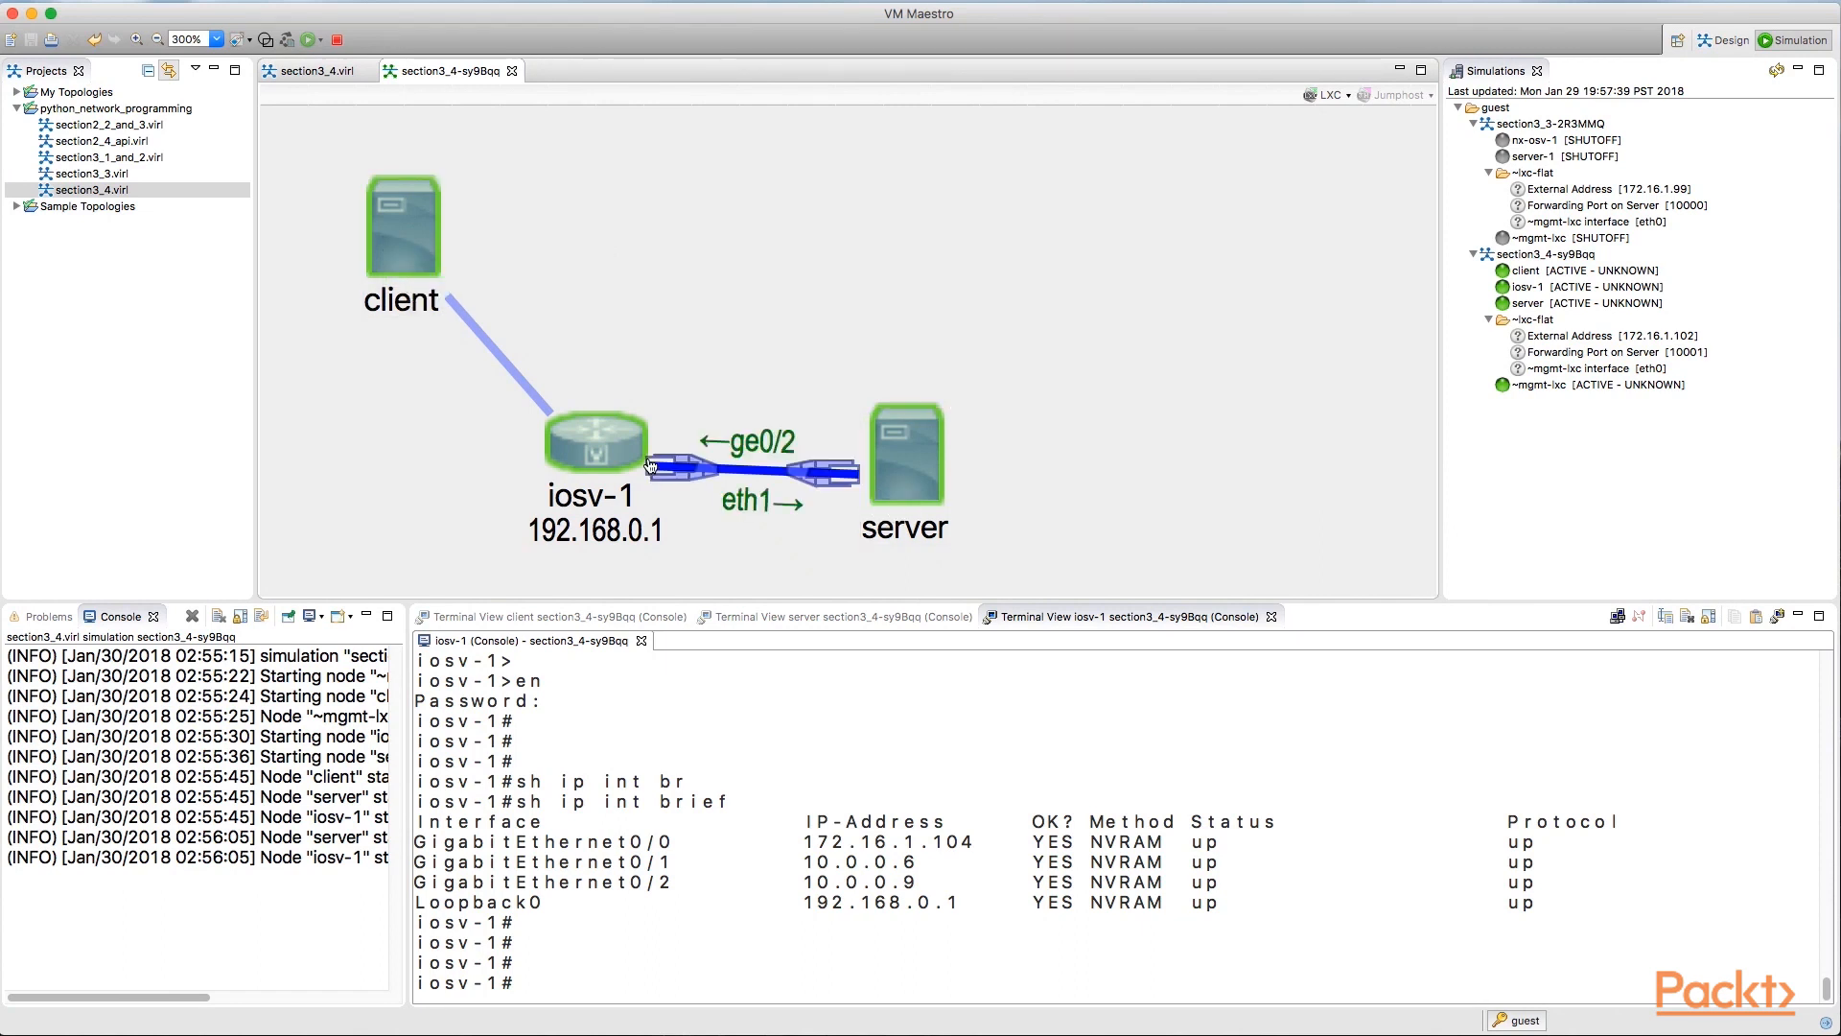
- Leave the VM Maestro topology view for the iTerm2 terminal window
{"action": "left_click", "coordinate": [597, 452]}
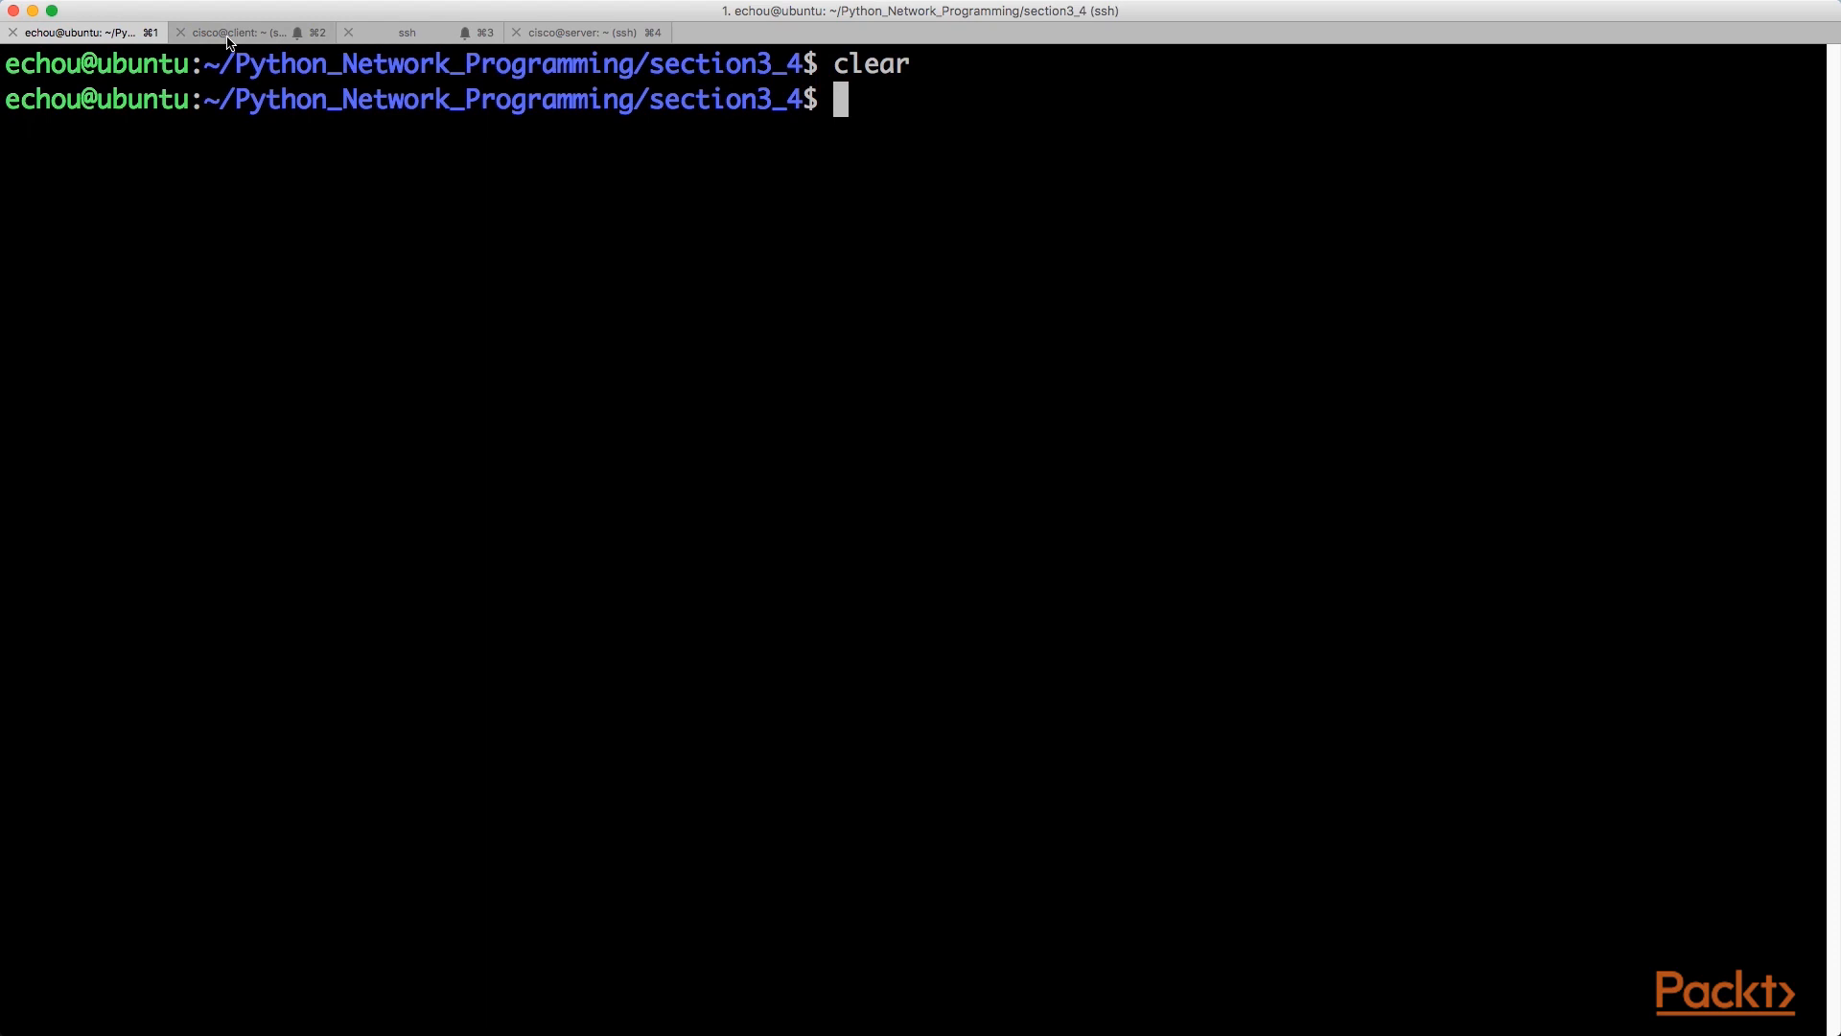
- Show the client's interface addresses with ifconfig in the client session
{"action": "left_click", "coordinate": [241, 31]}
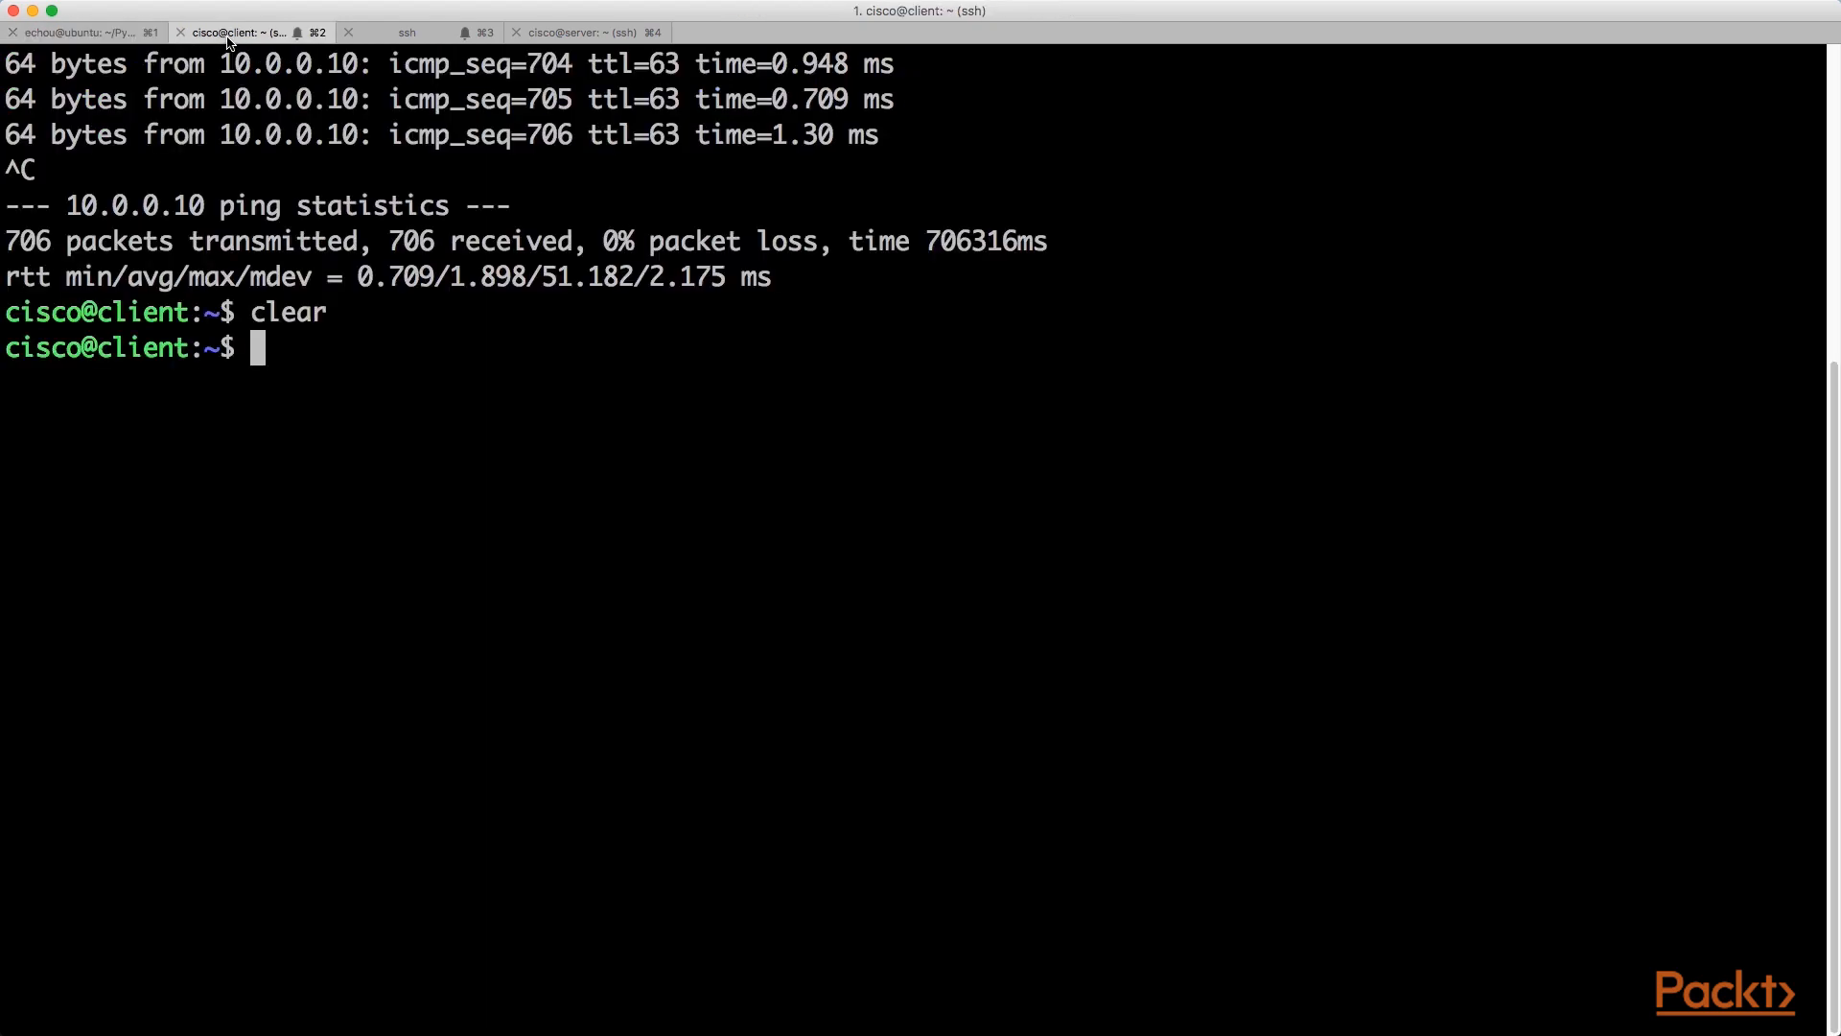
{"action": "type", "text": "ifconfig et"}
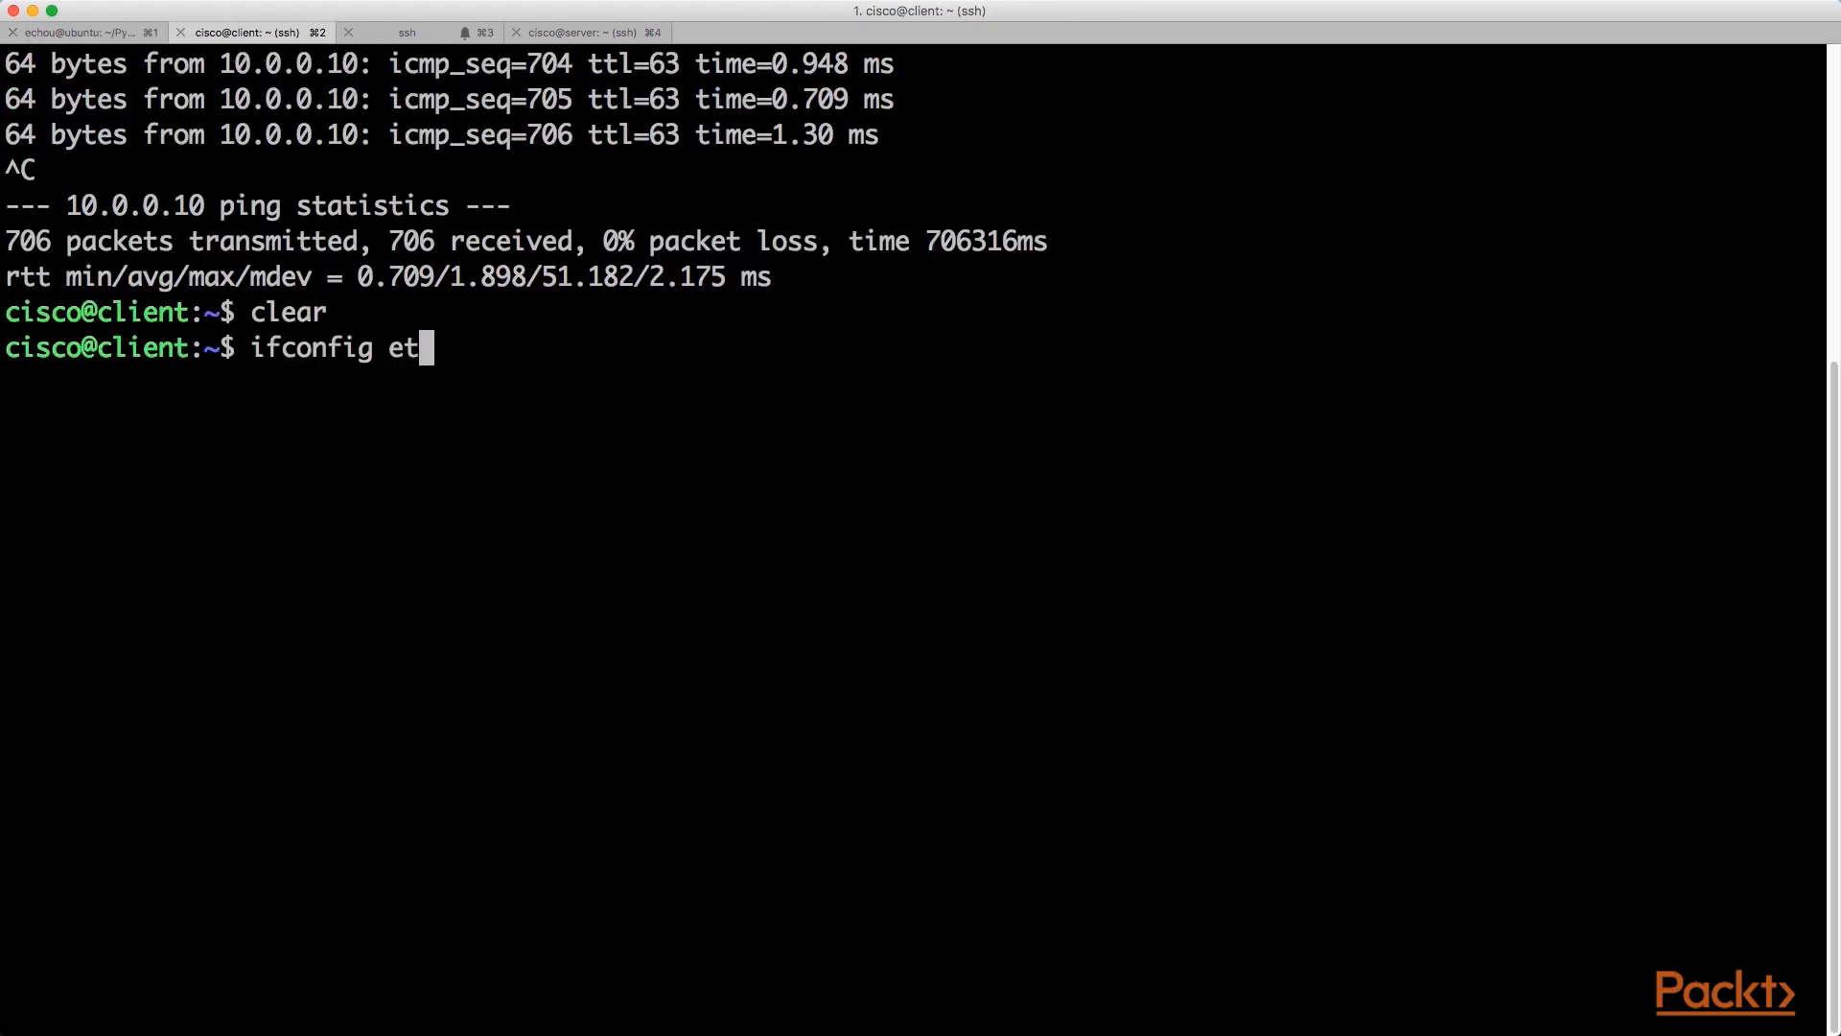
{"action": "key", "text": "Return"}
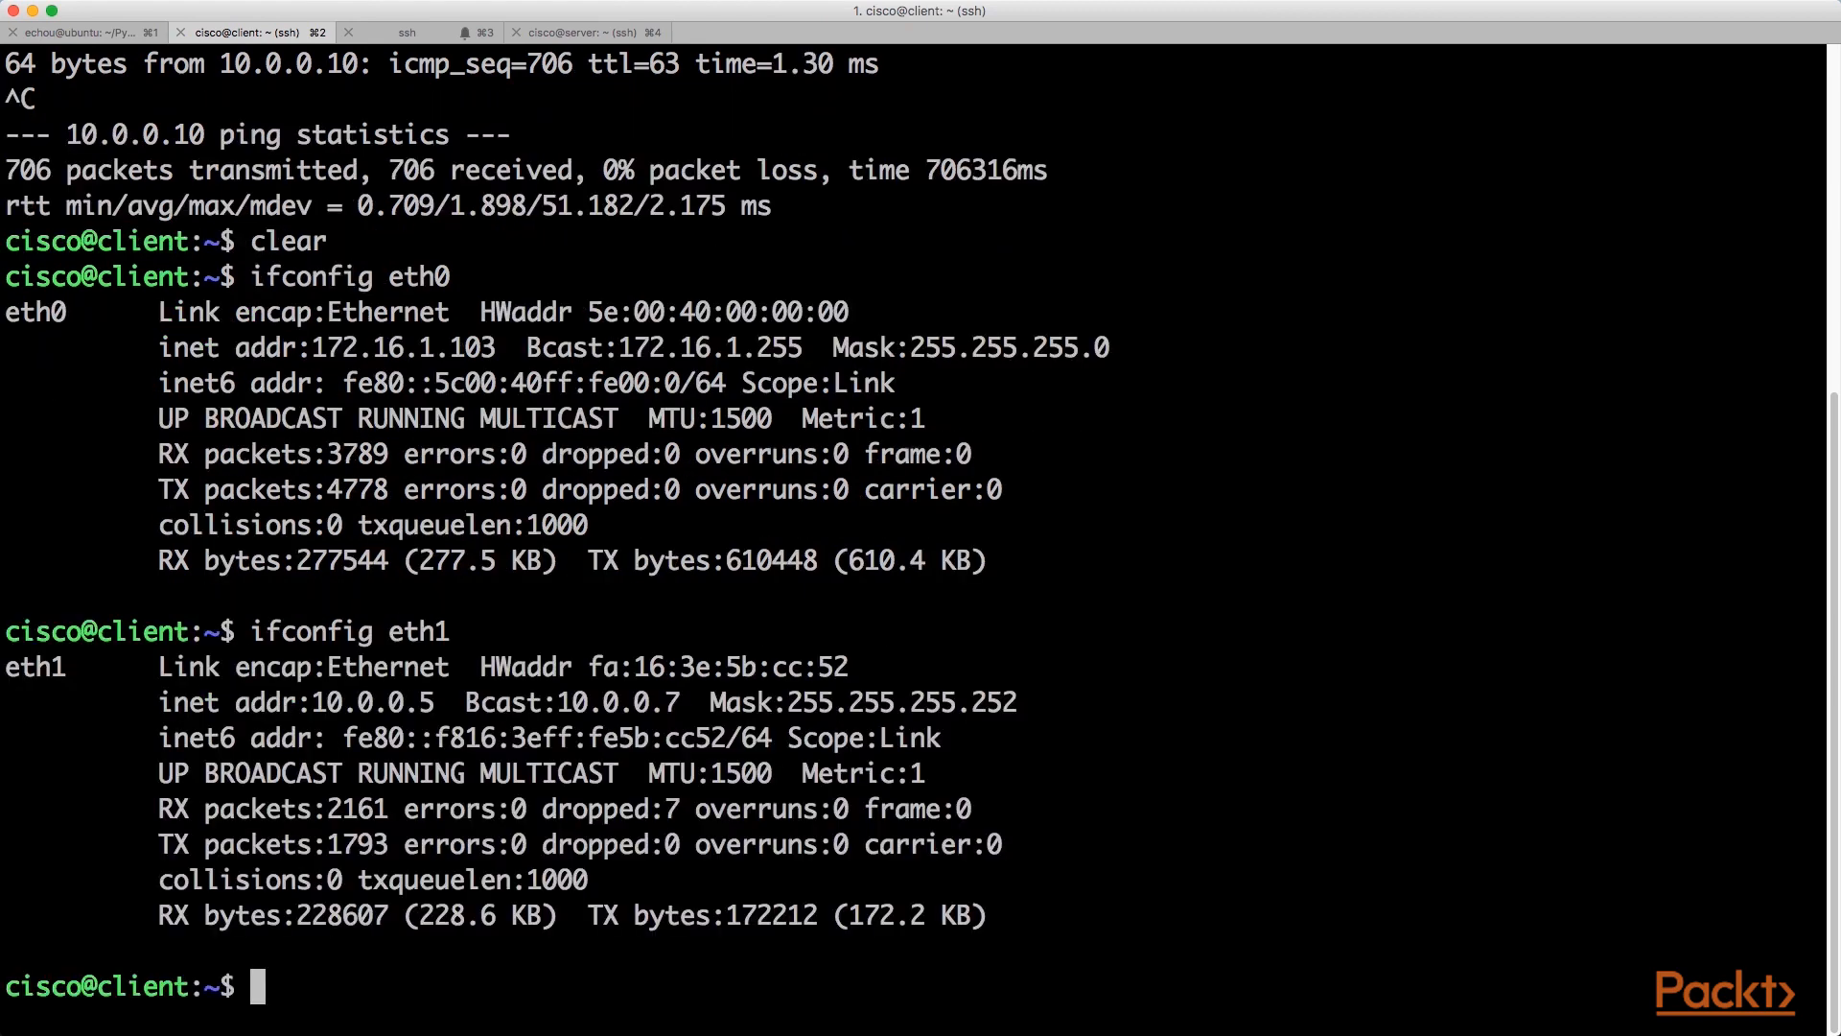
- Confirm the router's flow export to 172.16.1.10, view the server's address, and return to the client
{"action": "left_click", "coordinate": [407, 32]}
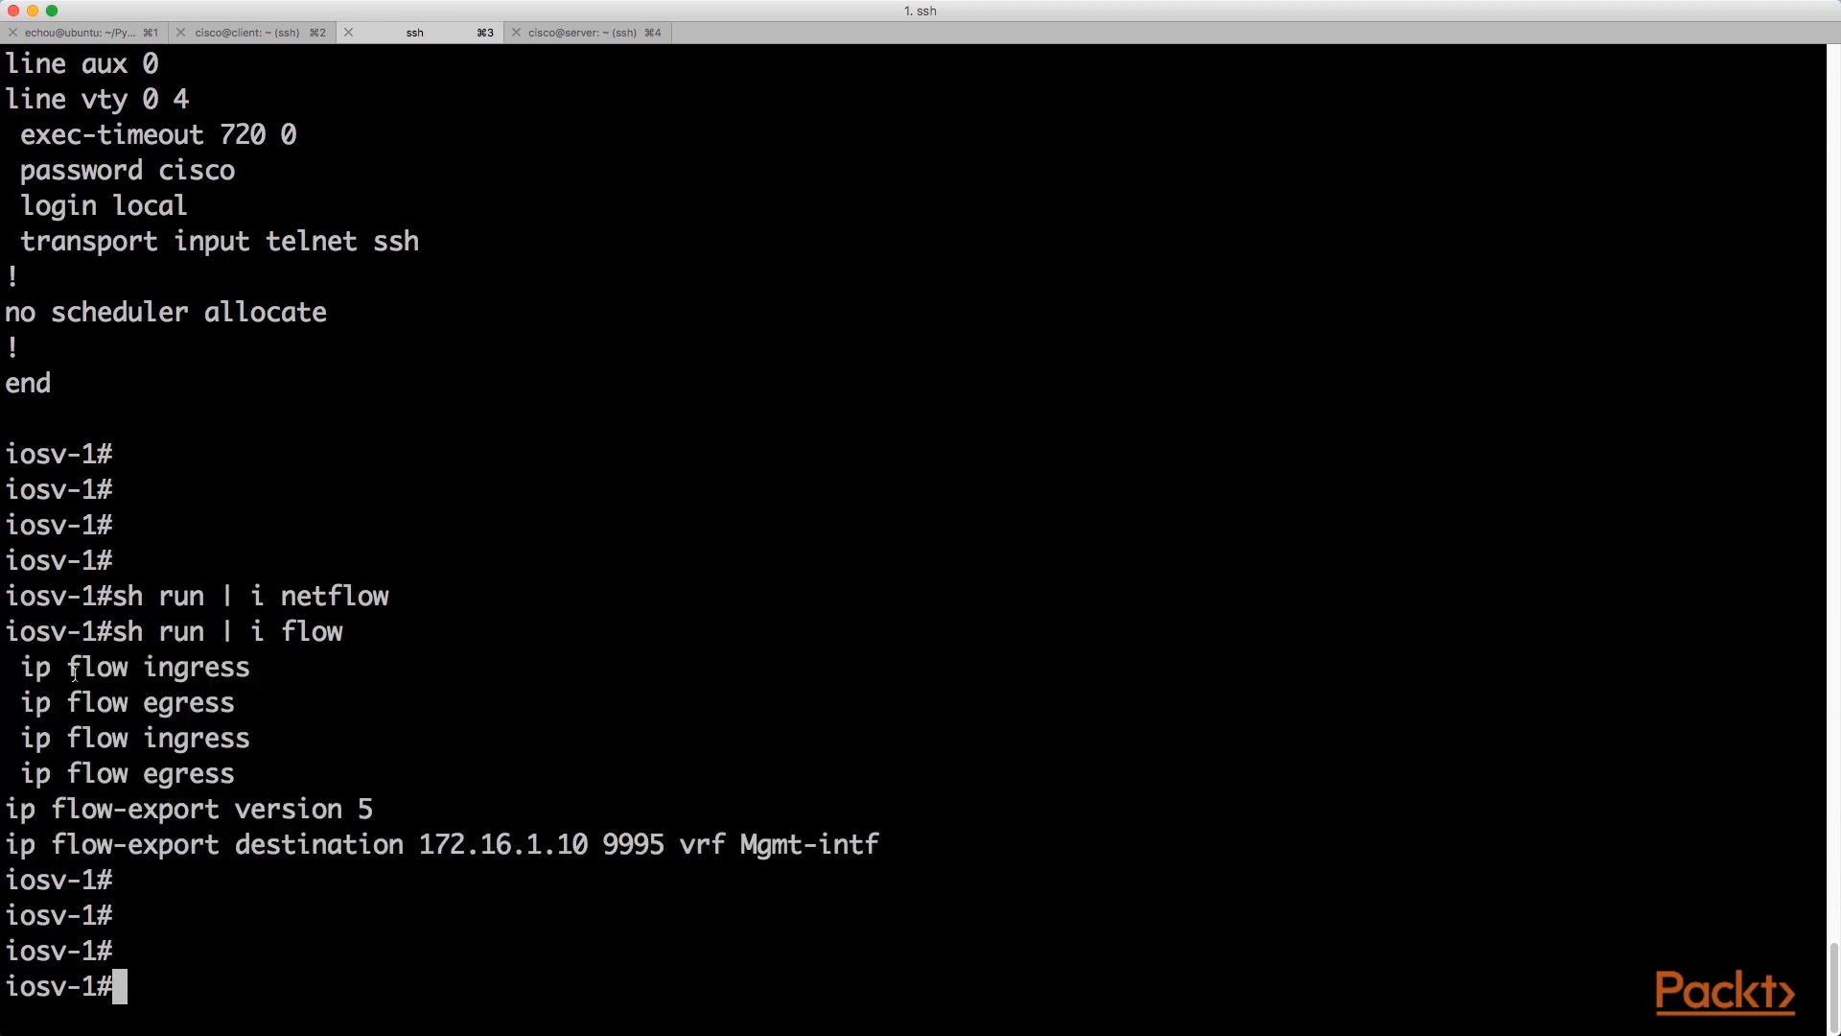
{"action": "mouse_move", "coordinate": [51, 809]}
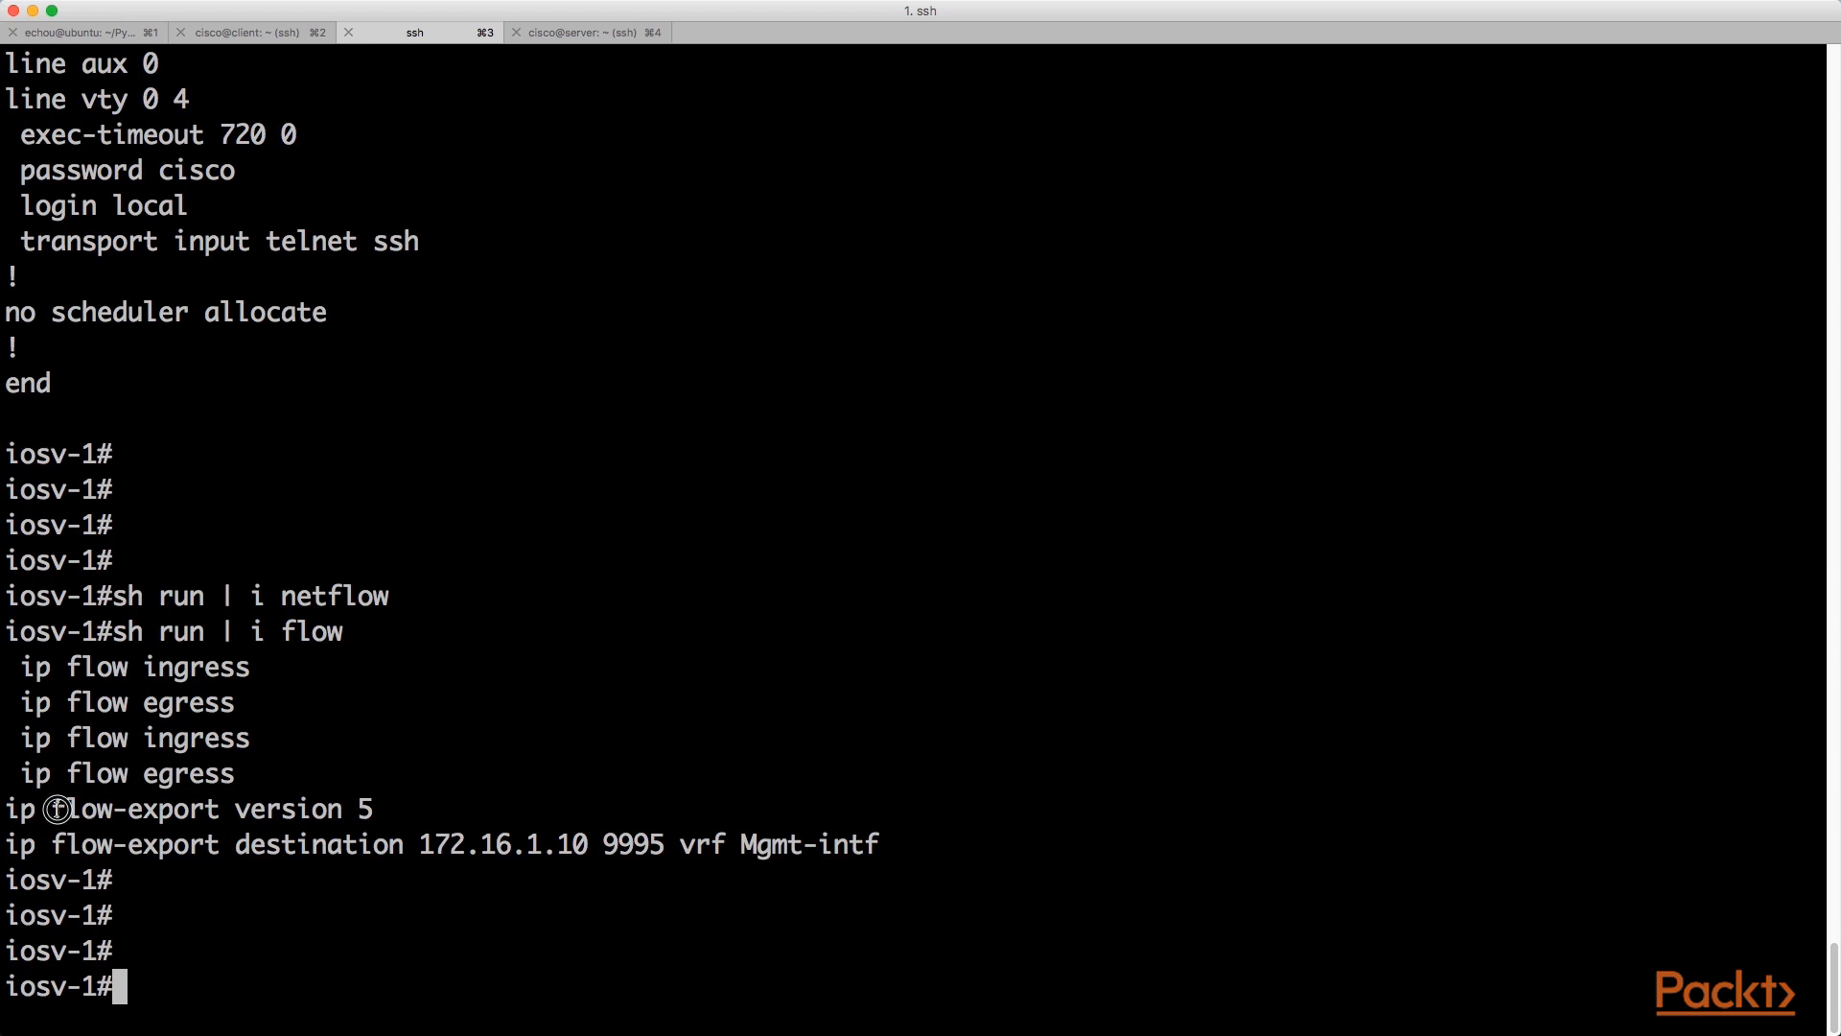
{"action": "mouse_move", "coordinate": [423, 843]}
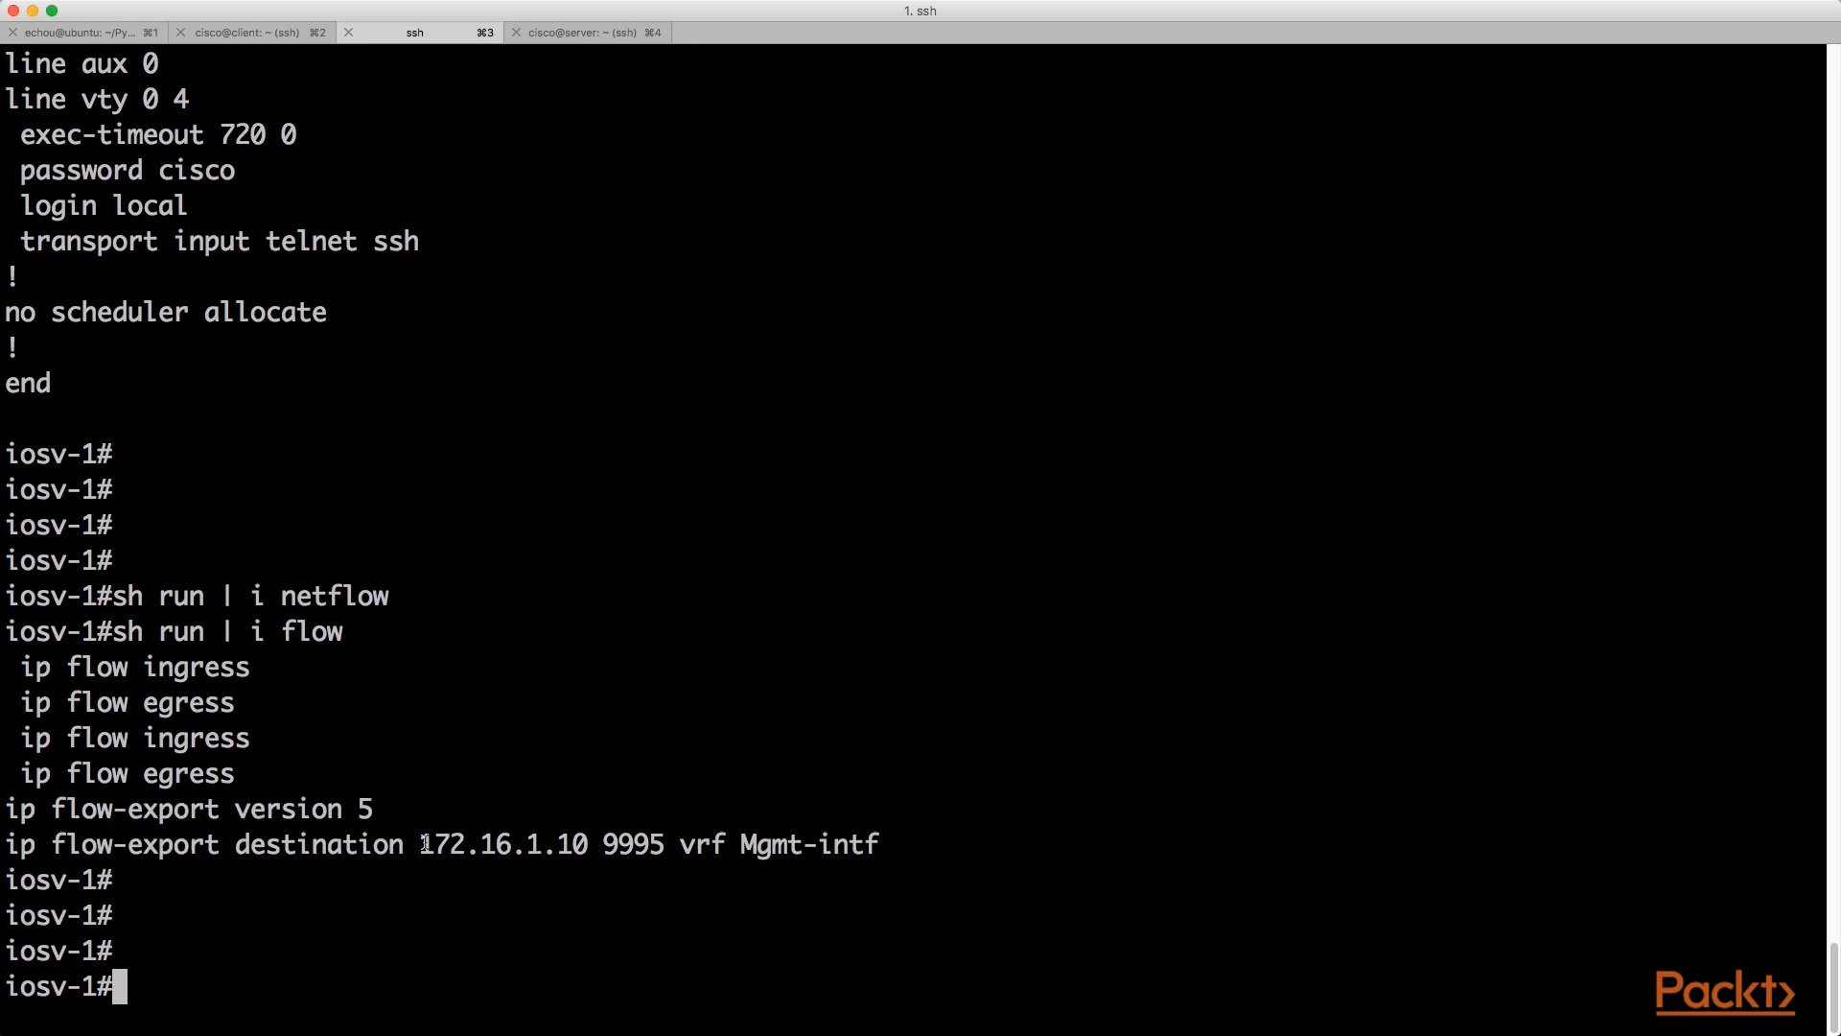
{"action": "double_click", "coordinate": [502, 843]}
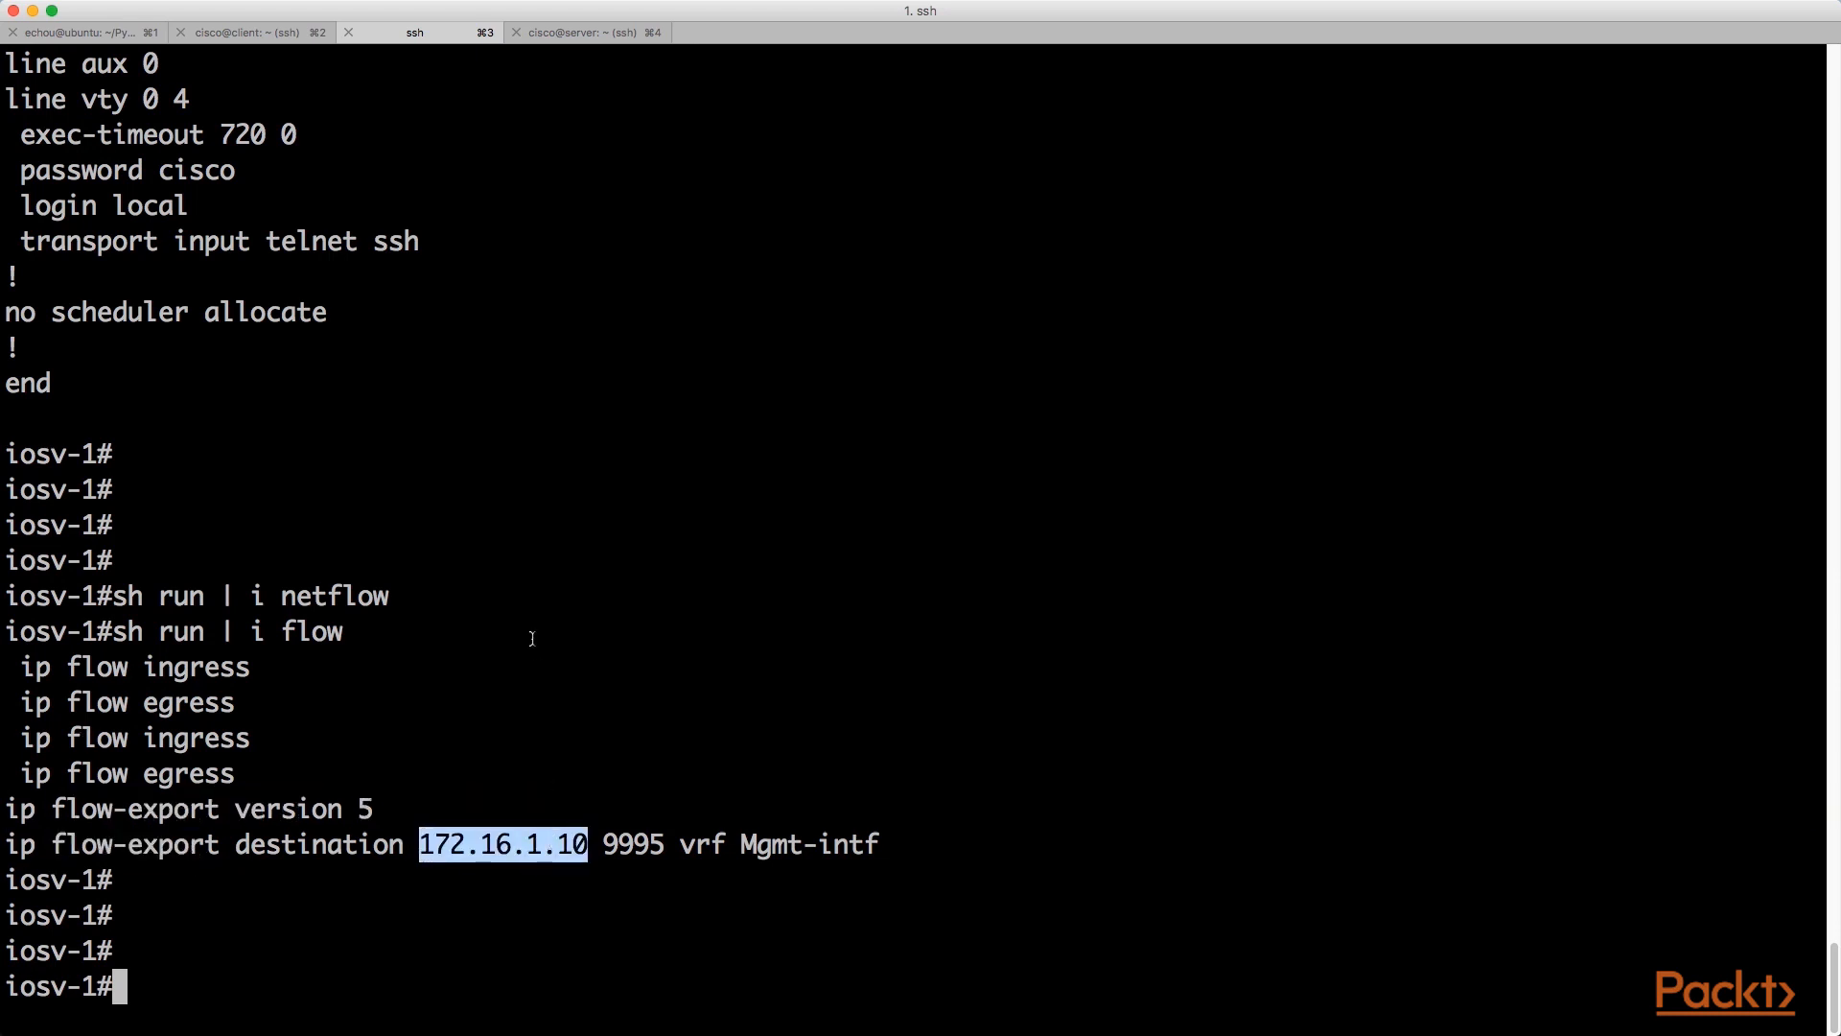
{"action": "left_click", "coordinate": [587, 32]}
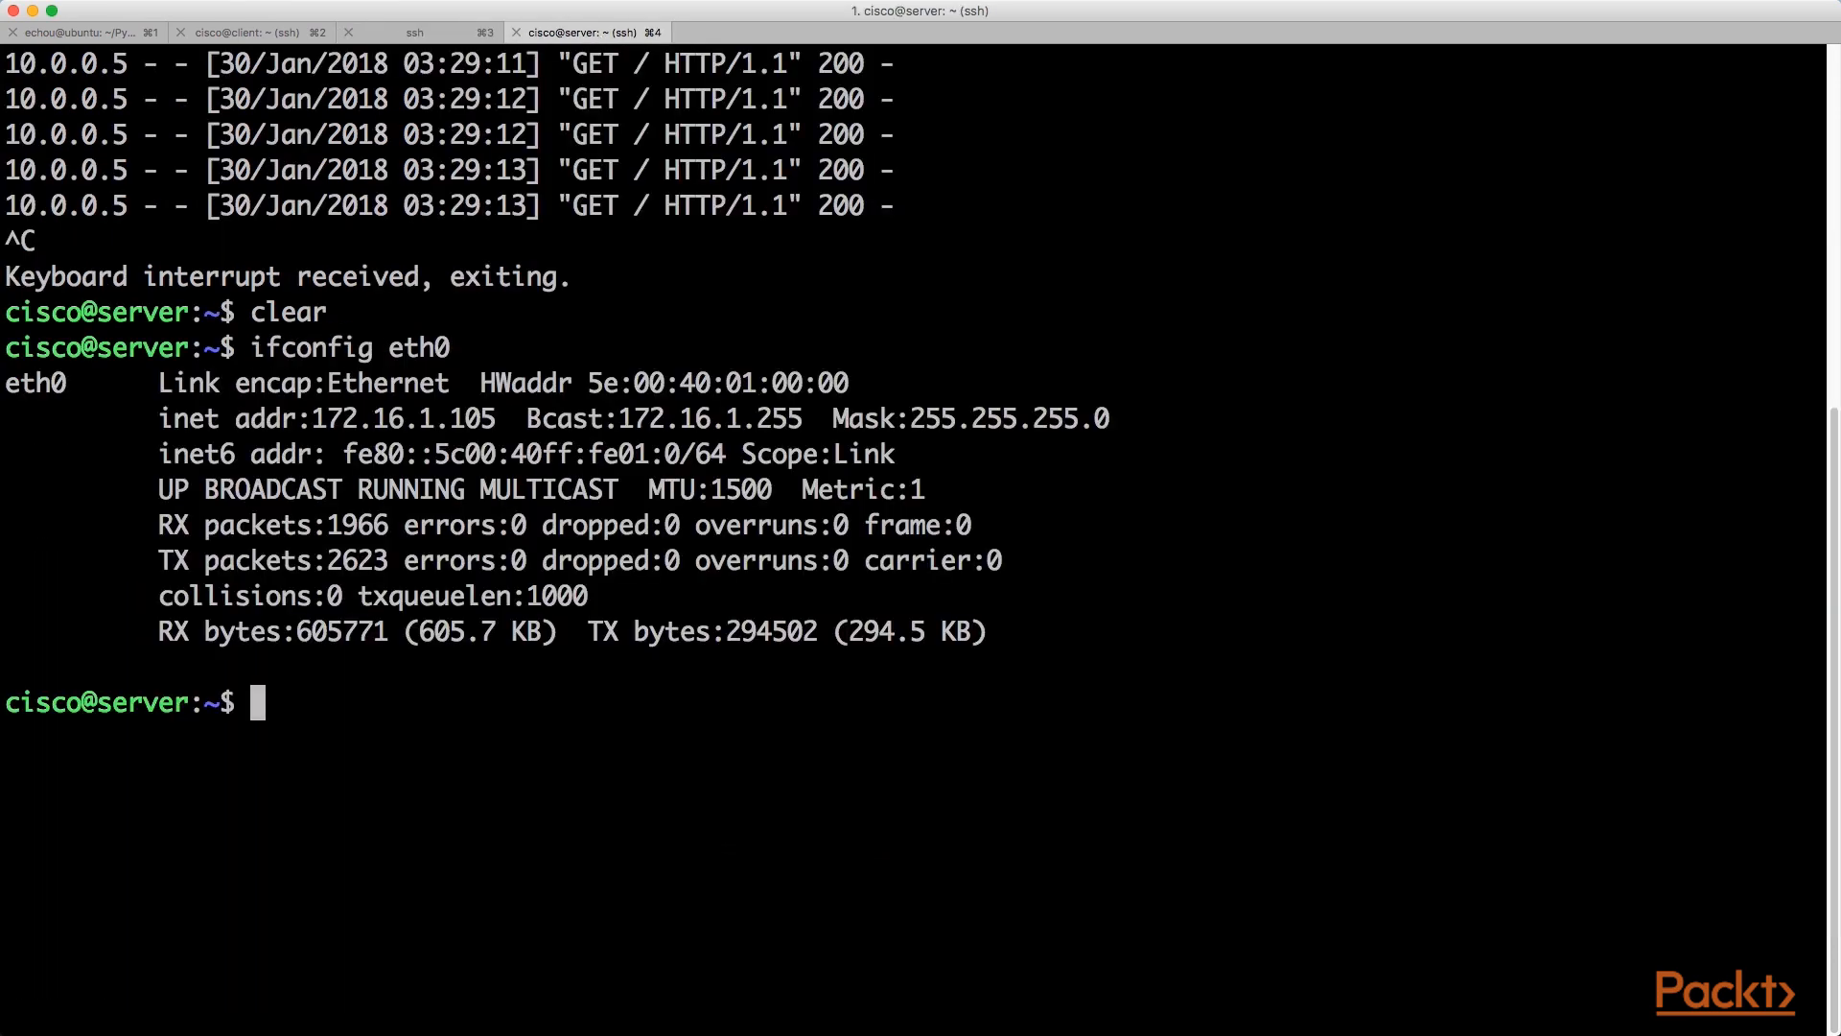
{"action": "left_click", "coordinate": [251, 31]}
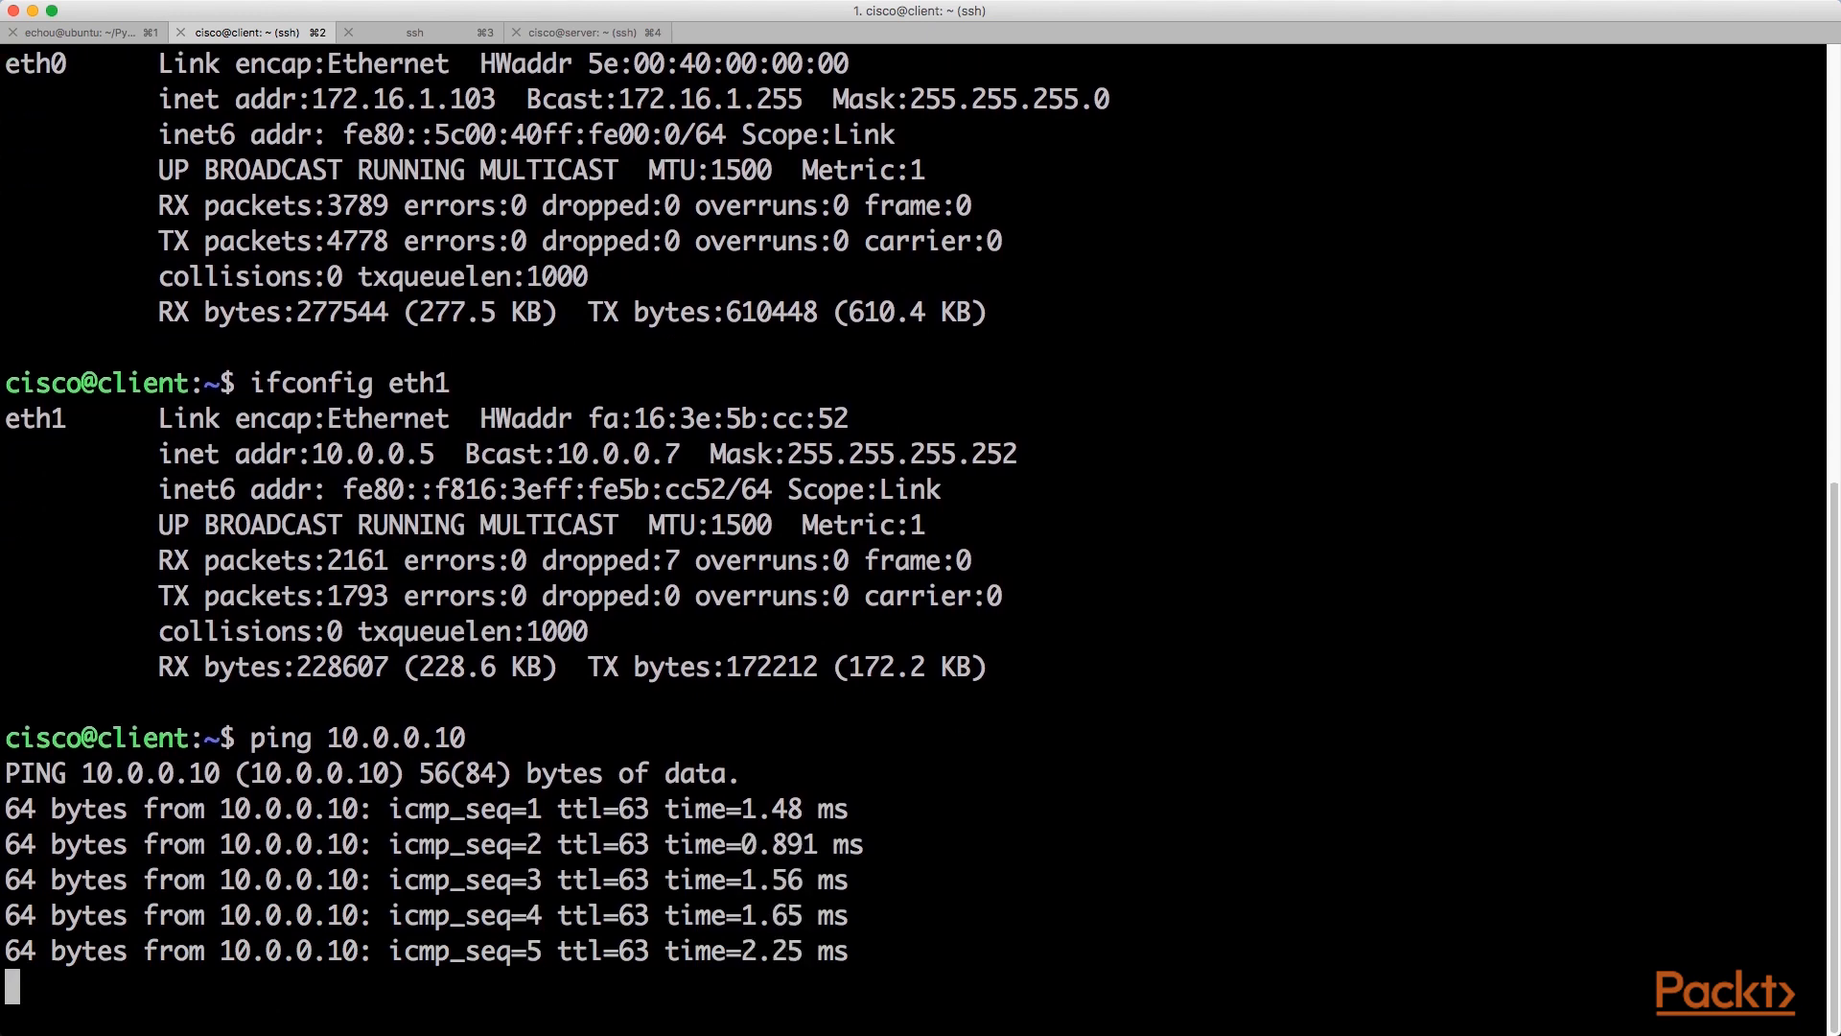
- Start python3 -m http.server on the server machine, then go back to the client session
{"action": "left_click", "coordinate": [587, 32]}
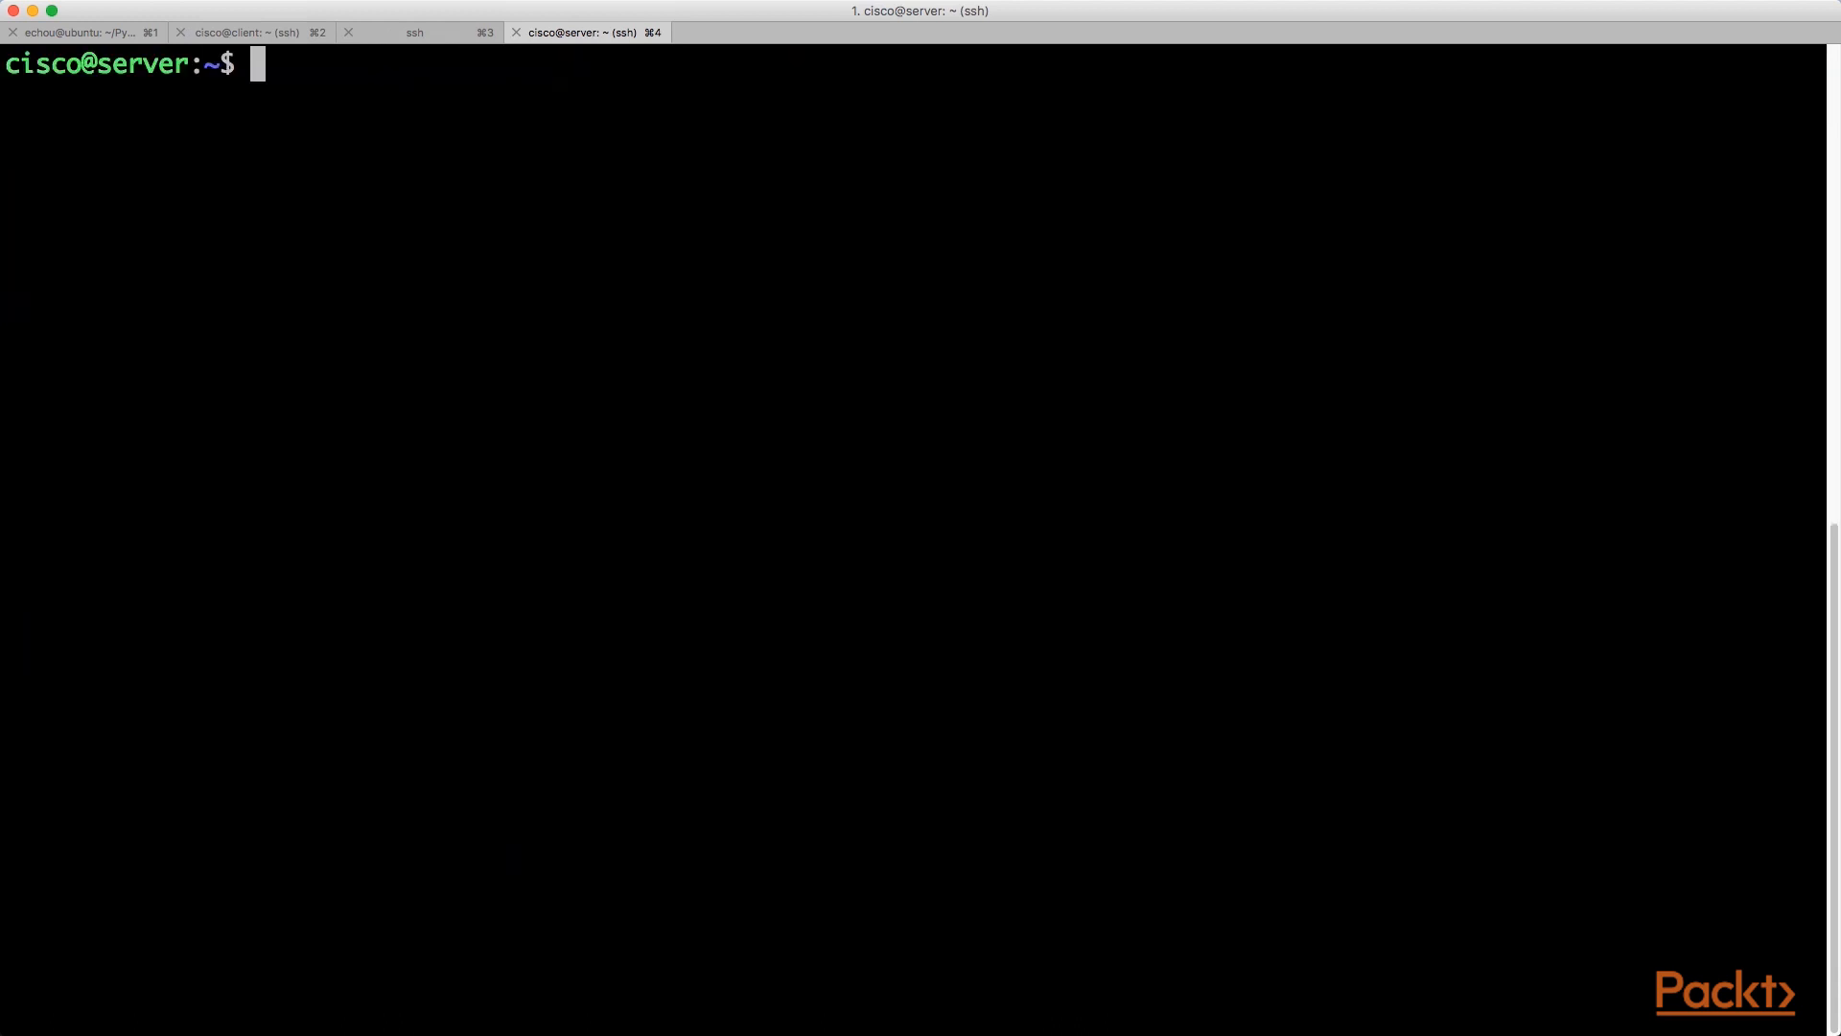
{"action": "mouse_move", "coordinate": [605, 165]}
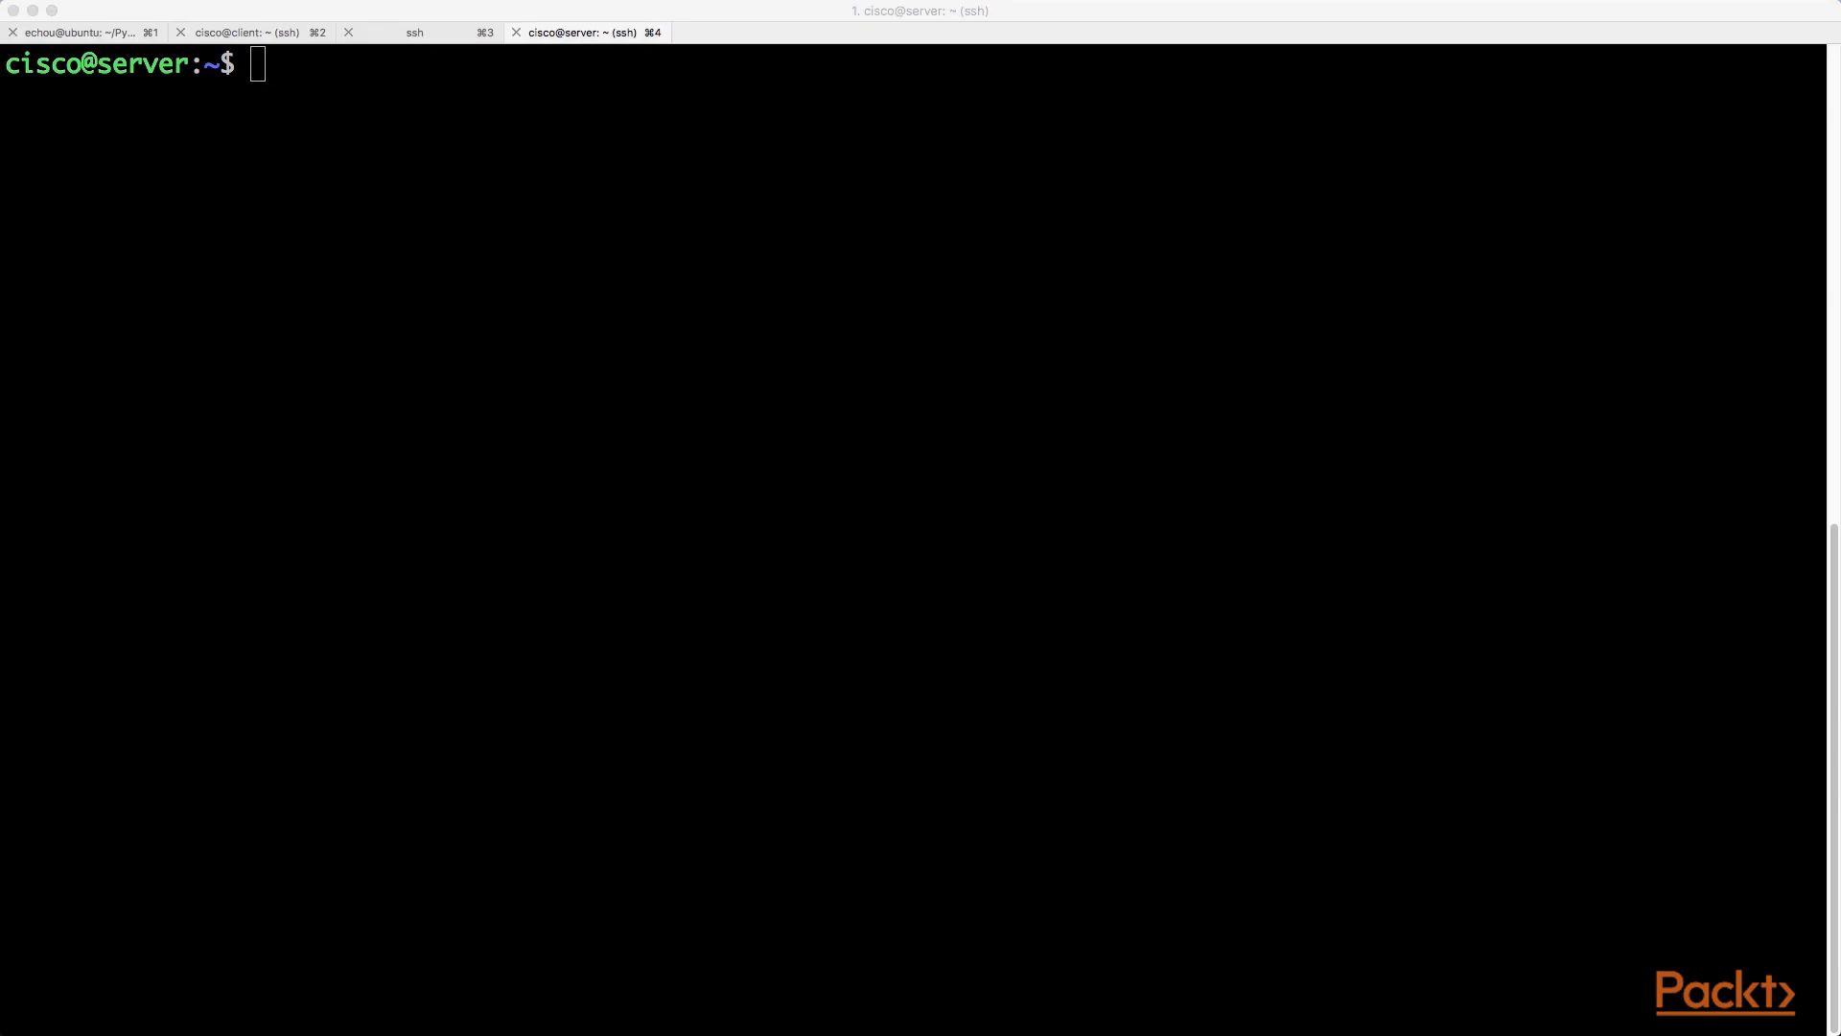
{"action": "type", "text": "python3 -m http.server"}
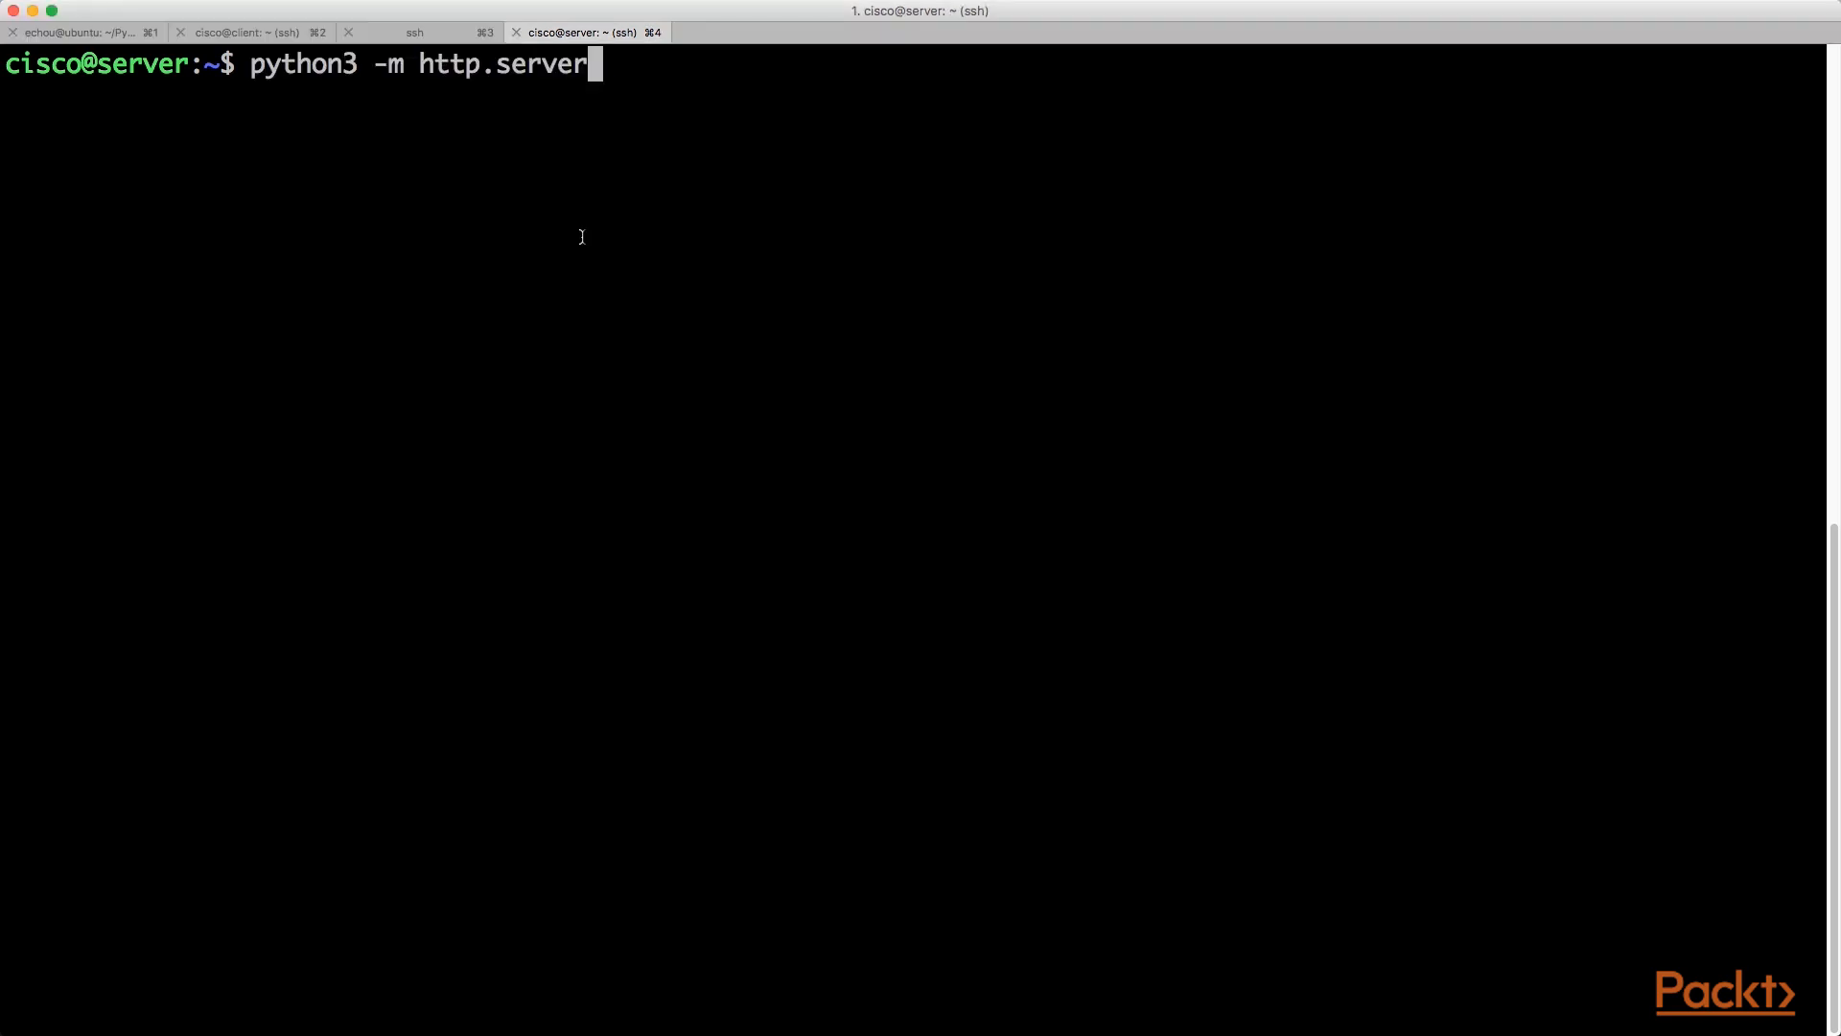
{"action": "key", "text": "Return"}
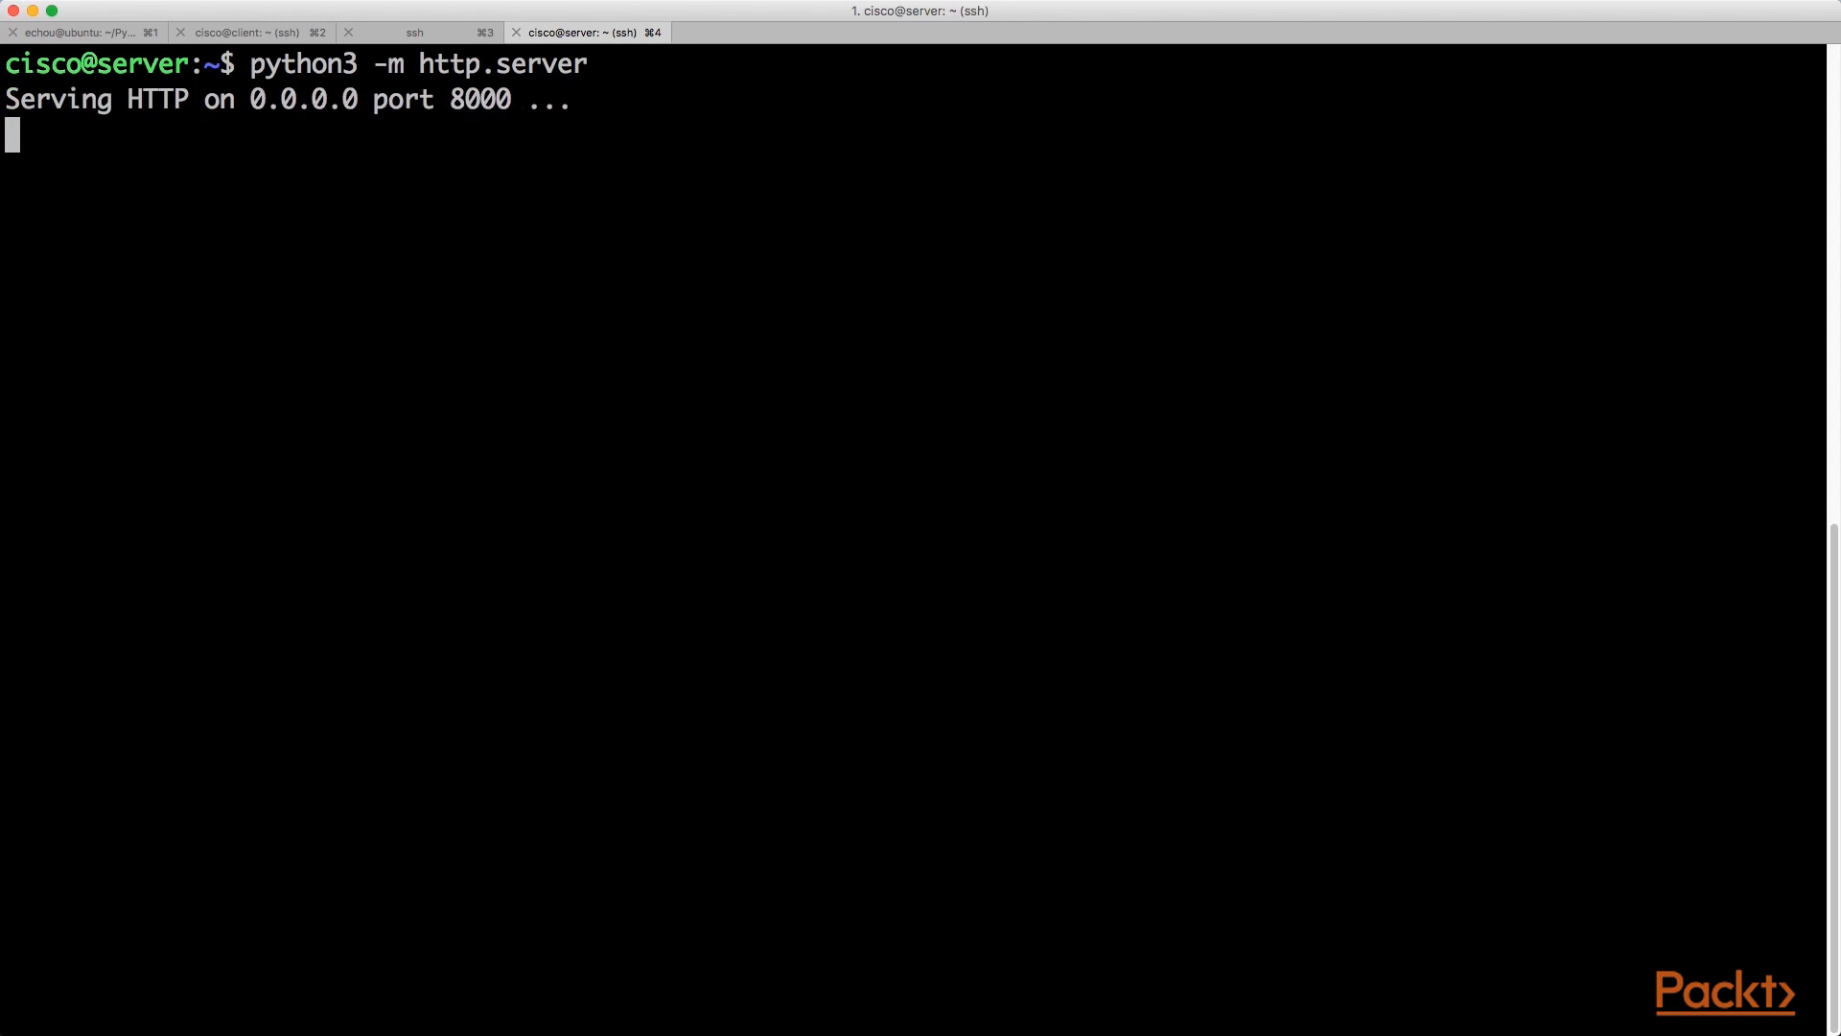
{"action": "left_click", "coordinate": [246, 32]}
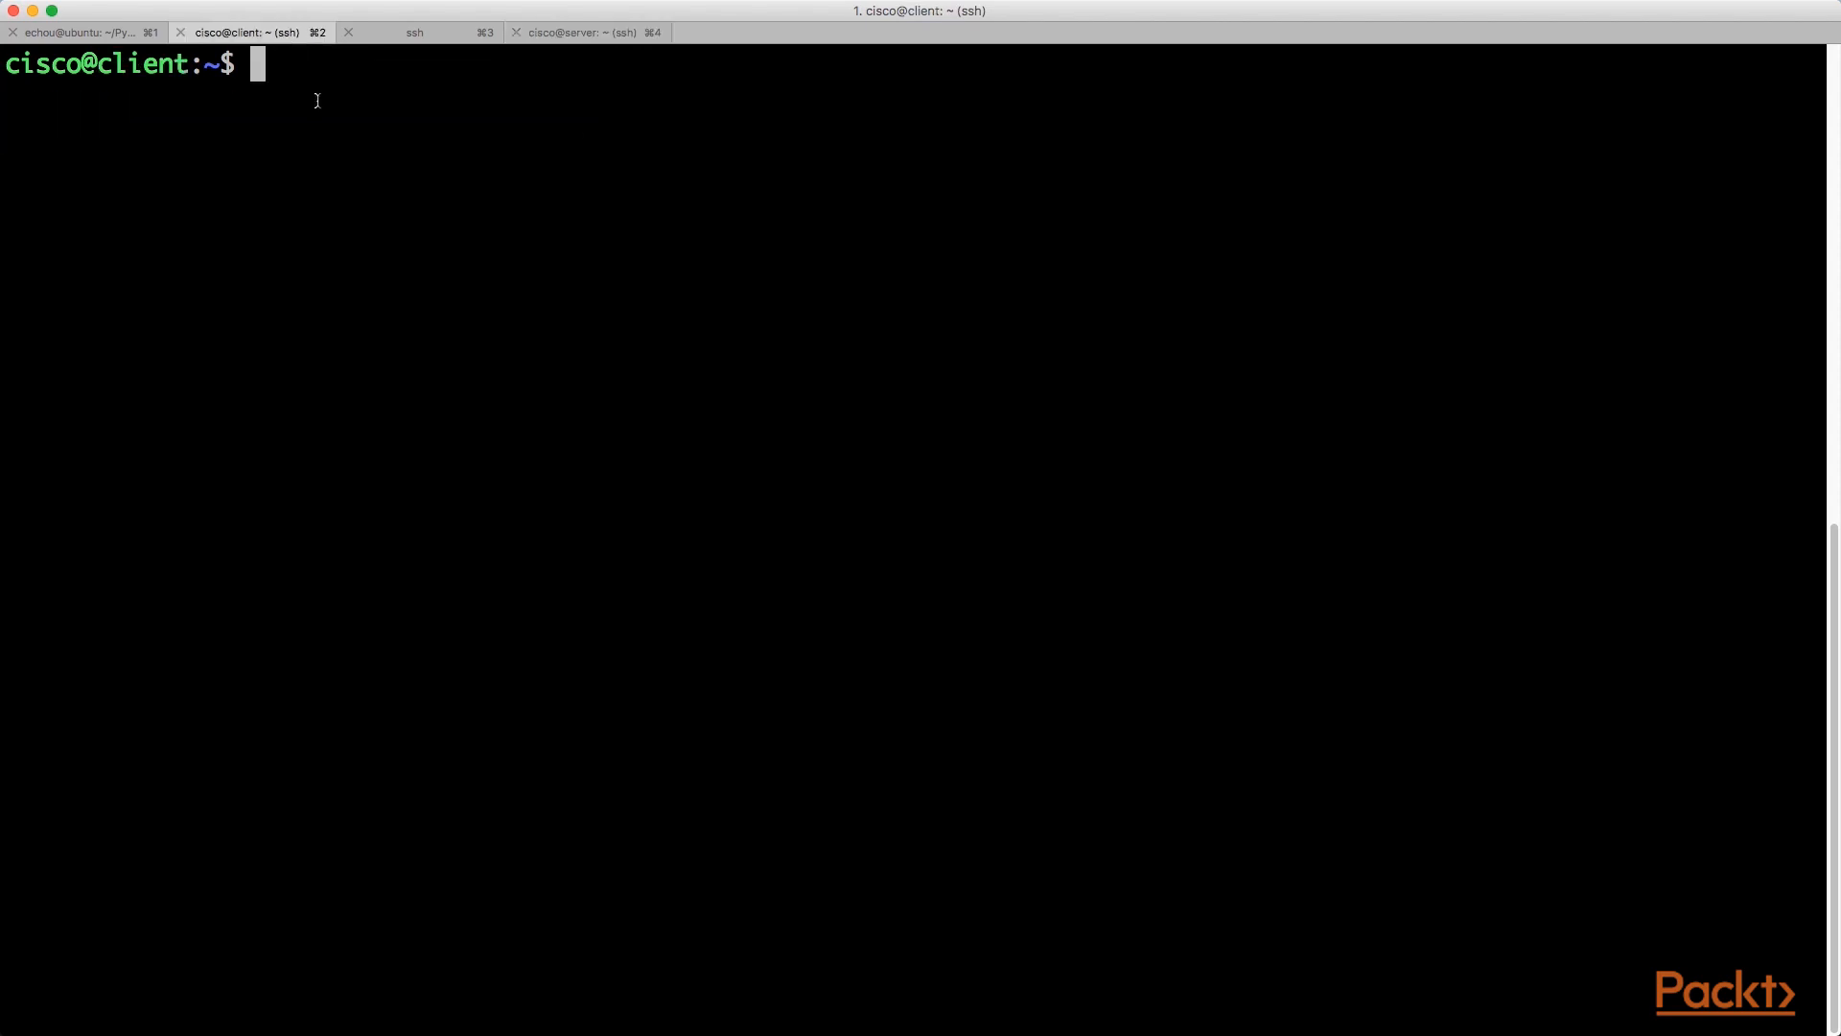
- Curl 10.0.0.10:8000 from the client and confirm the GET requests in the server's log
{"action": "type", "text": "curl 10.0.0.10:8000"}
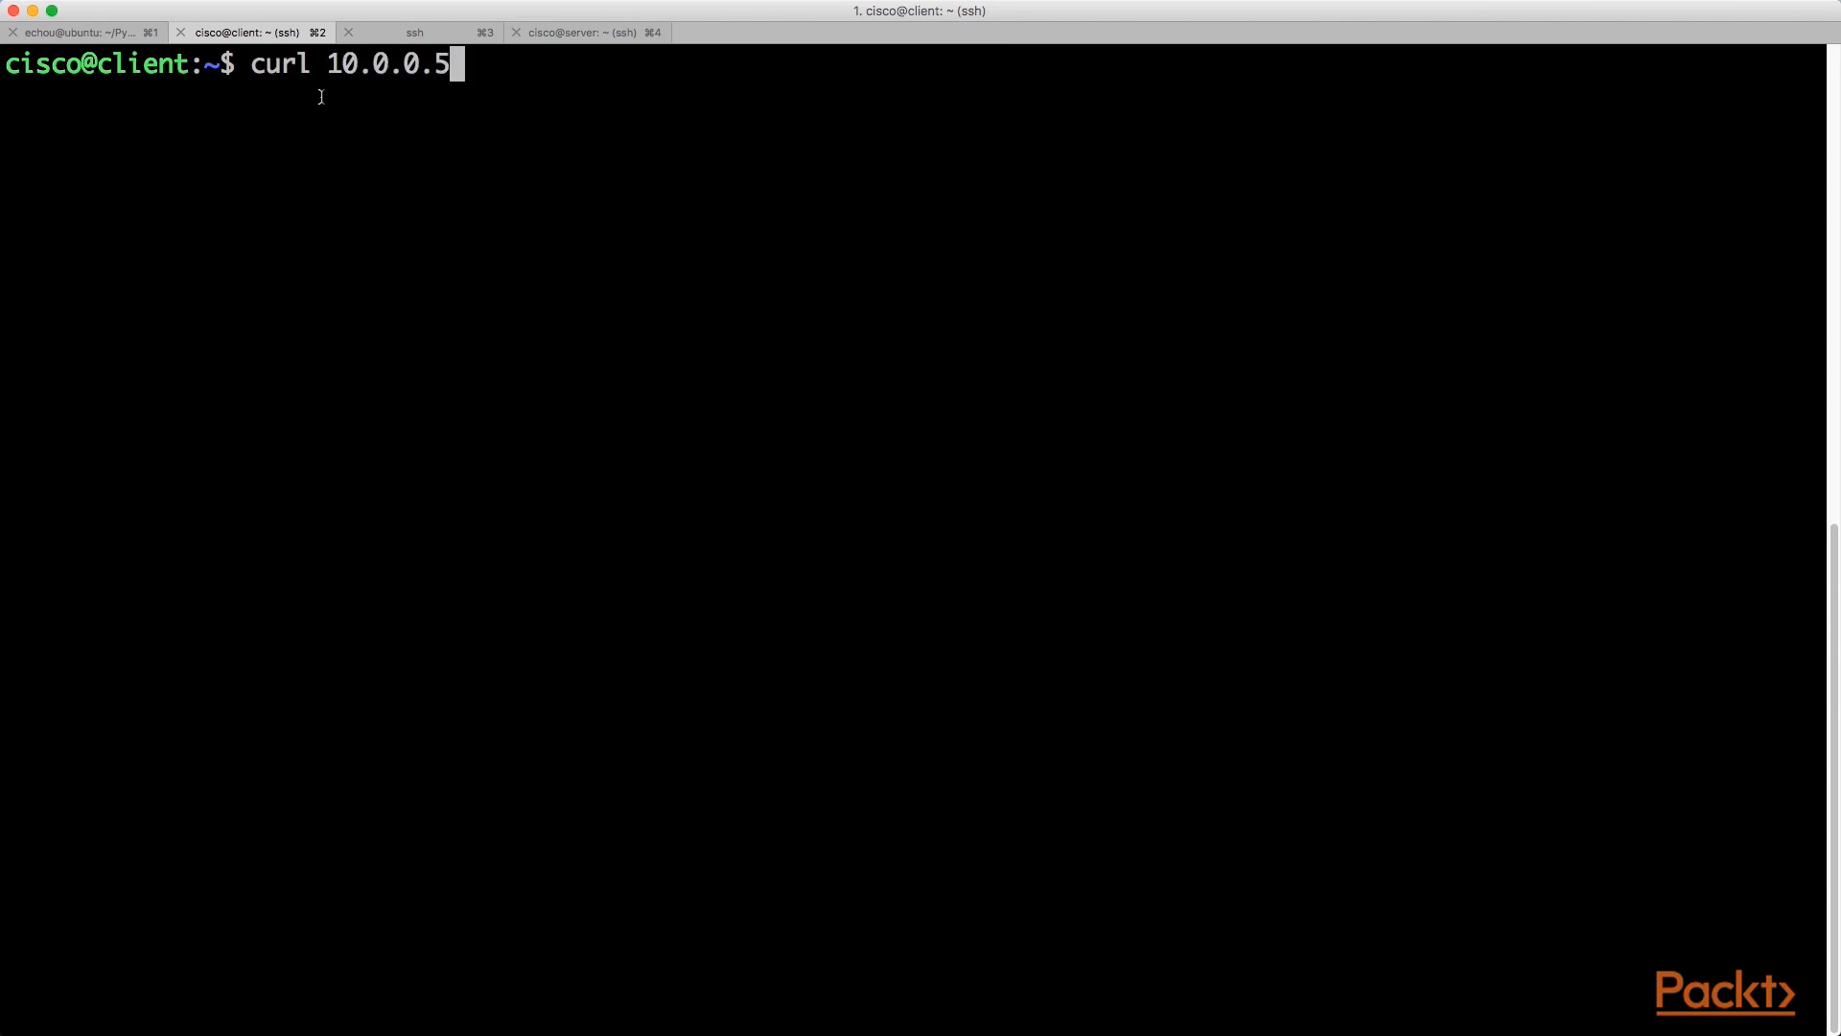
{"action": "type", "text": "0 8"}
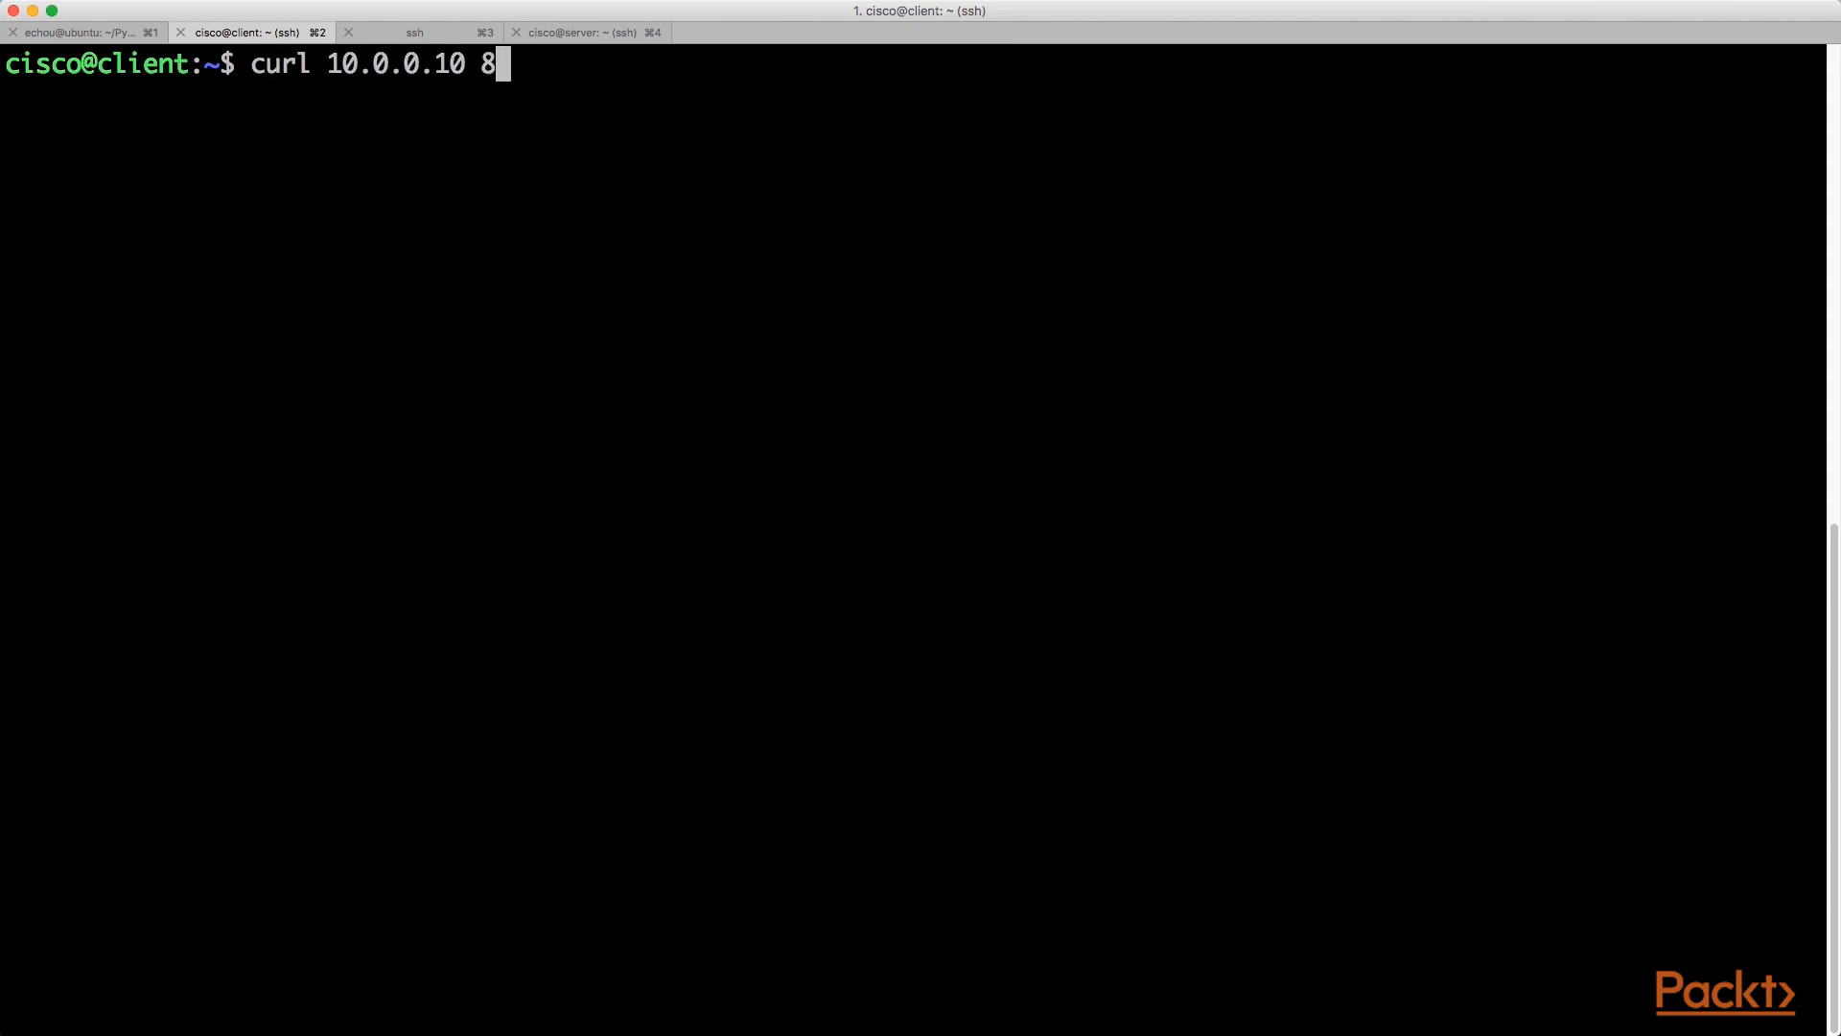
{"action": "key", "text": "Return"}
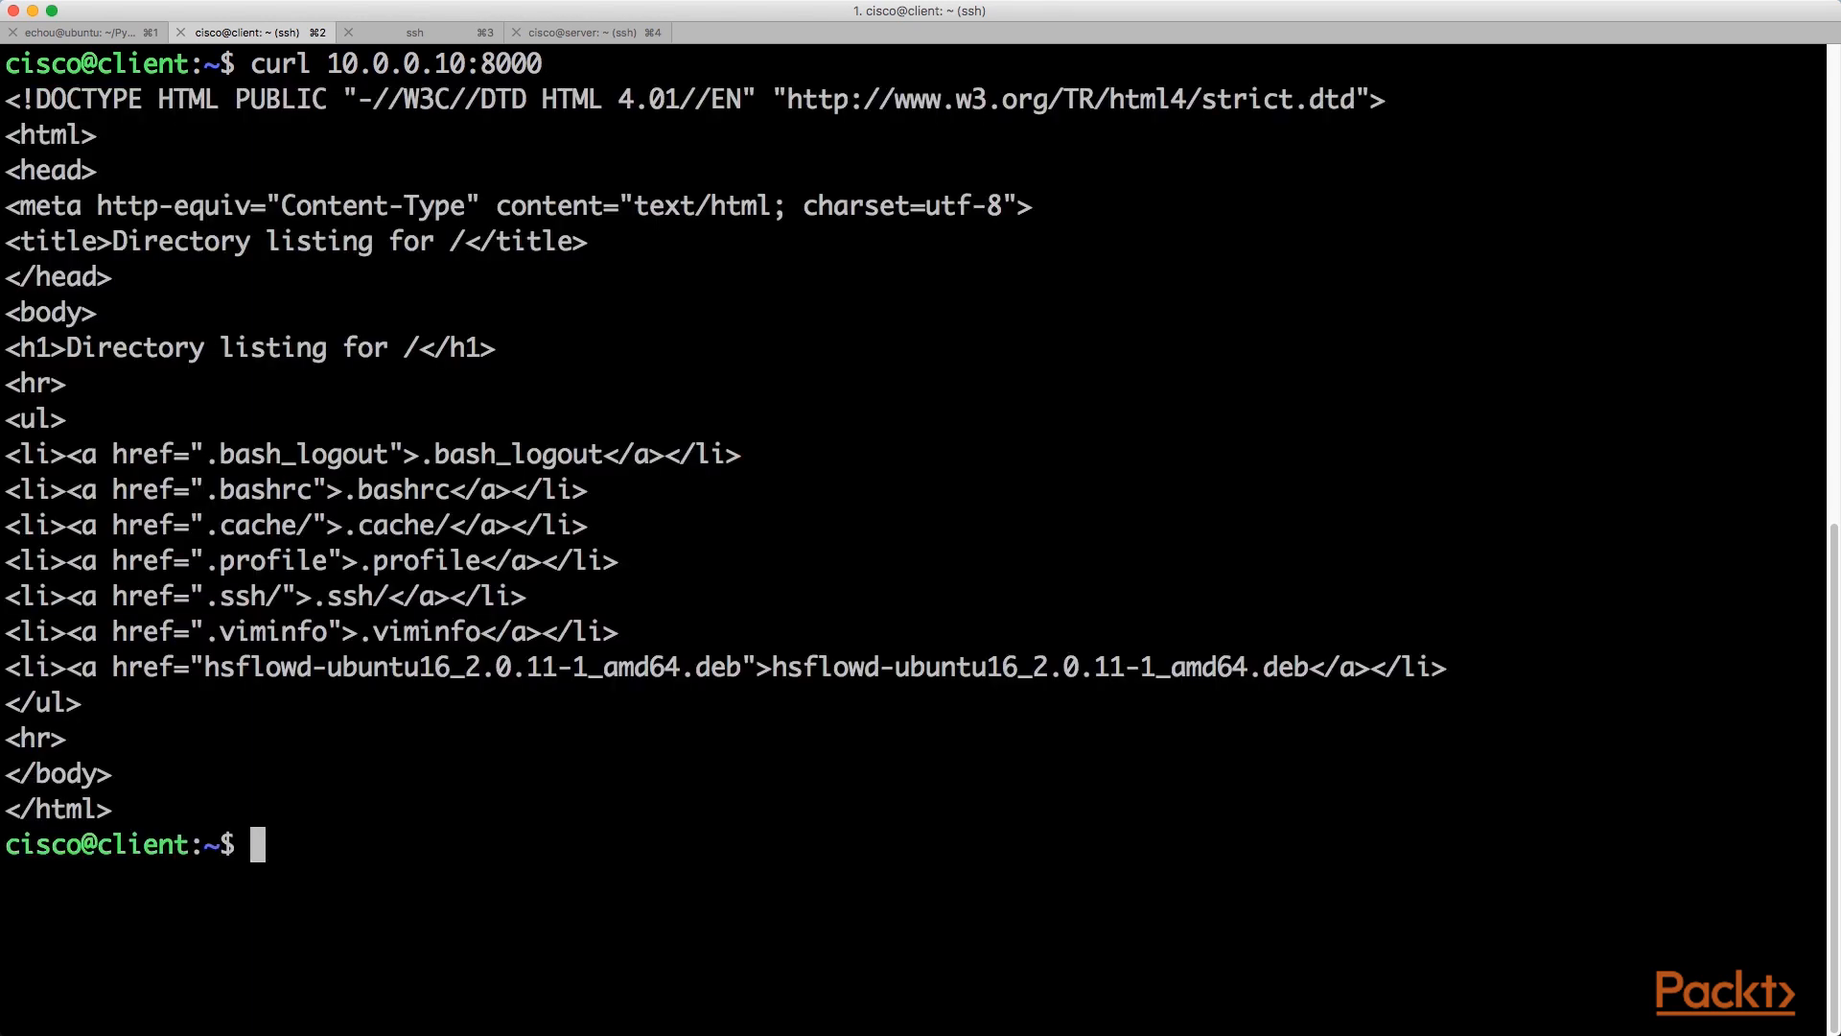
{"action": "left_click", "coordinate": [587, 31]}
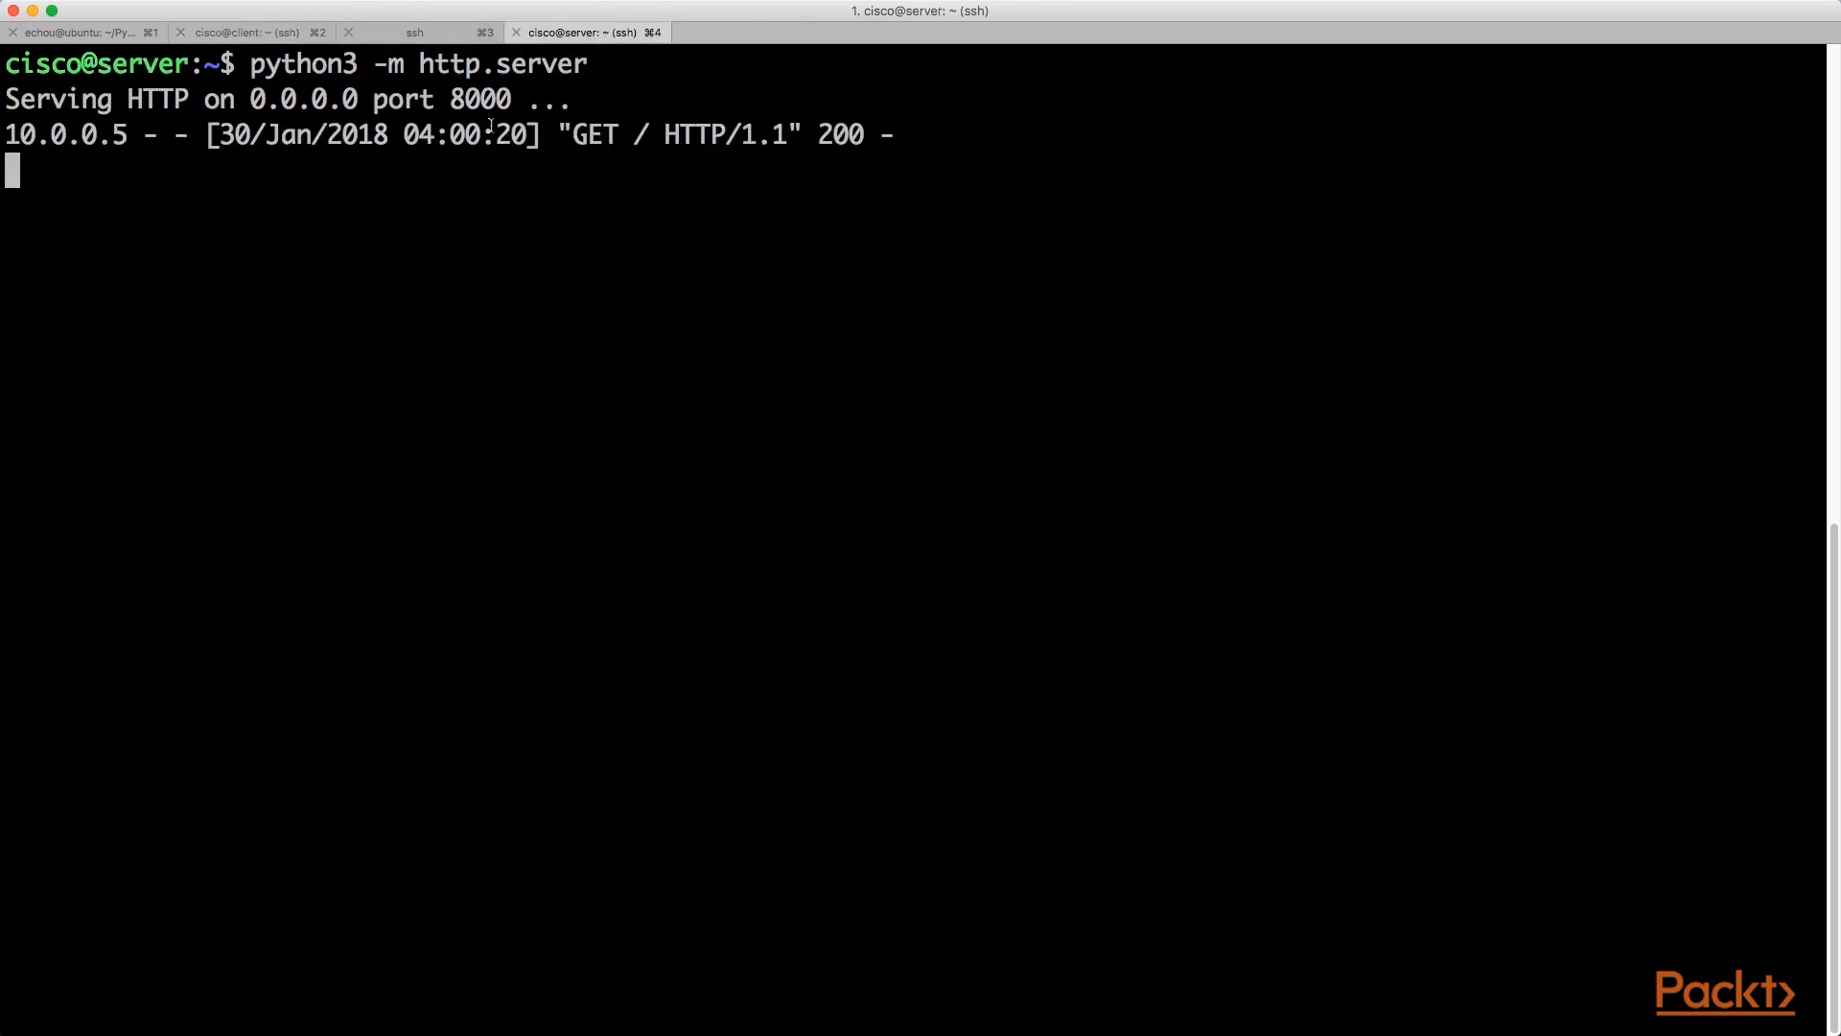
{"action": "left_click", "coordinate": [247, 31]}
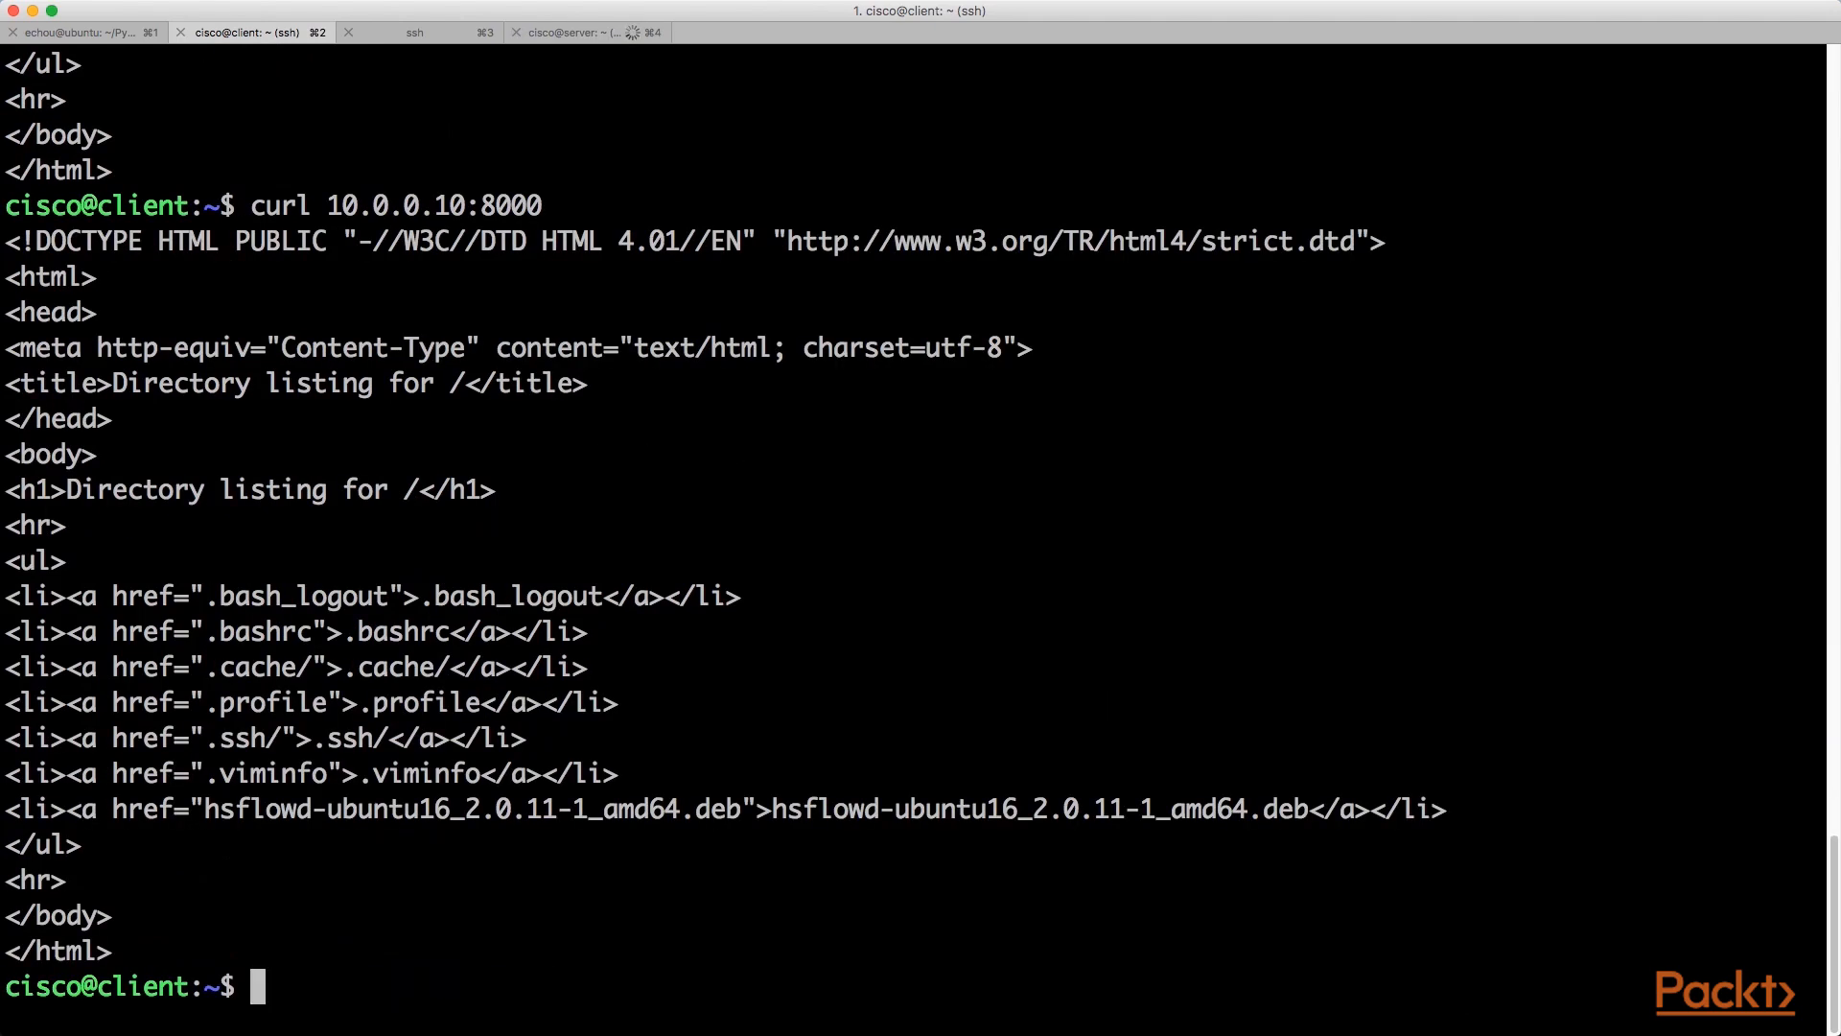
{"action": "left_click", "coordinate": [587, 31]}
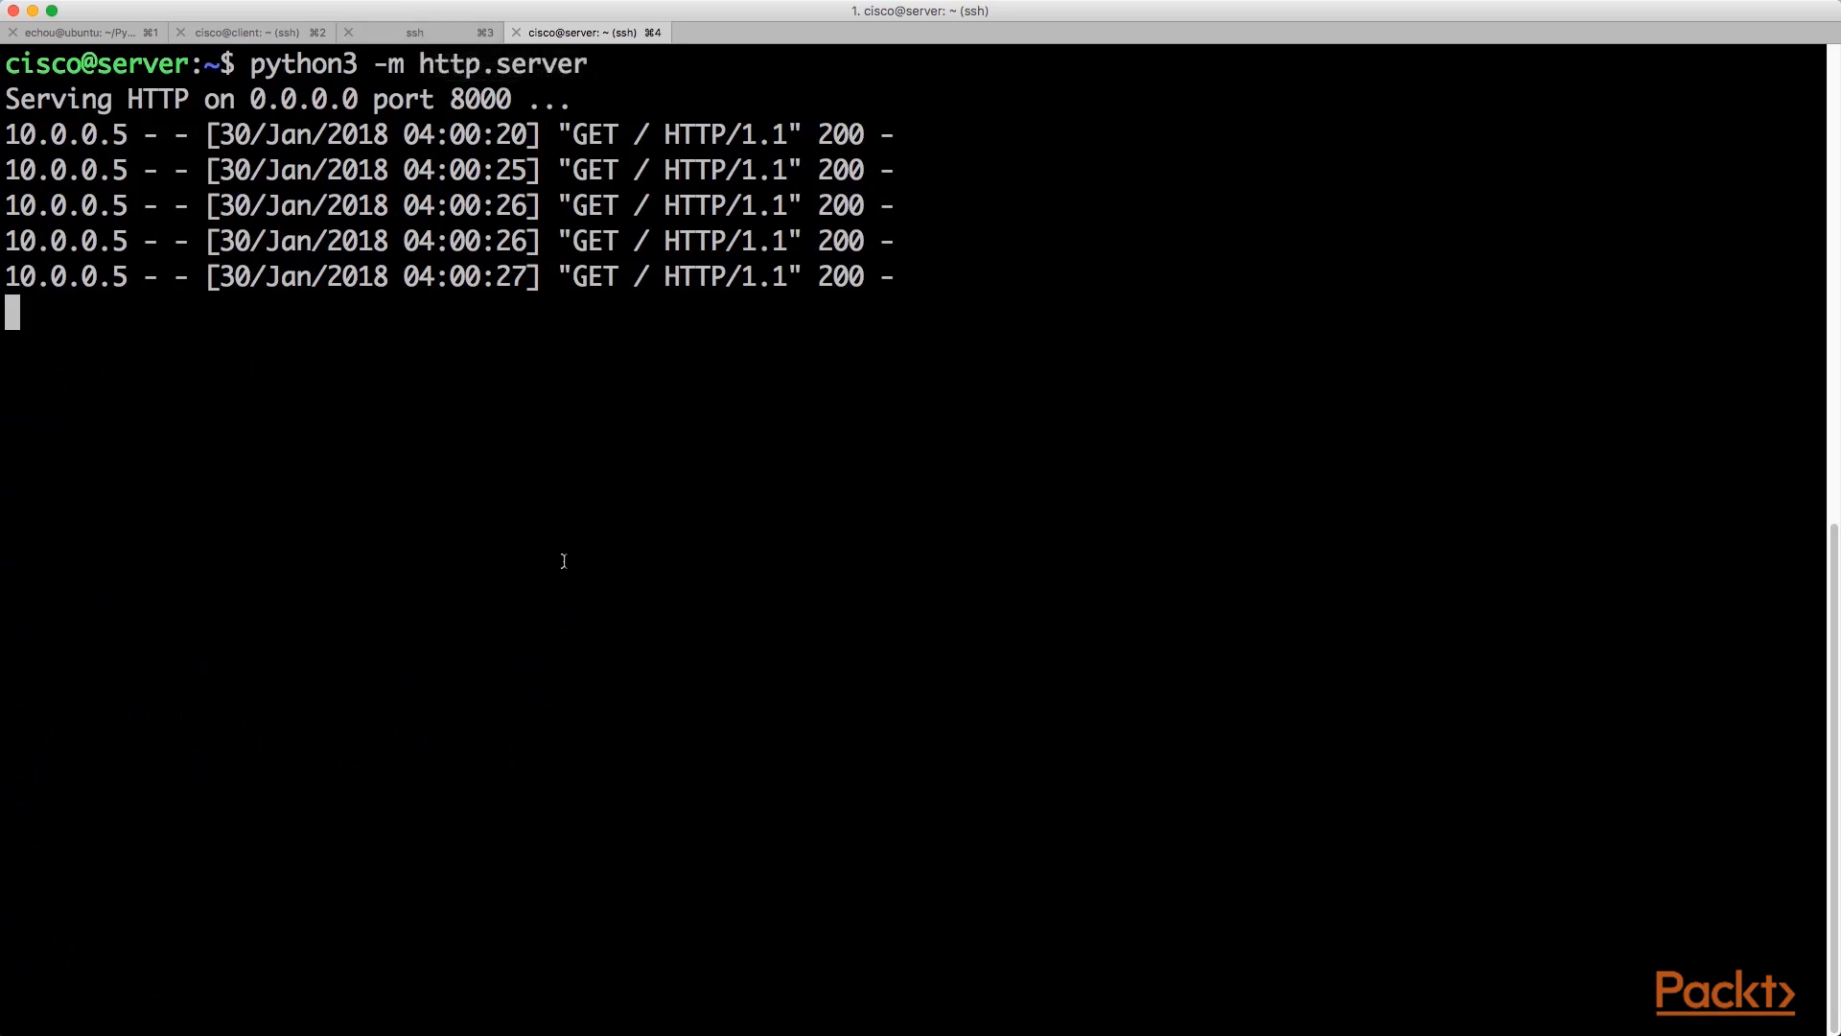
{"action": "mouse_move", "coordinate": [567, 569]}
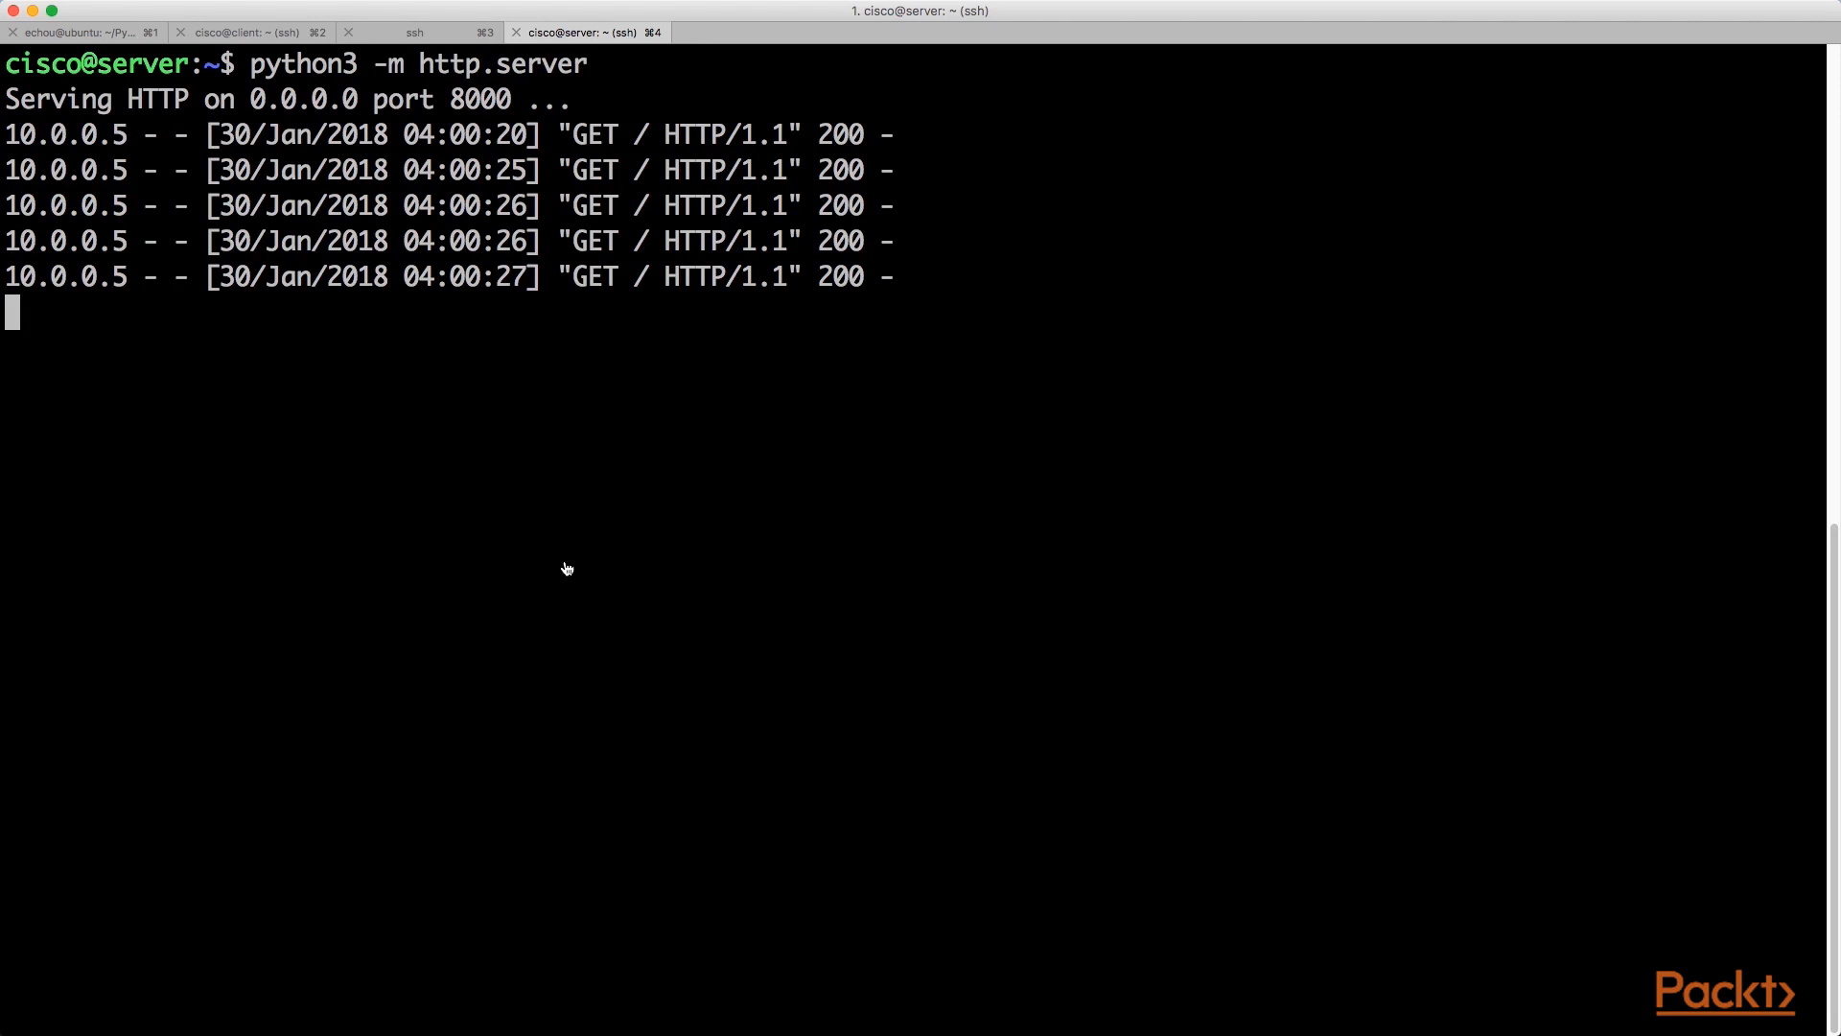
{"action": "left_click", "coordinate": [82, 32]}
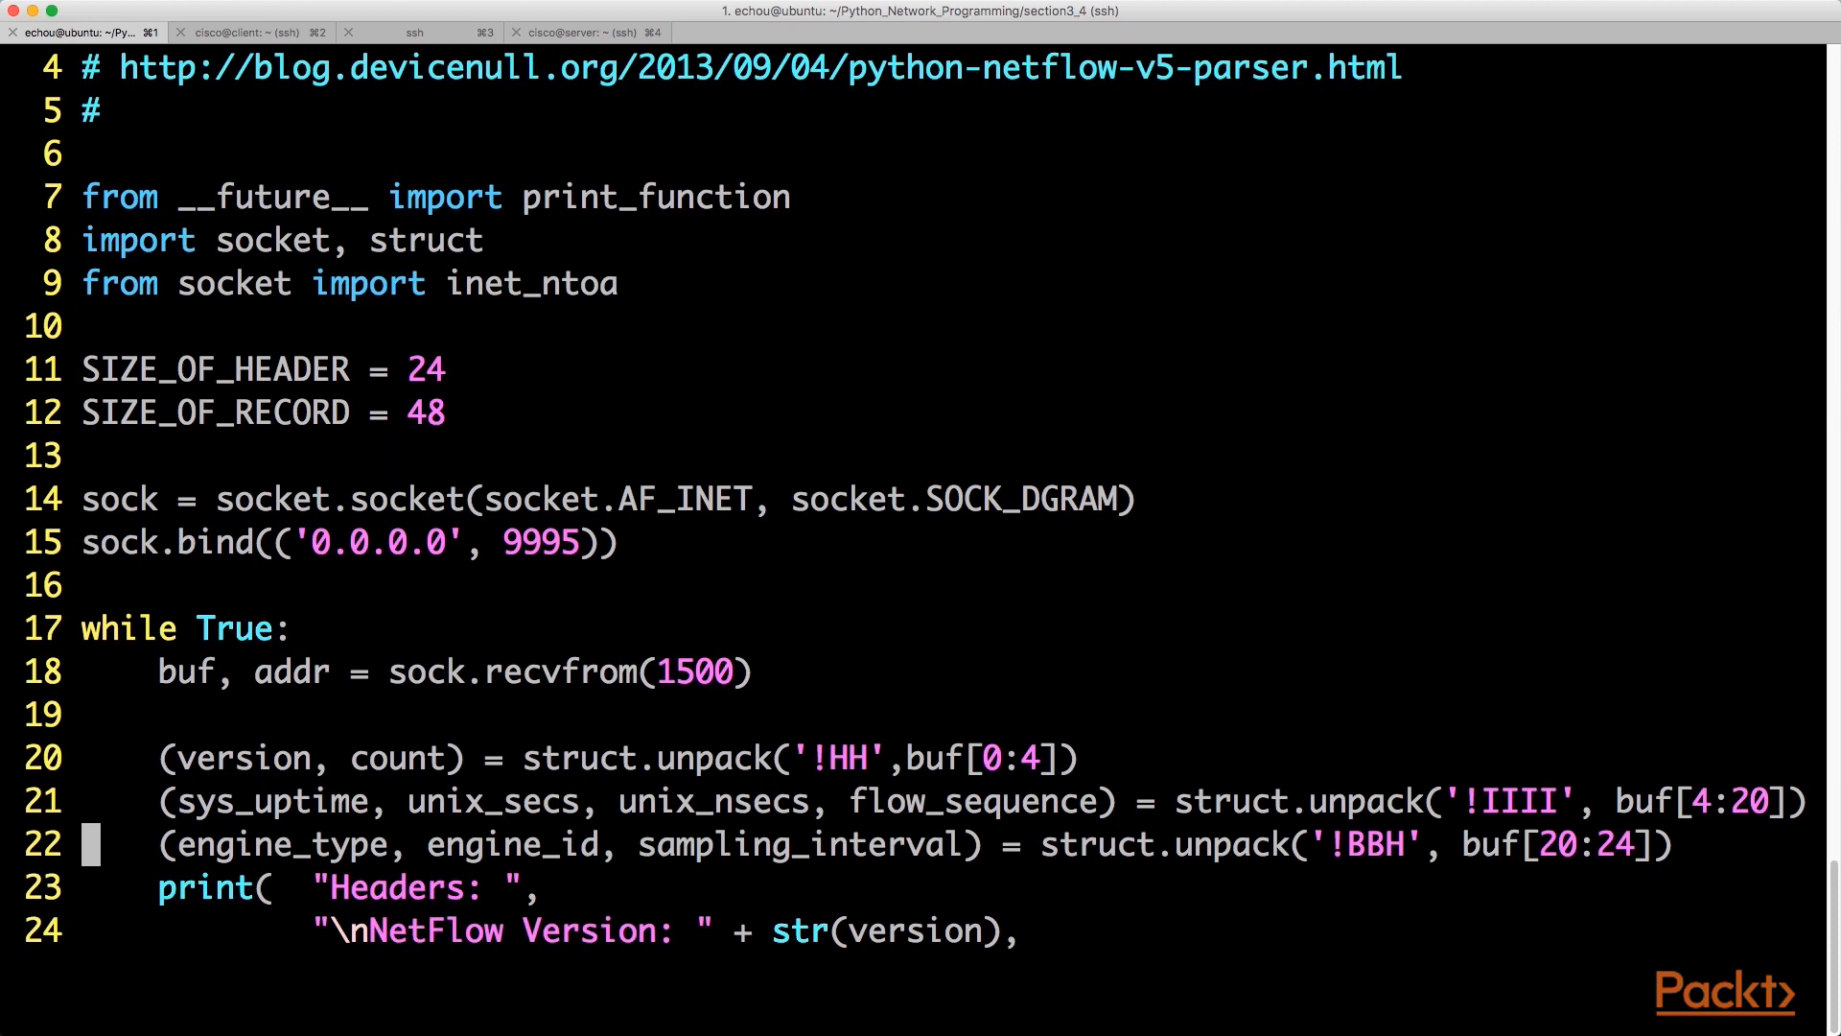
- Scroll through netFlow_v5_parser.py in vim, then quit back to the shell
{"action": "scroll", "scroll_direction": "down", "scroll_amount": 3}
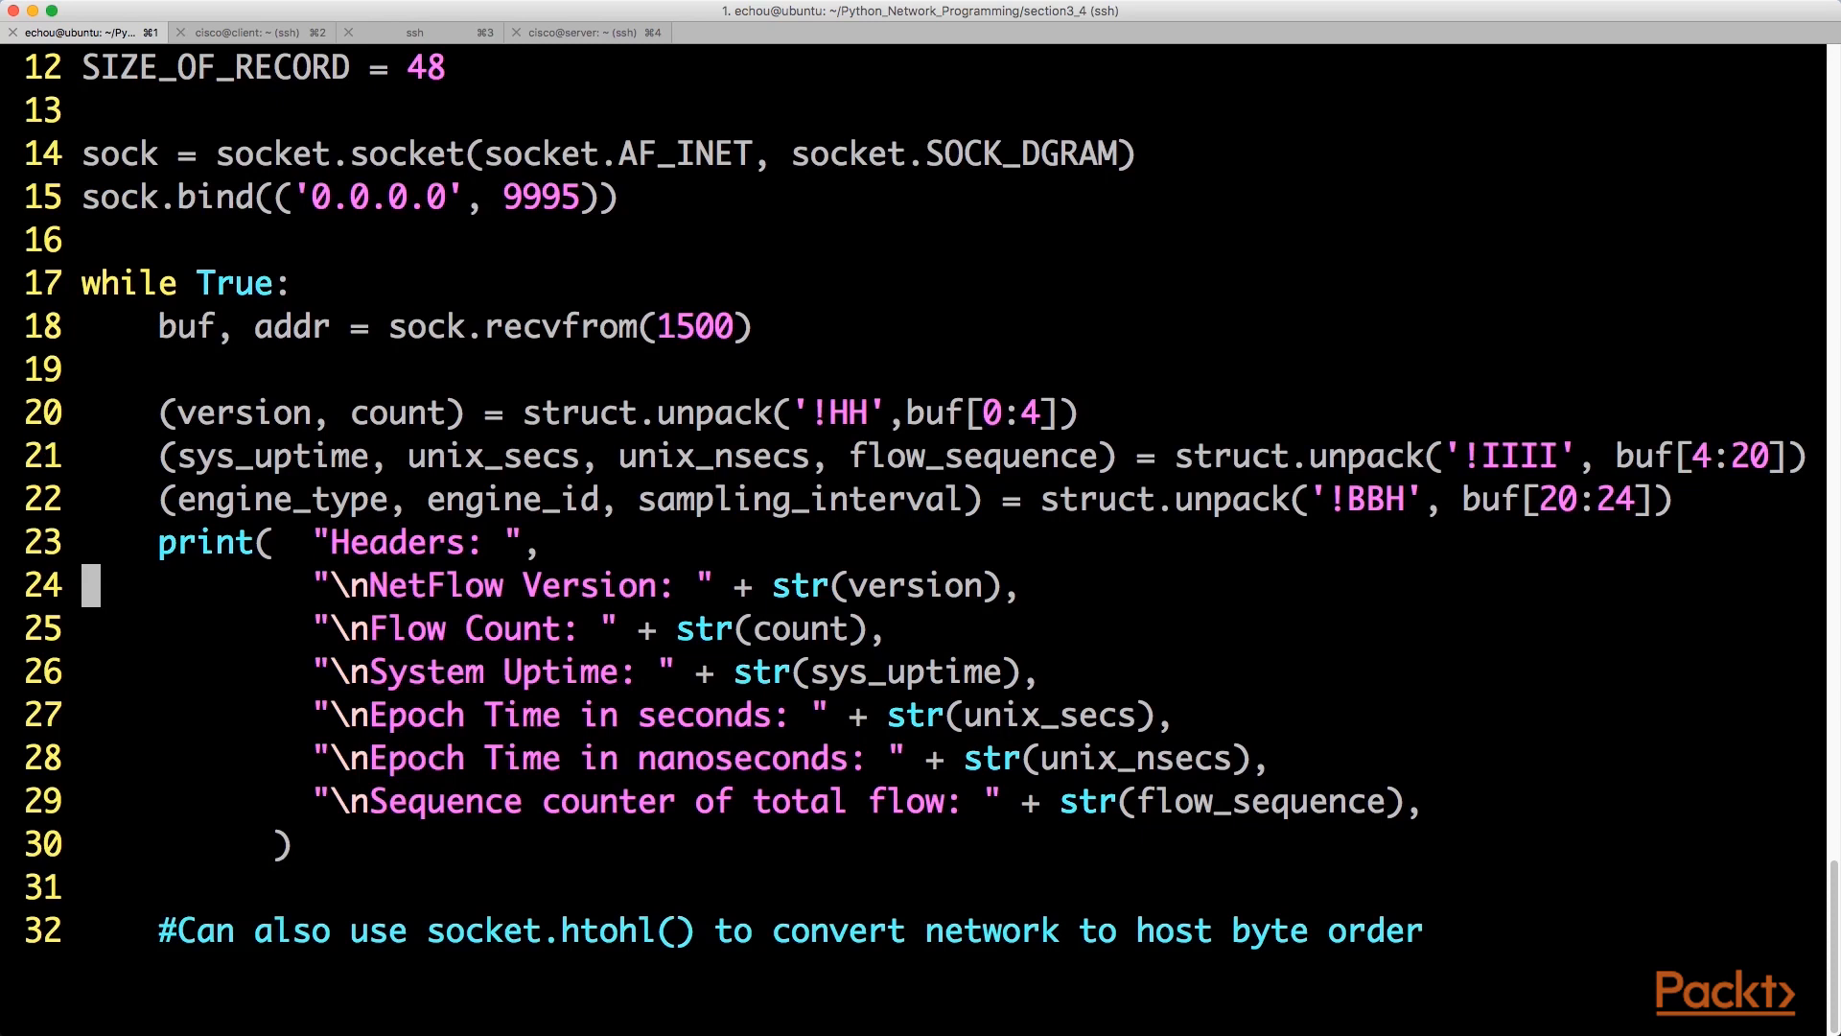
{"action": "left_click", "coordinate": [356, 540]}
{"action": "type", "text": "cle"}
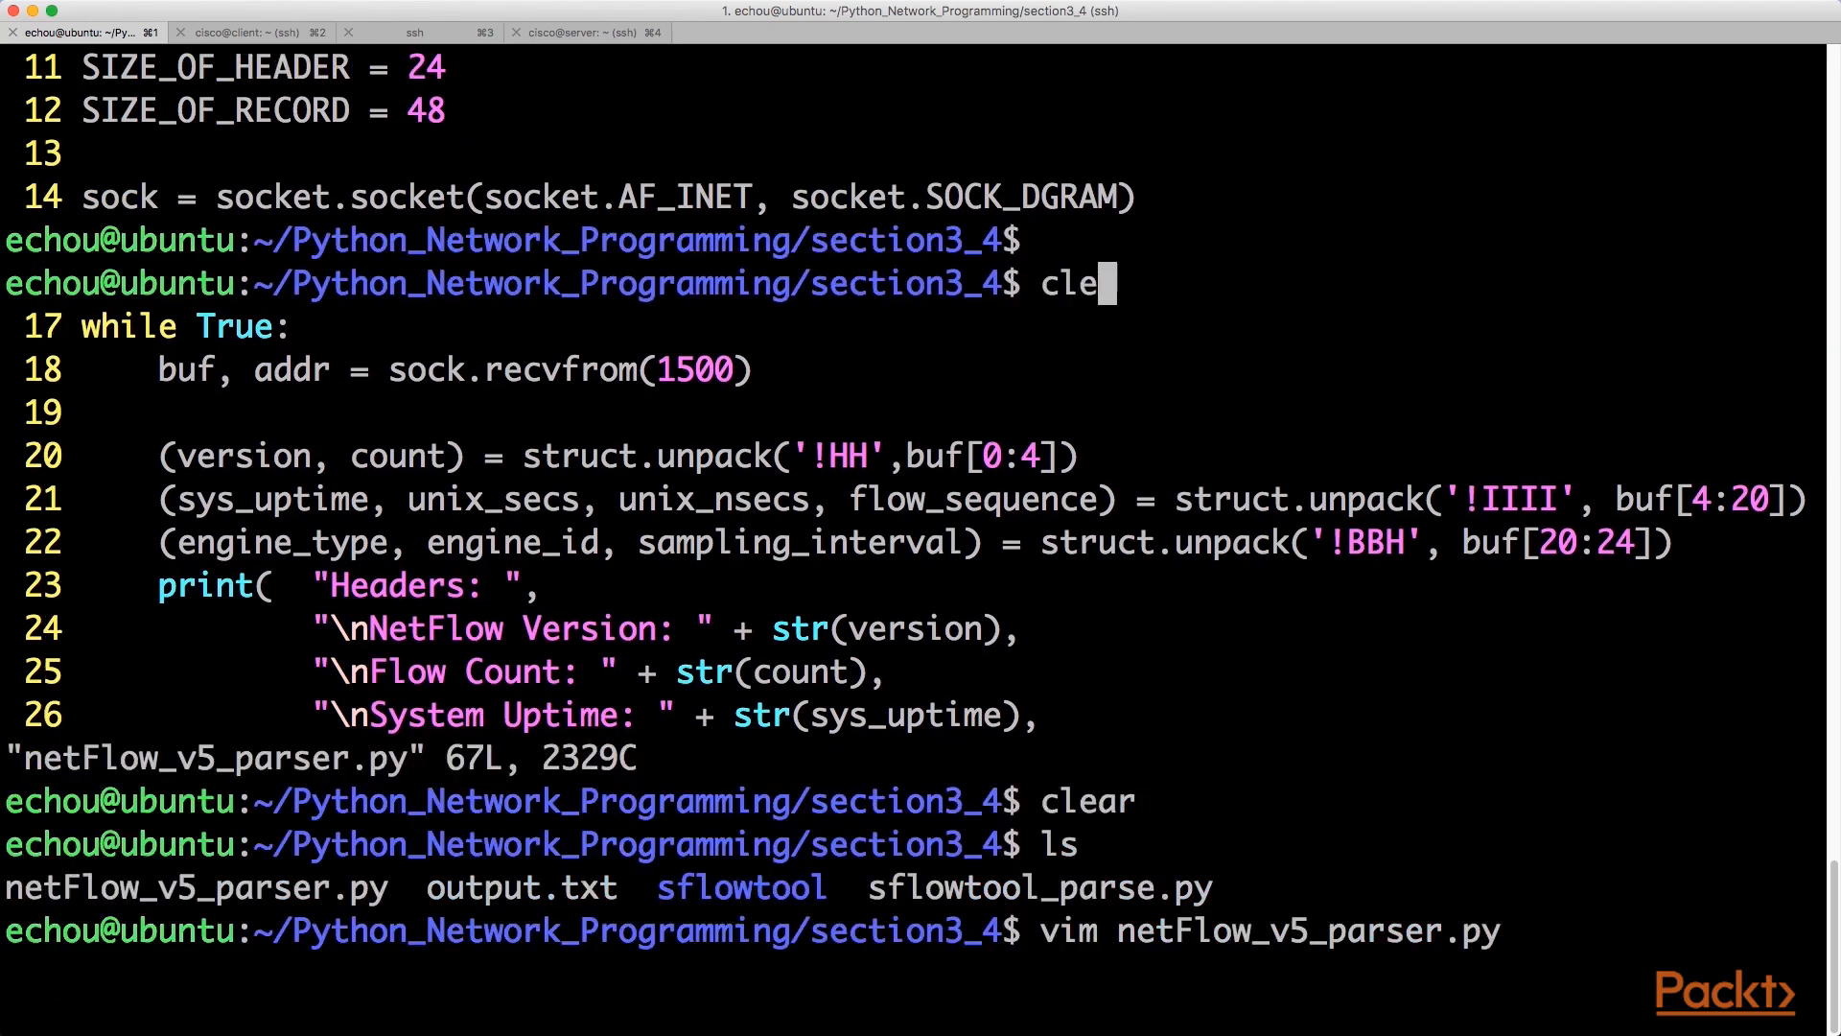
- Clear the screen and run python3 netFlow_v5_parser.py on the ubuntu machine
{"action": "key", "text": "Return"}
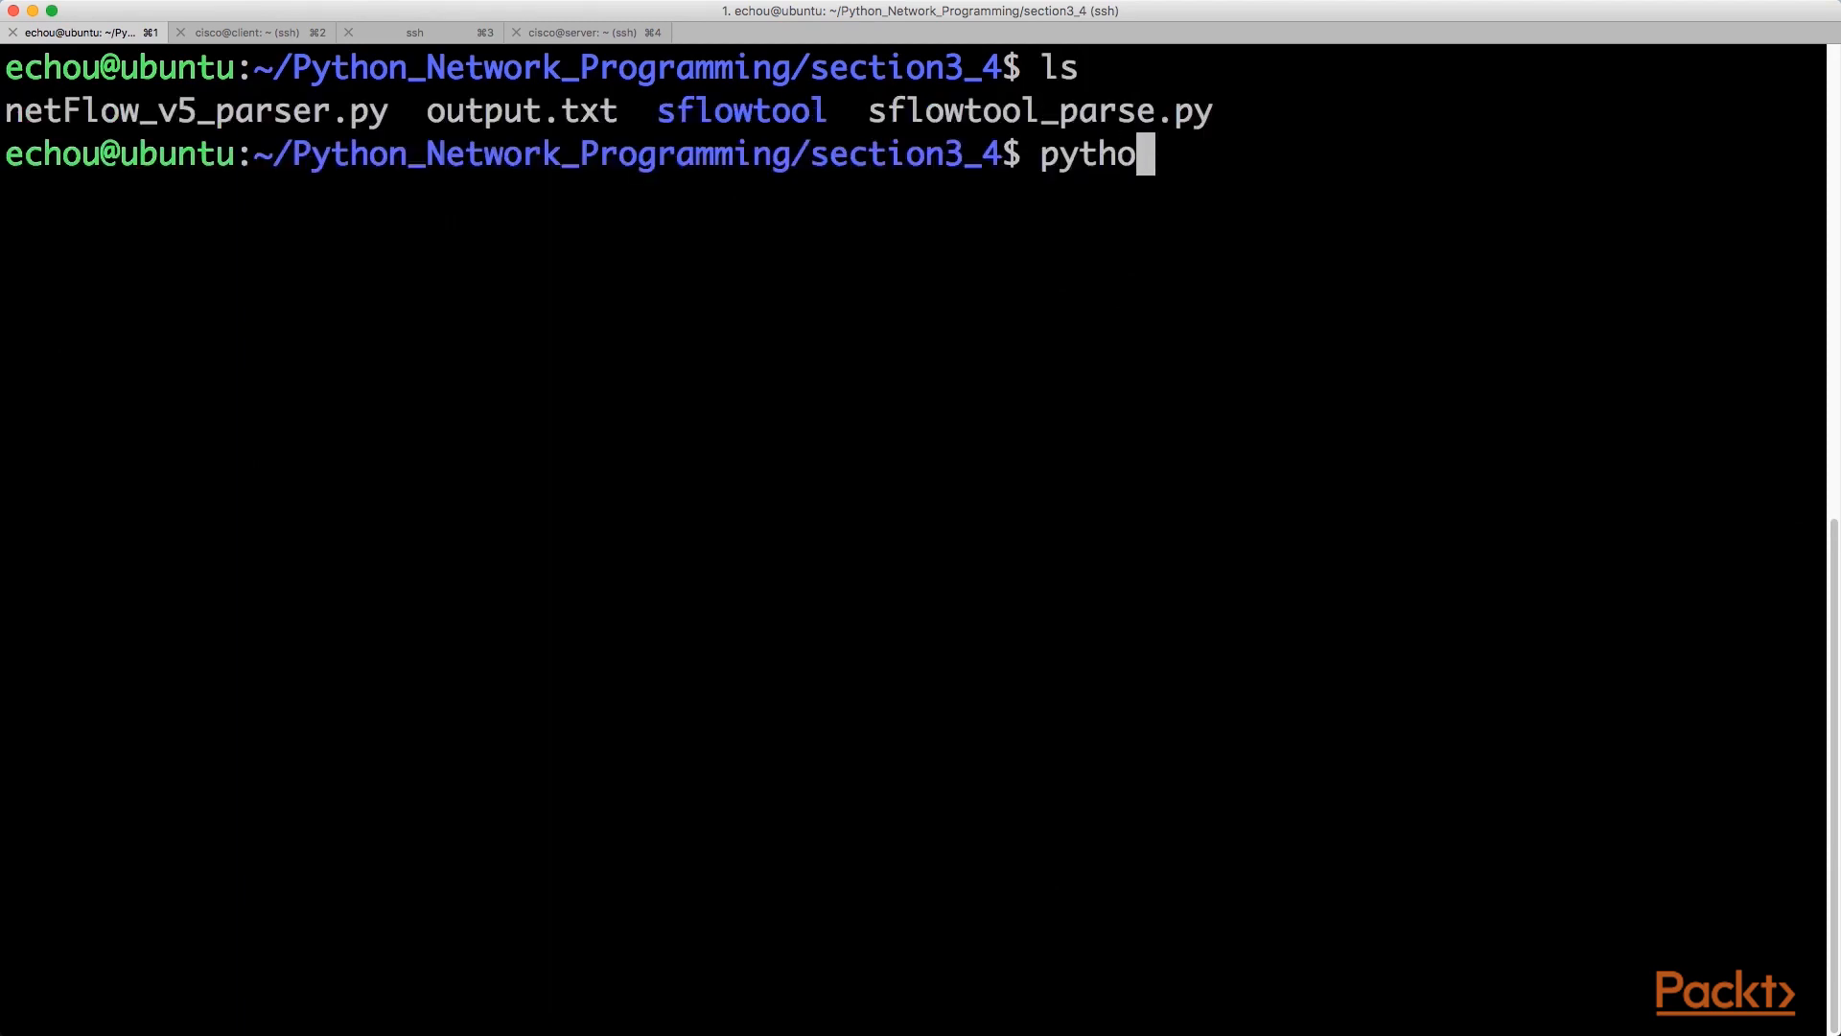
{"action": "type", "text": "n3"}
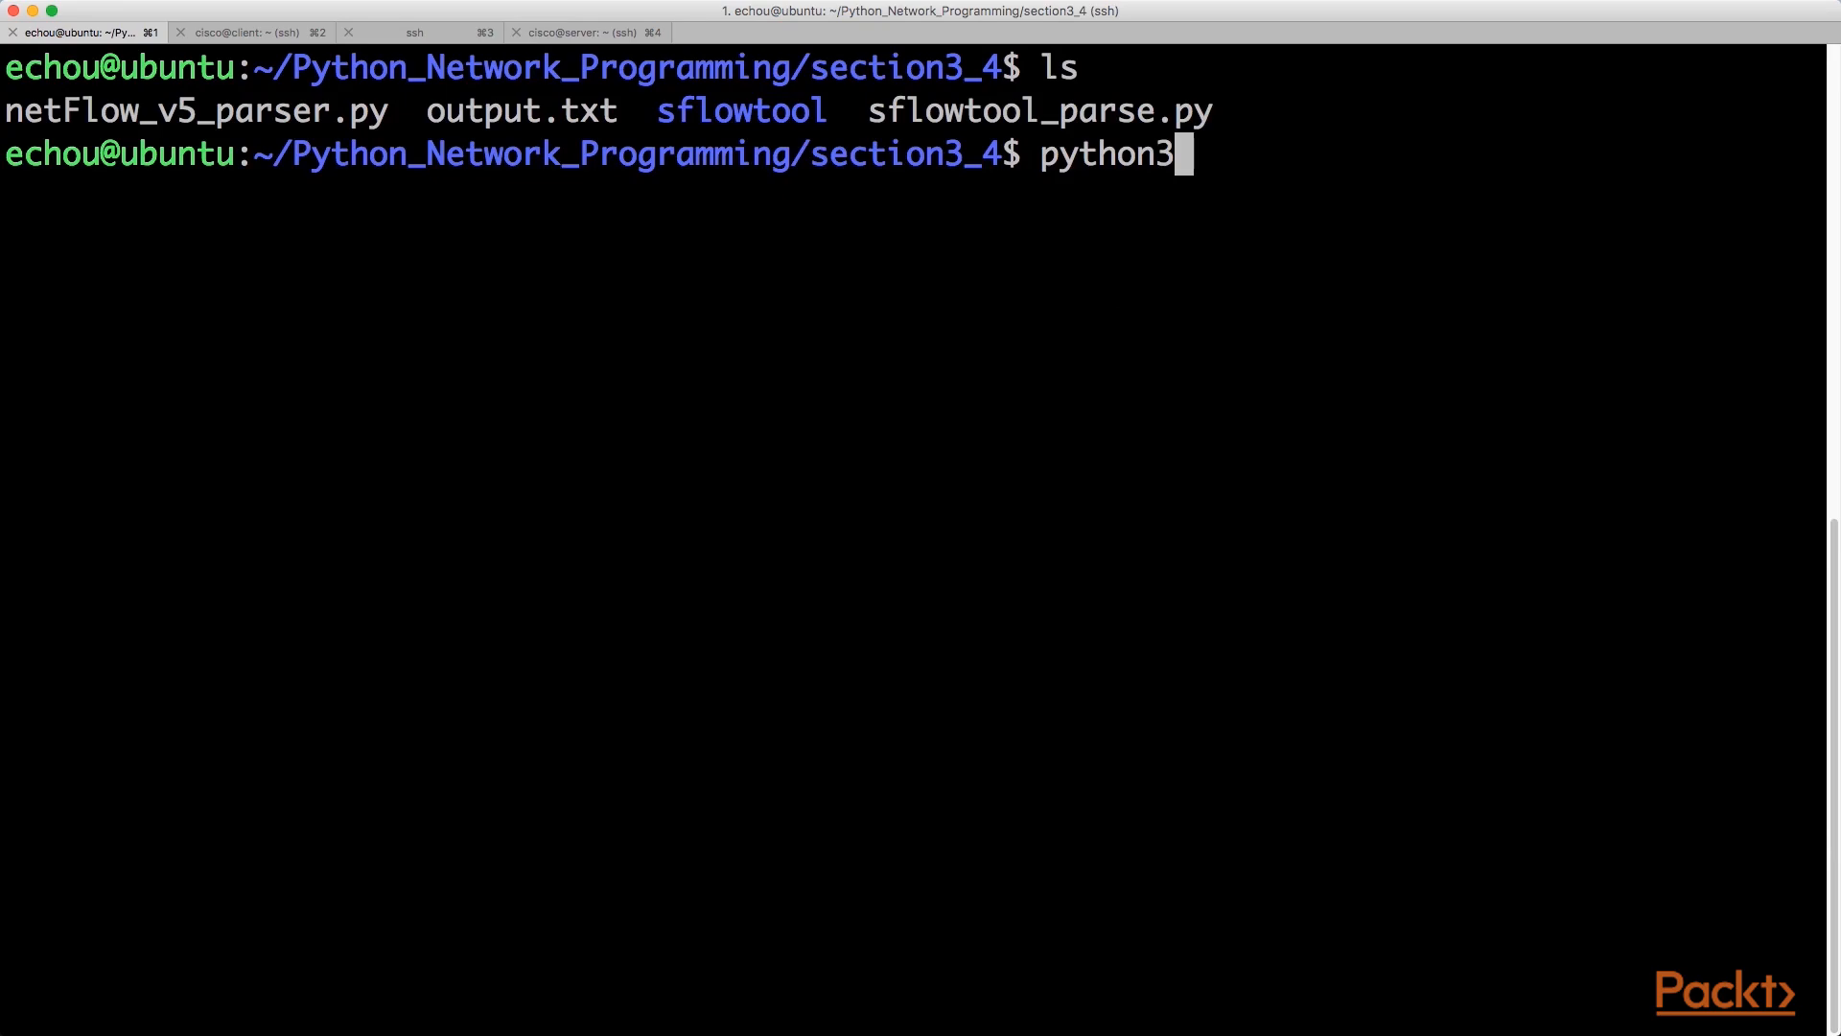
{"action": "type", "text": "netFlow_v5_parser.py"}
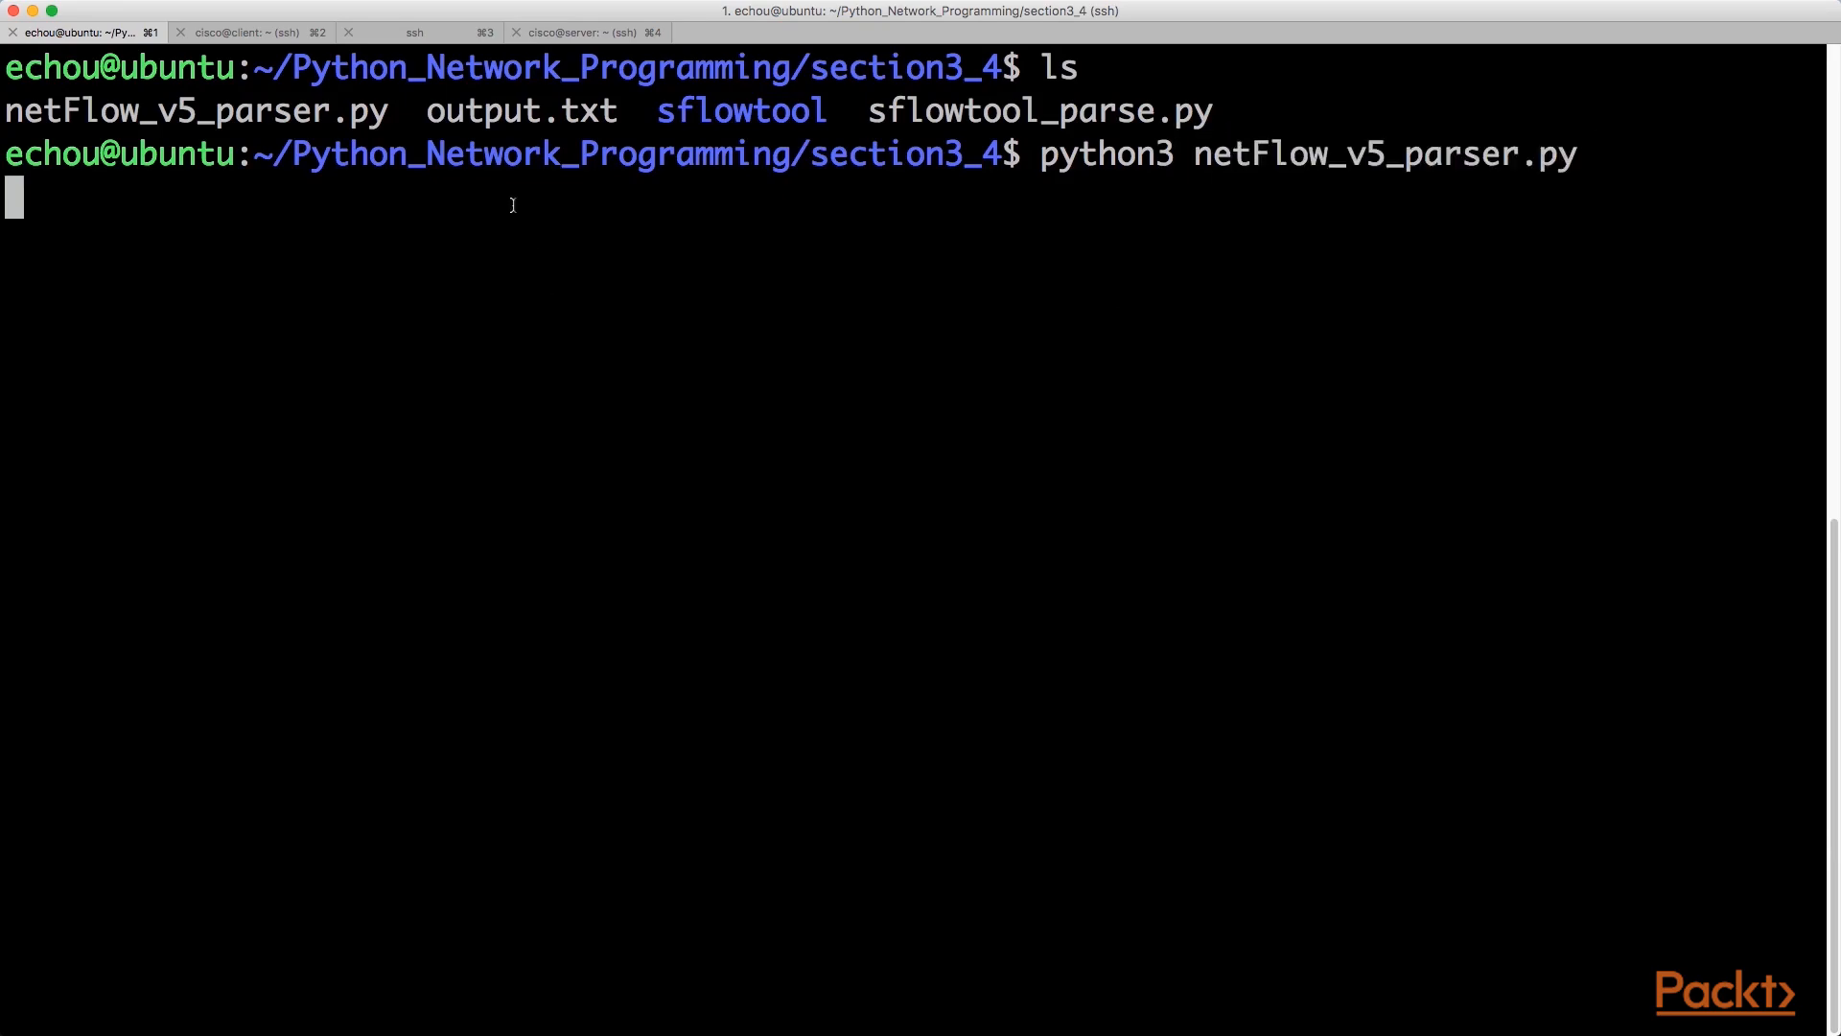
- Repeat the client's curl request, then scroll the parser's version 5 headers and flow records
{"action": "left_click", "coordinate": [247, 32]}
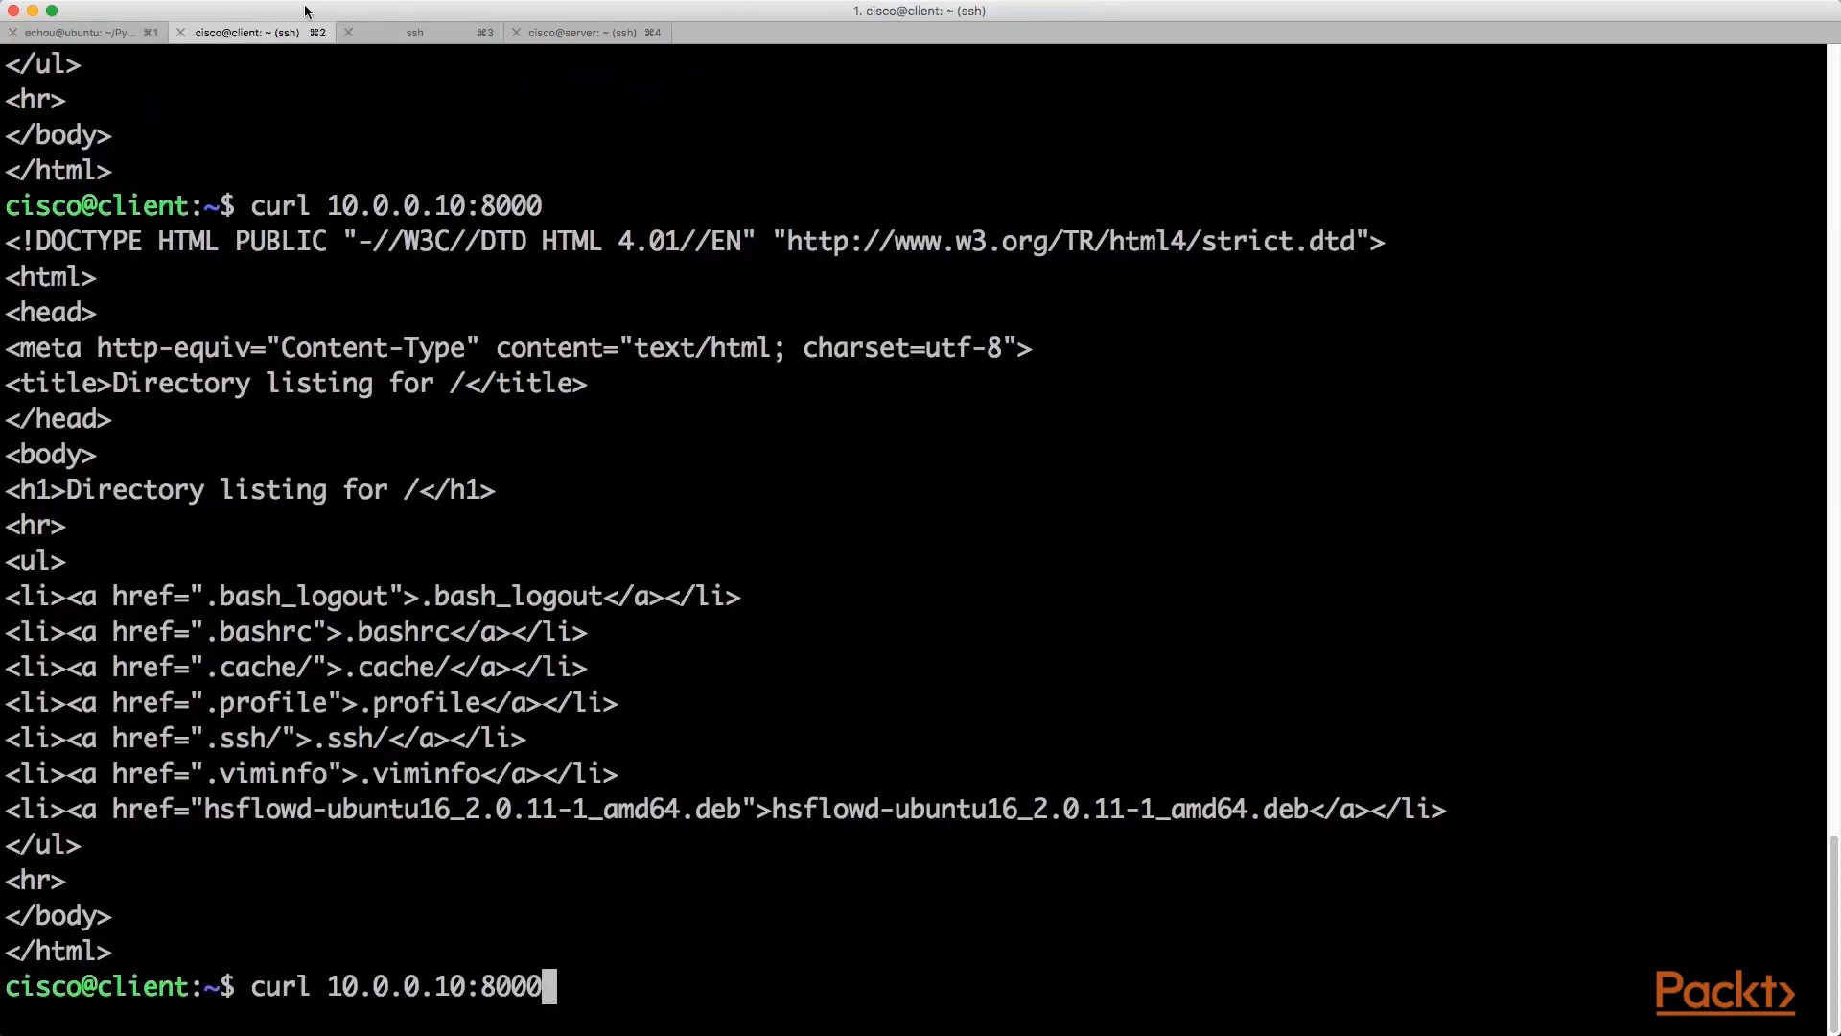
{"action": "mouse_move", "coordinate": [274, 33]}
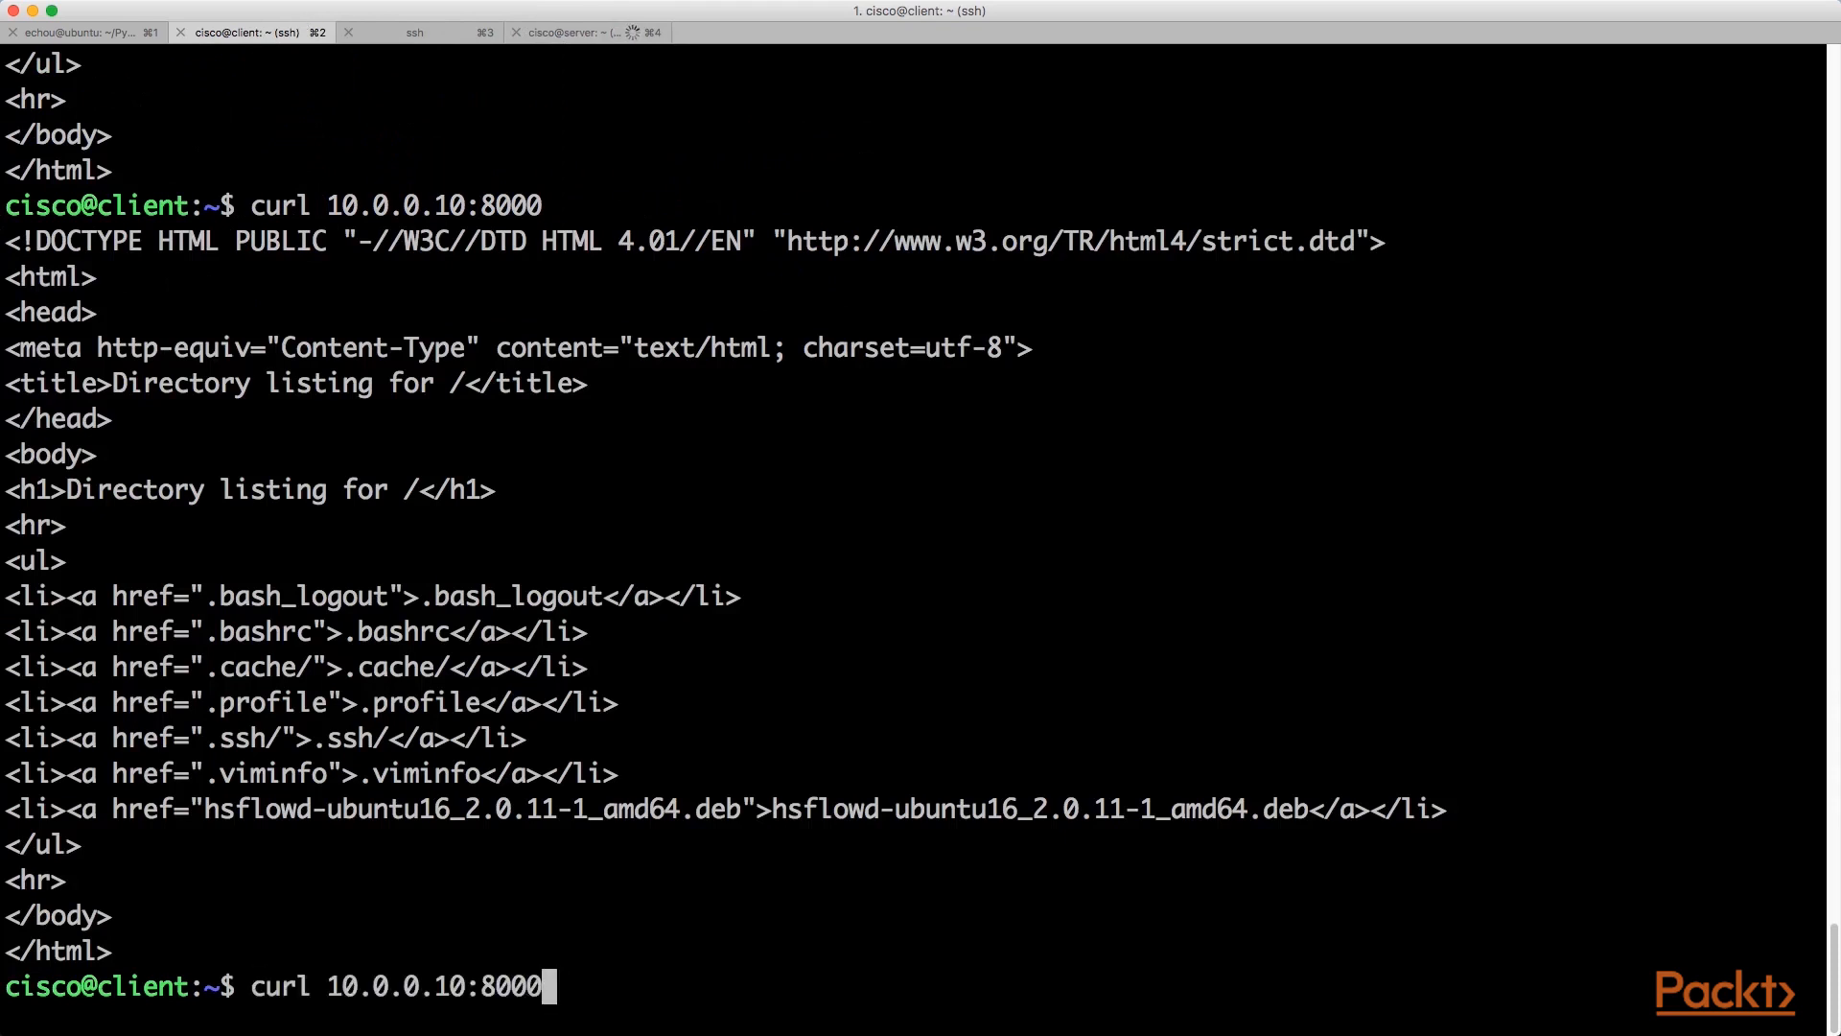
{"action": "key", "text": "ctrl+u"}
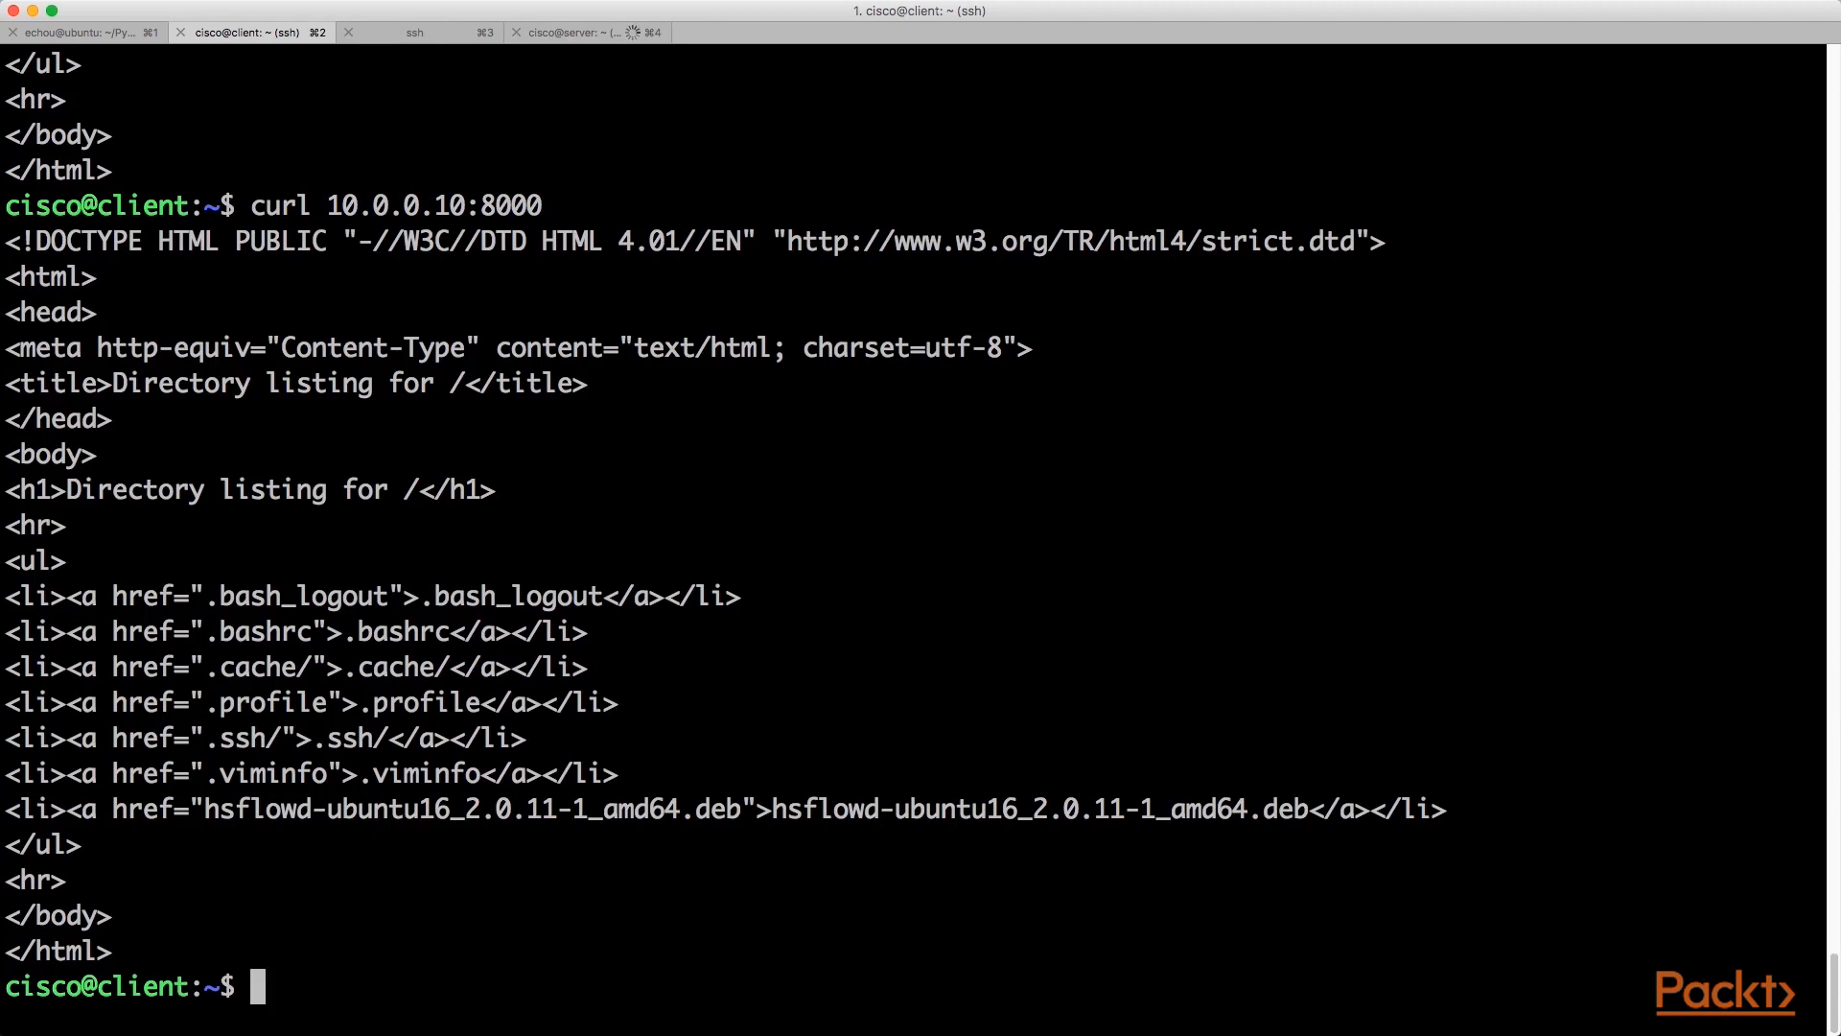
{"action": "left_click", "coordinate": [587, 32]}
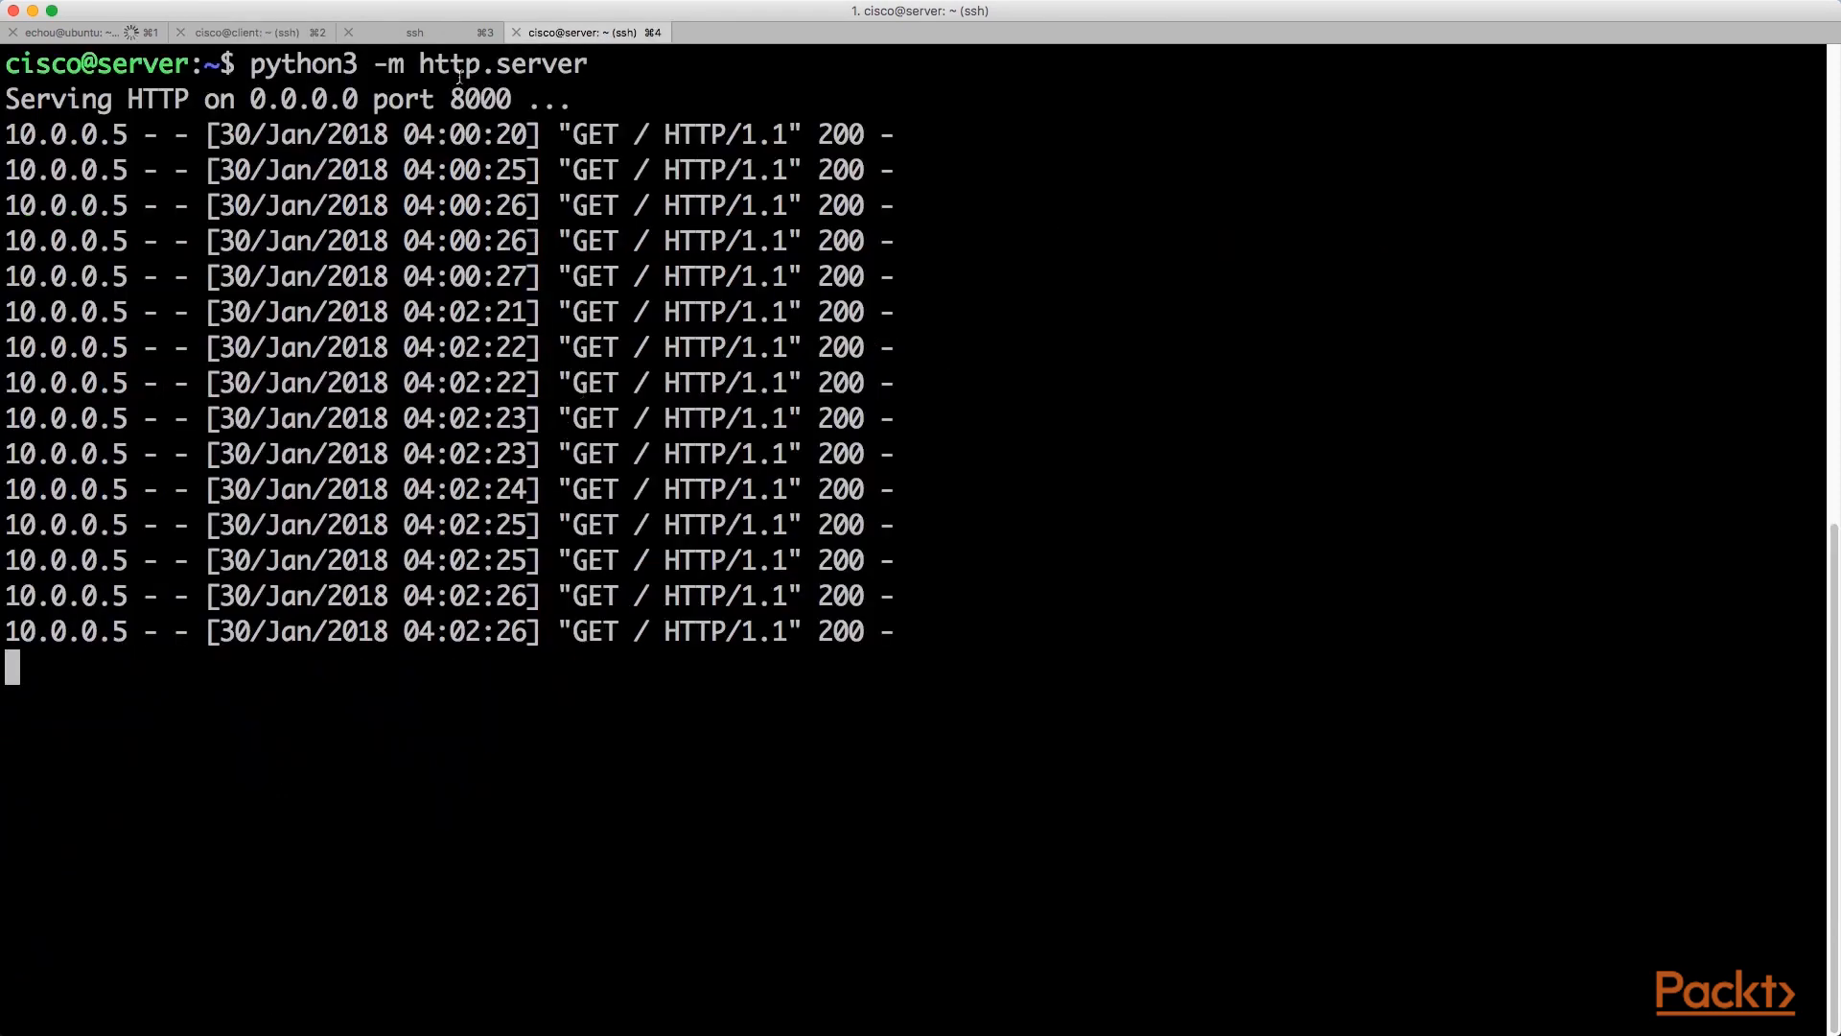
{"action": "left_click", "coordinate": [82, 32]}
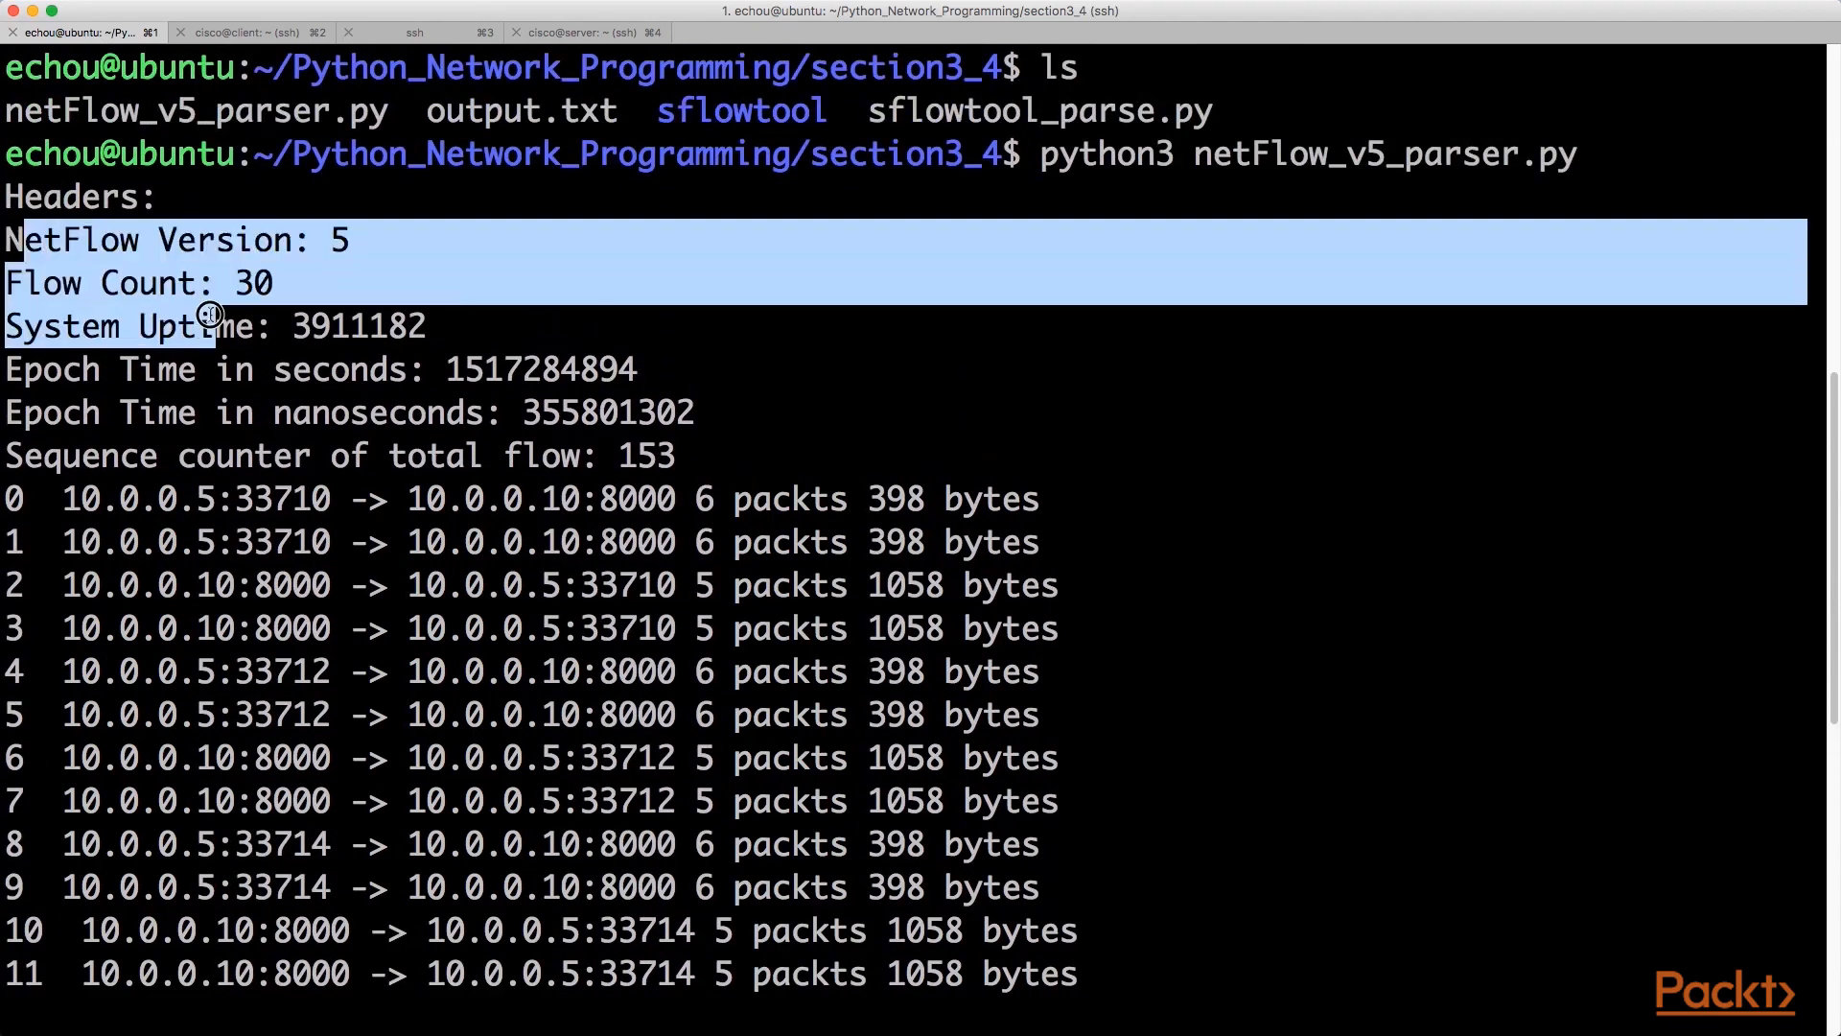
{"action": "scroll", "scroll_direction": "down", "scroll_amount": 3}
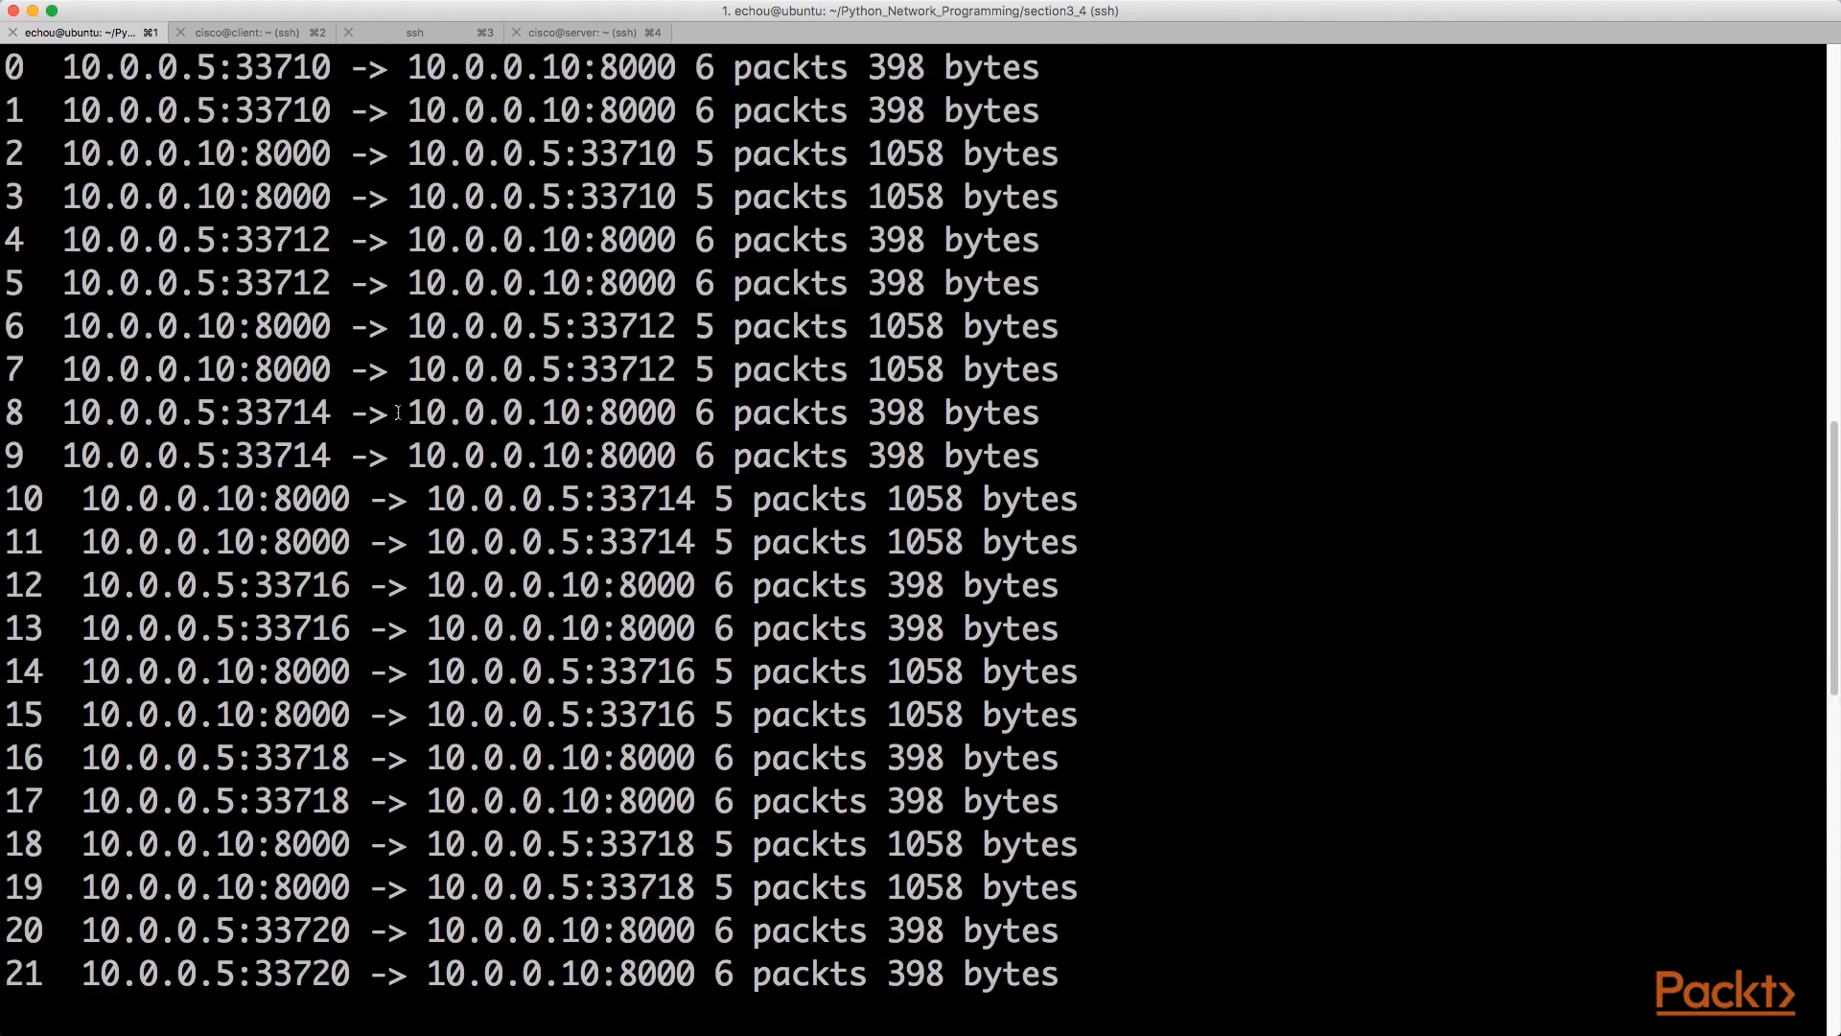
{"action": "scroll", "scroll_direction": "down", "scroll_amount": 3}
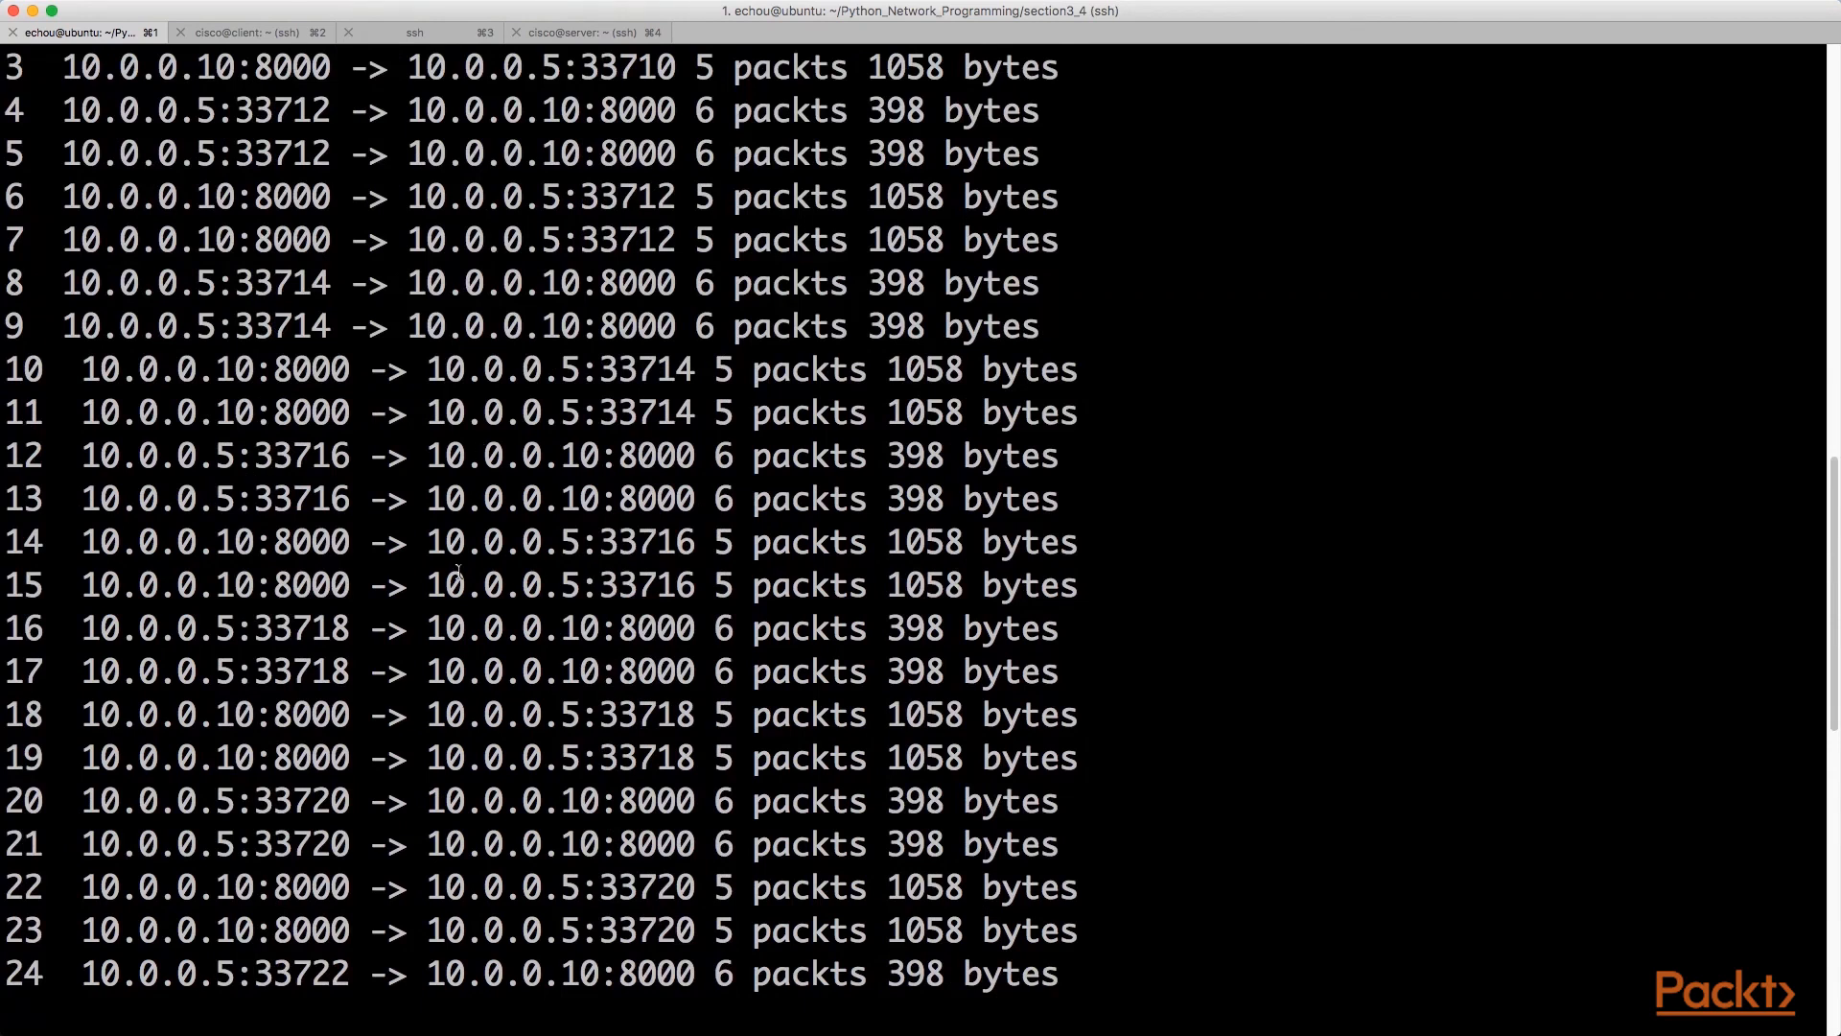
- In the server session, list the home directory showing hsflowd-ubuntu16_2.0.11-1_amd64.deb
{"action": "left_click", "coordinate": [588, 31]}
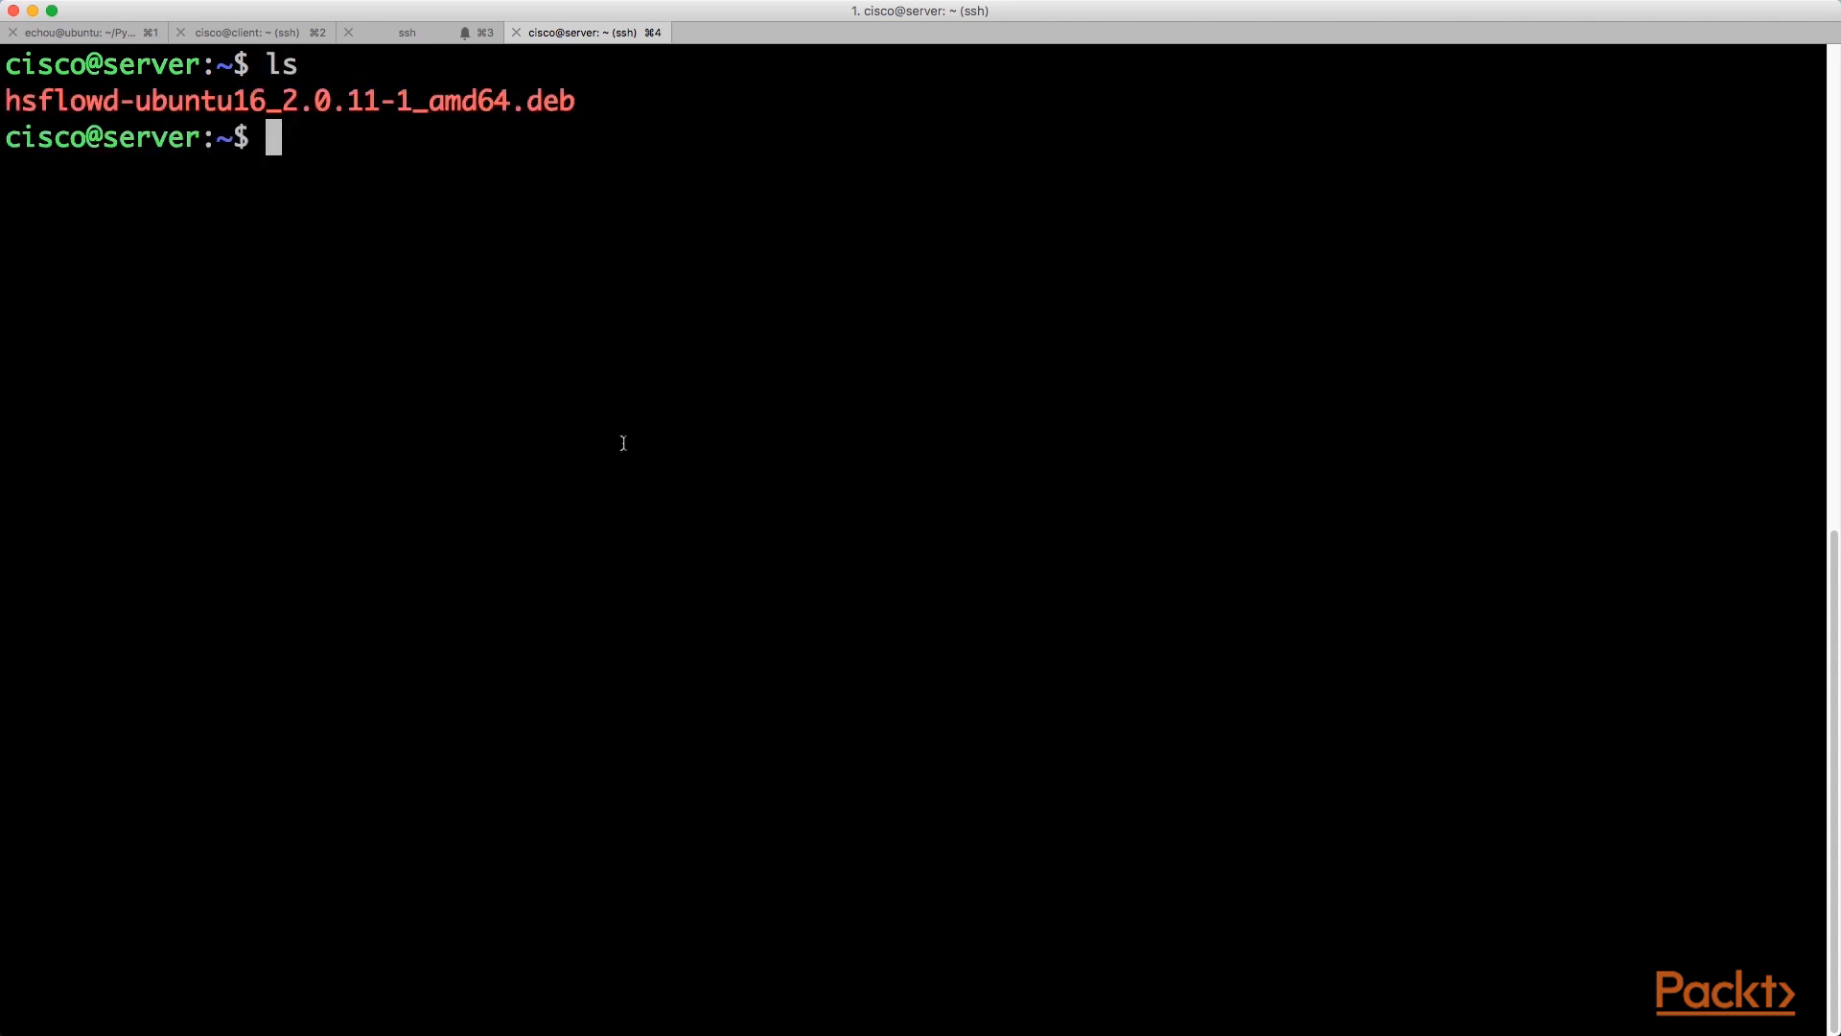
{"action": "mouse_move", "coordinate": [622, 429]}
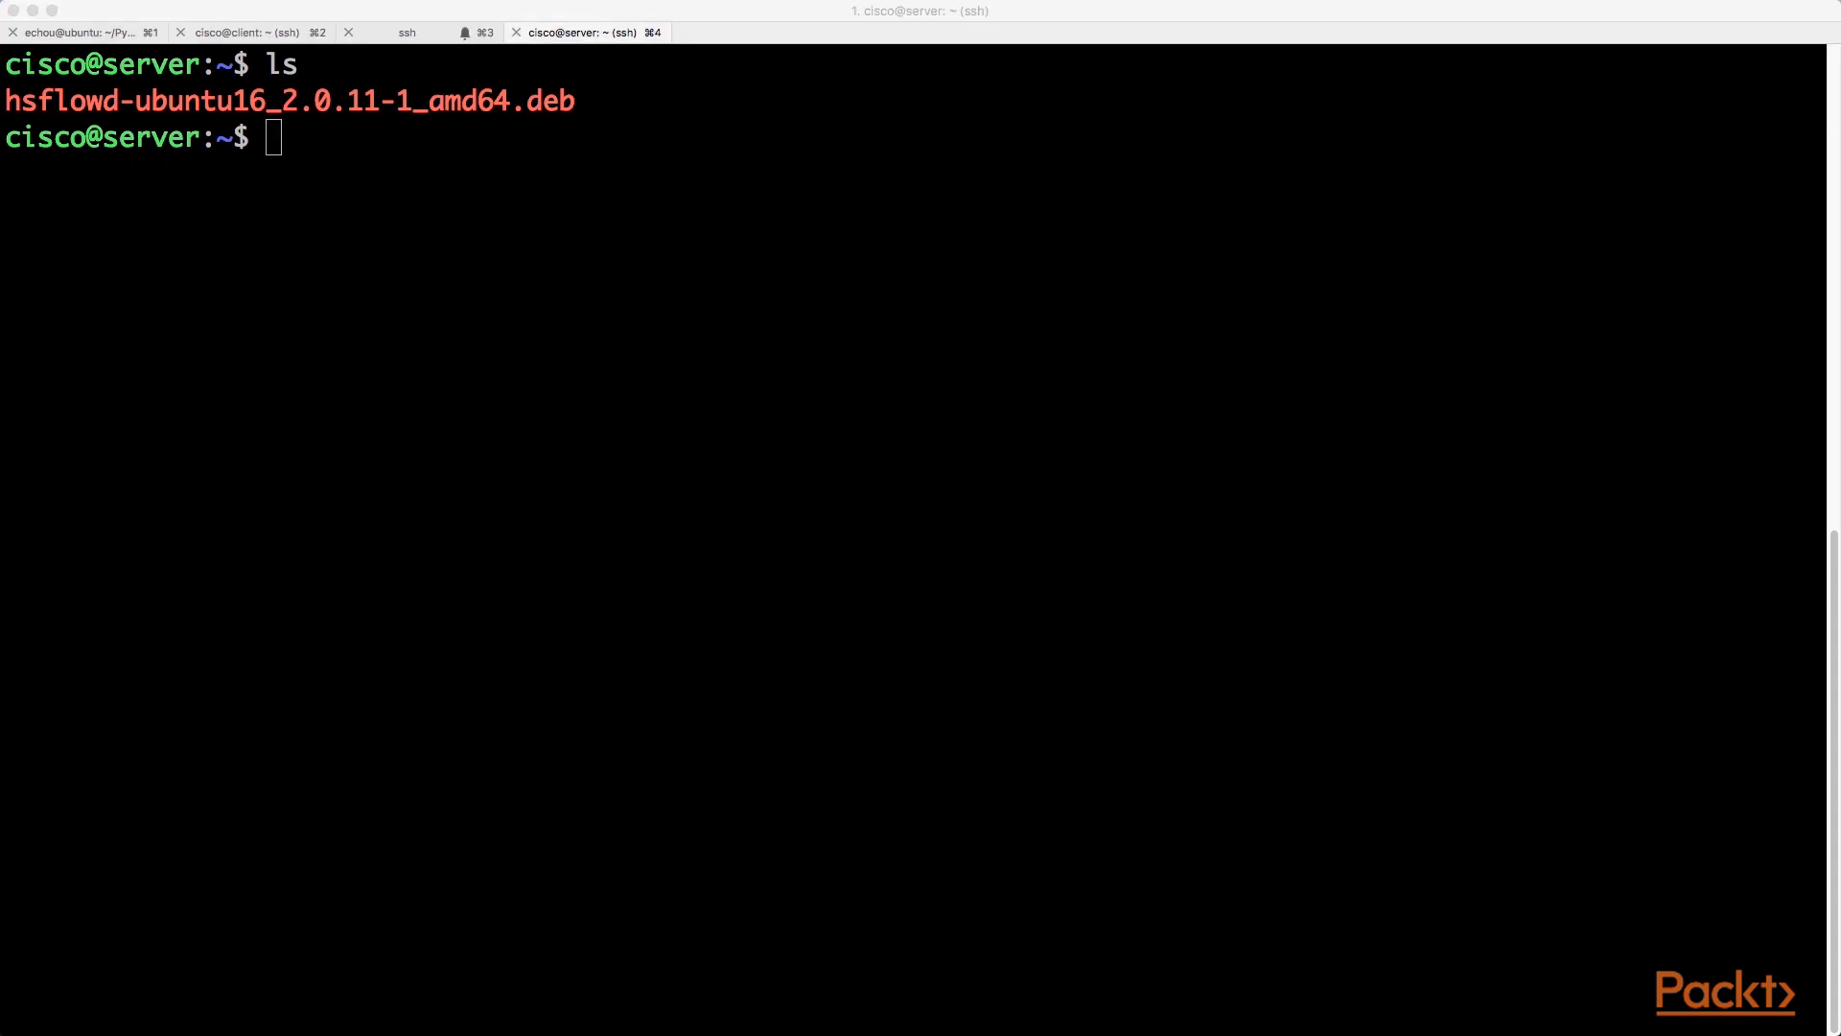
- Install the hsflowd .deb package and edit /etc/hsflowd.conf for collector 172.16.1.10:6343
{"action": "type", "text": "sudo dpkg -i hsflowd-ubuntu16_2.0.11-1_amd64.deb"}
{"action": "type", "text": "sudo systemctl enable hsflowd"}
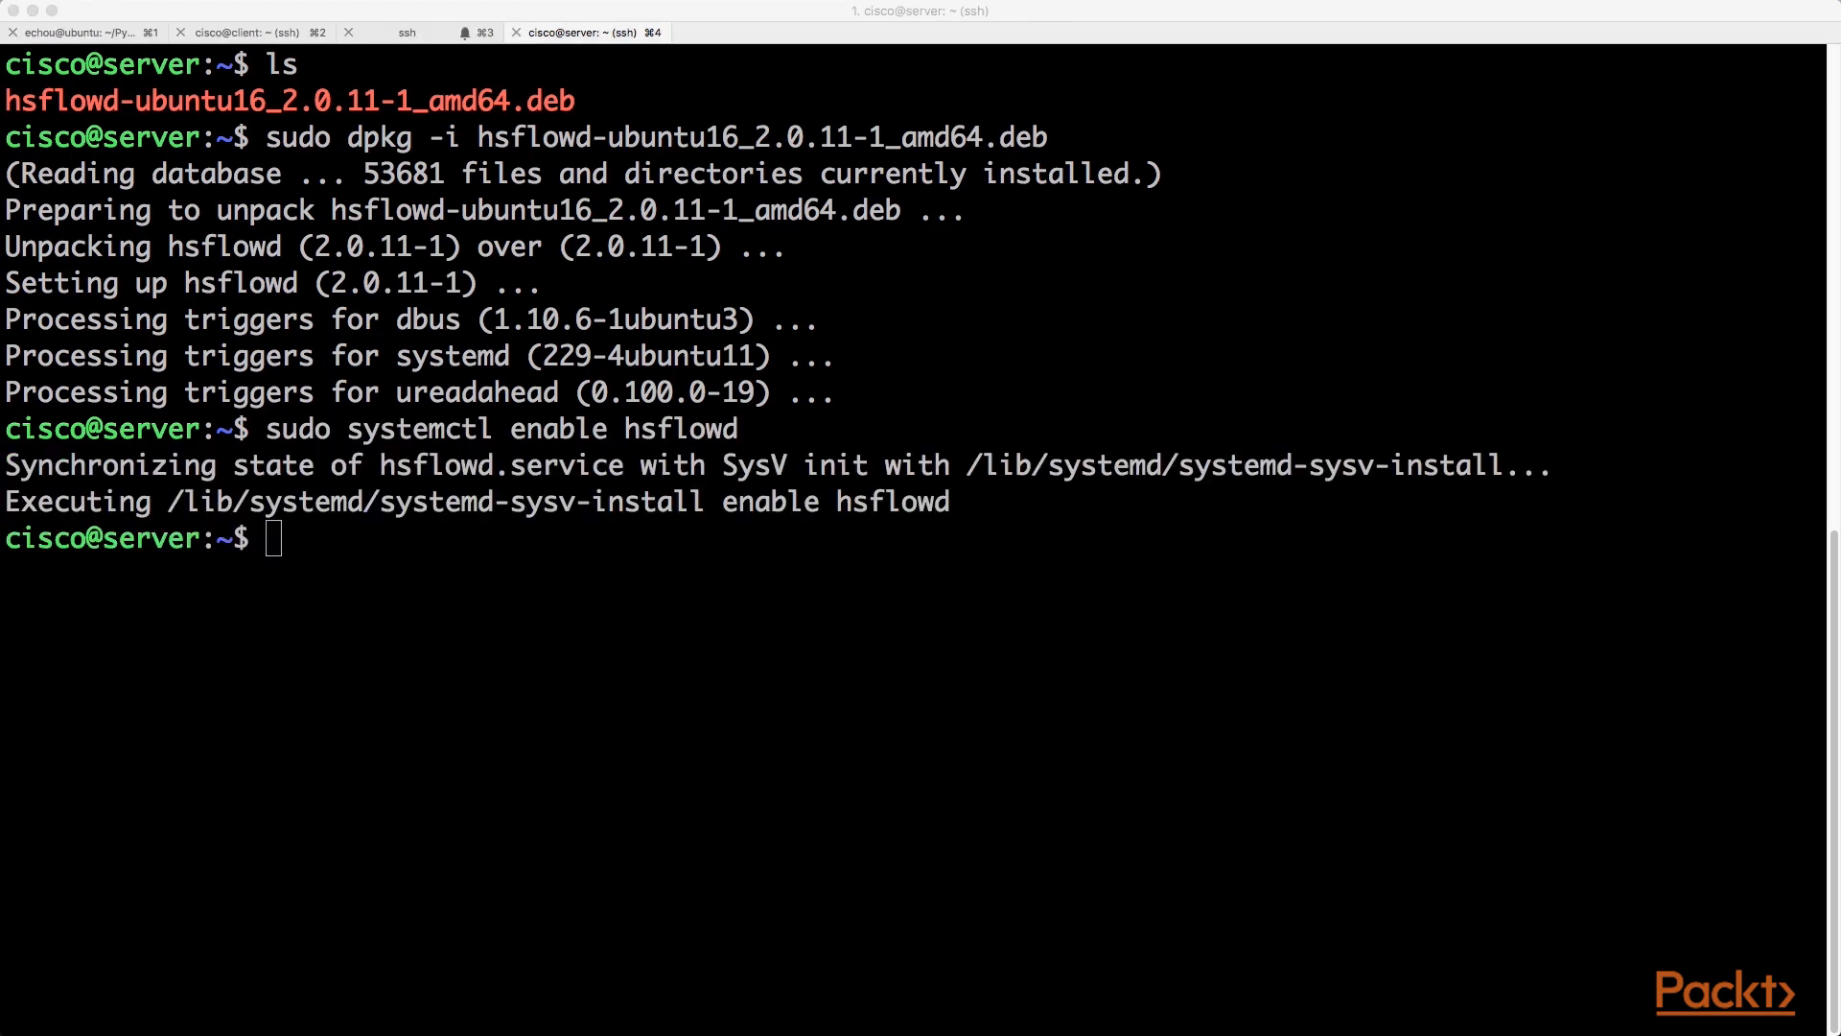
{"action": "type", "text": "sudo vi /etc/hsflowd.conf"}
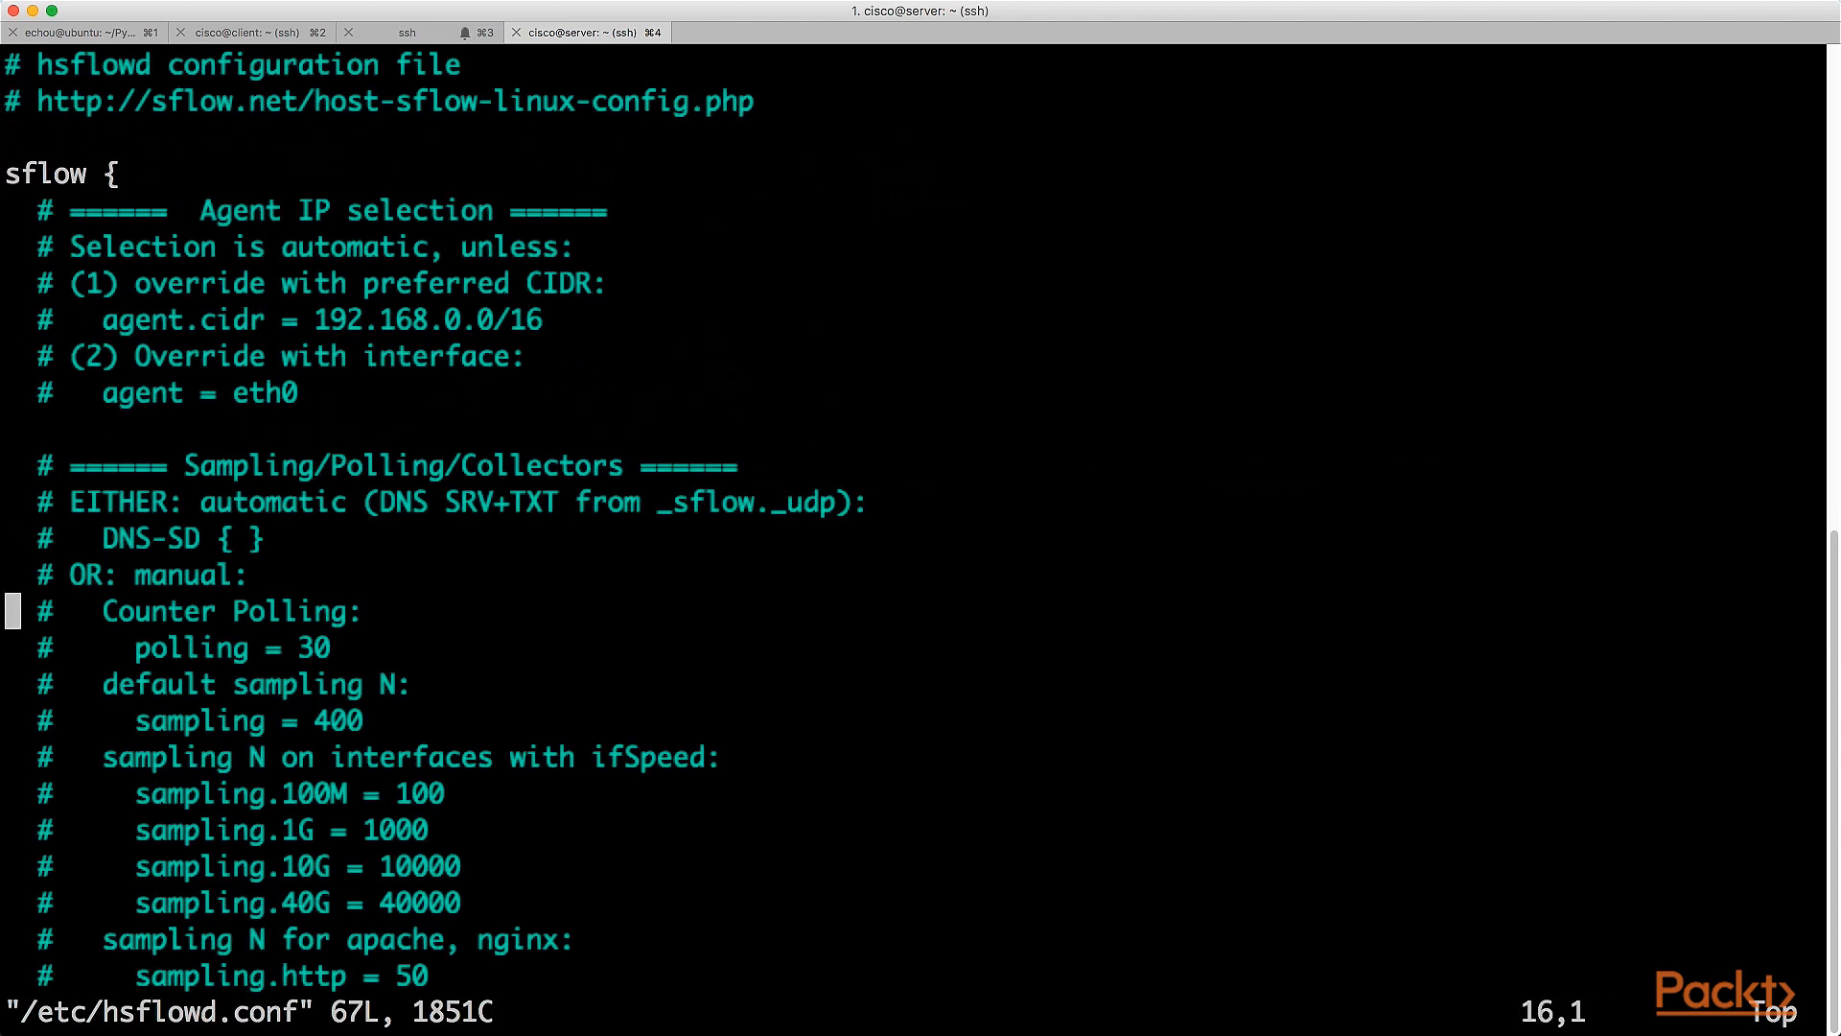
{"action": "scroll", "scroll_direction": "down", "scroll_amount": 3}
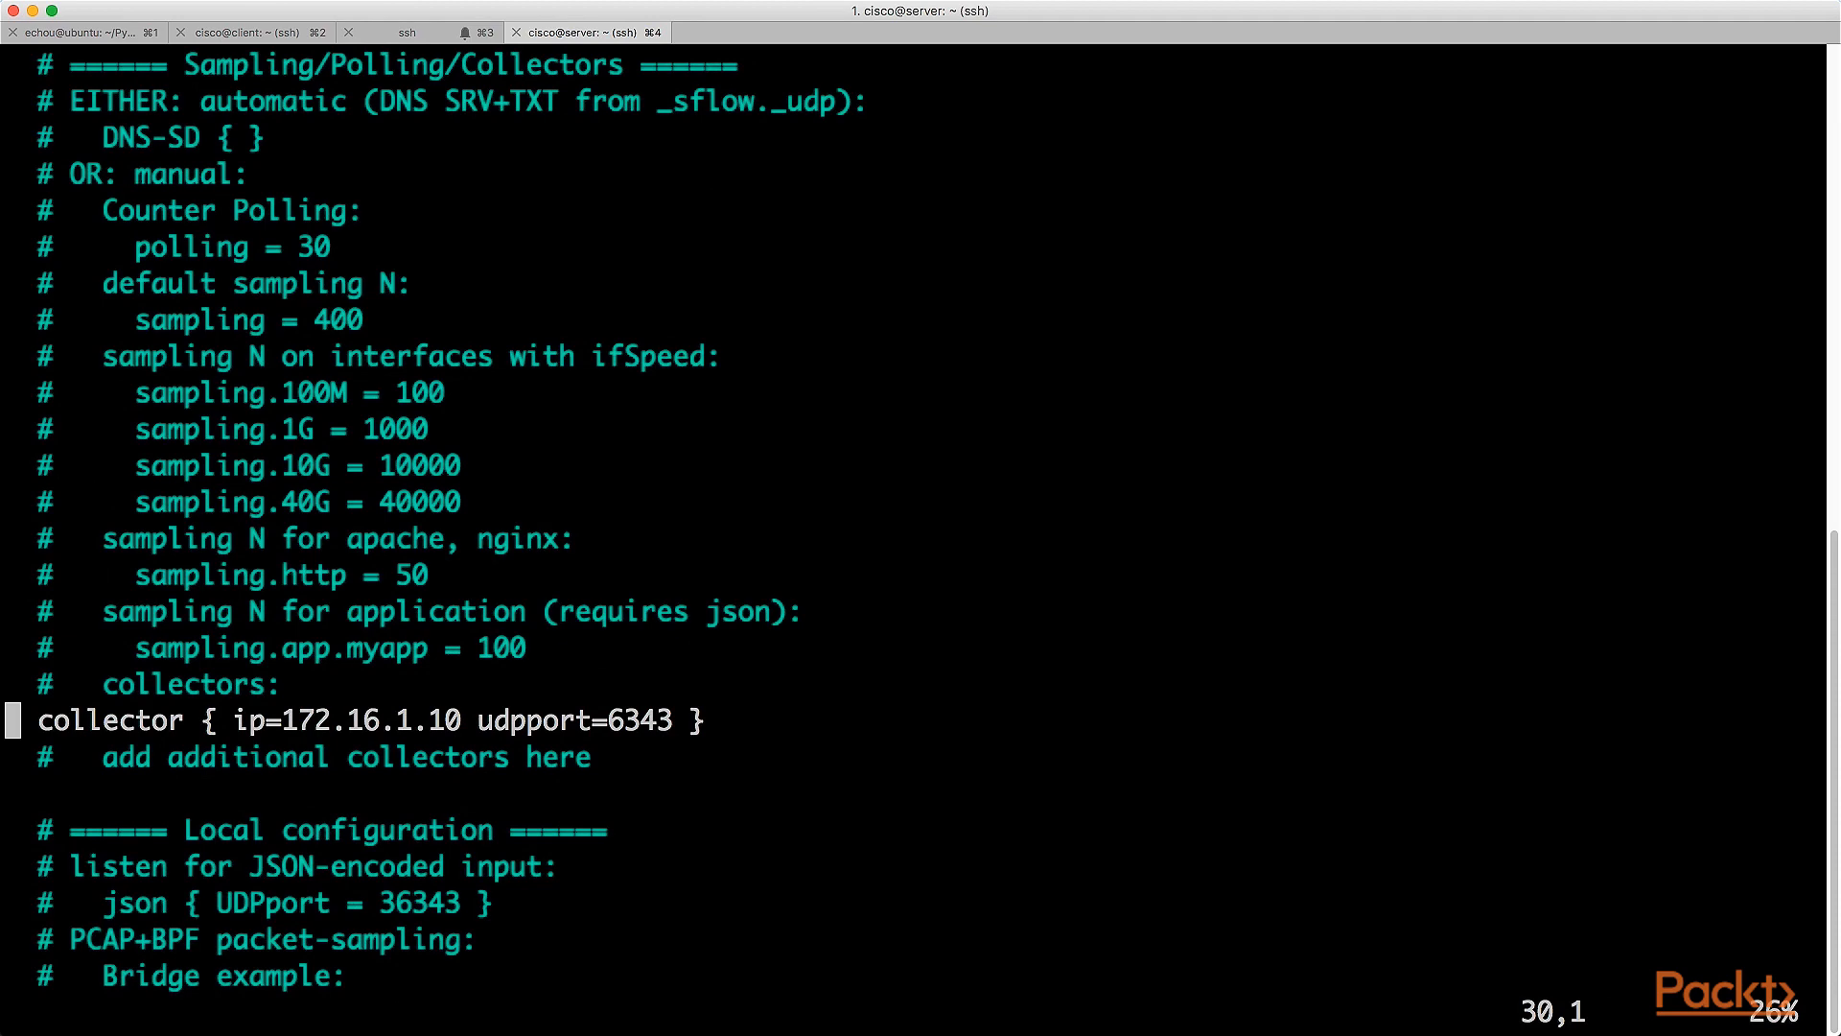
{"action": "type", "text": ":x!"}
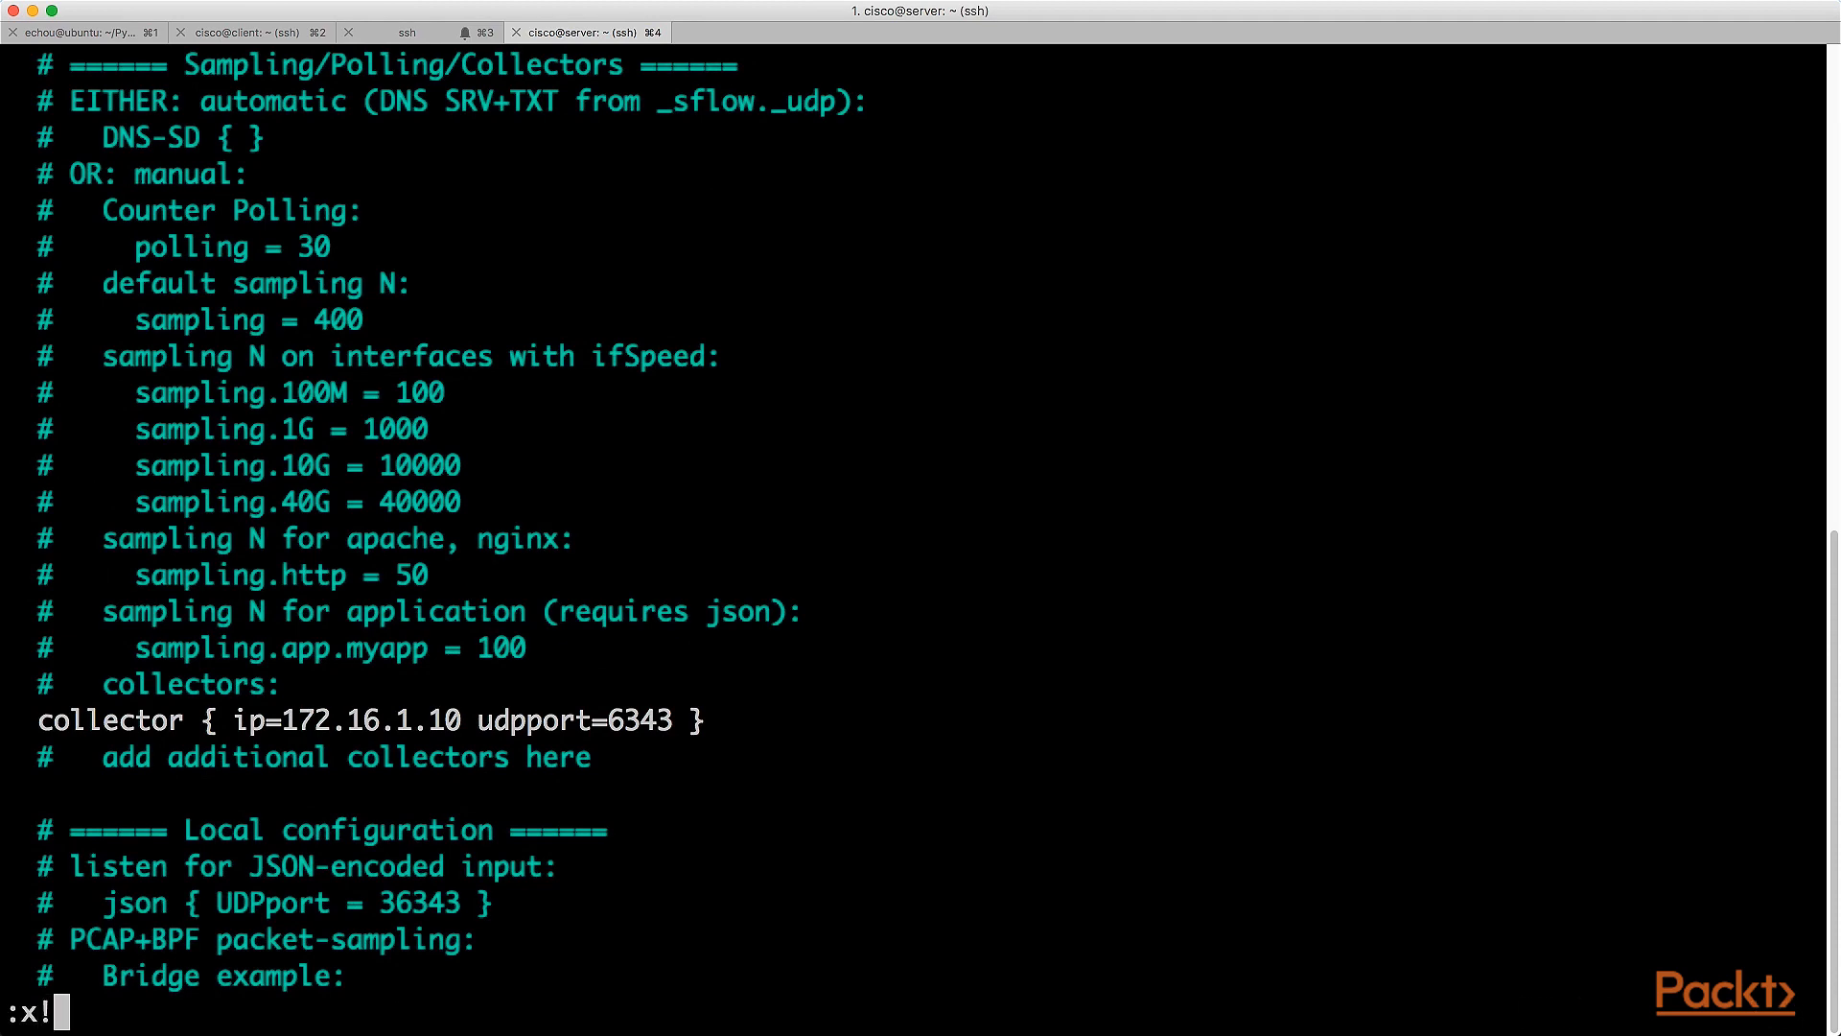
{"action": "key", "text": "Return"}
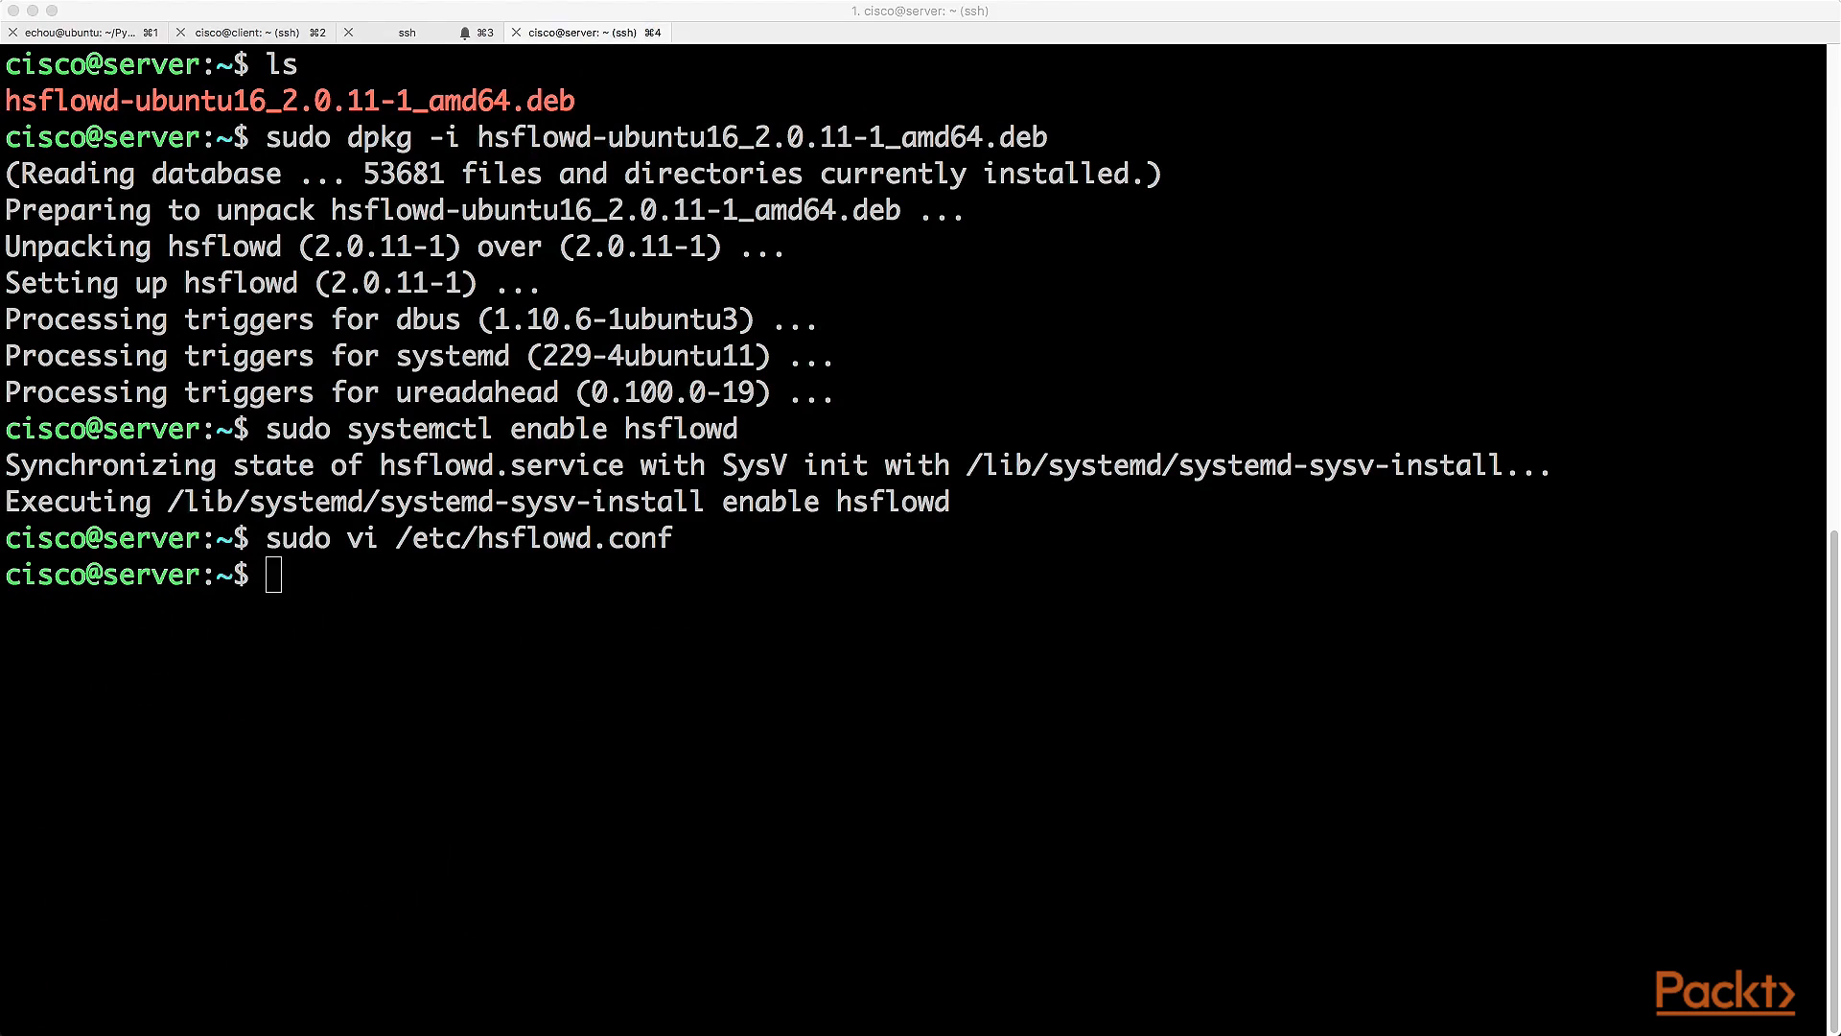
{"action": "mouse_move", "coordinate": [784, 676]}
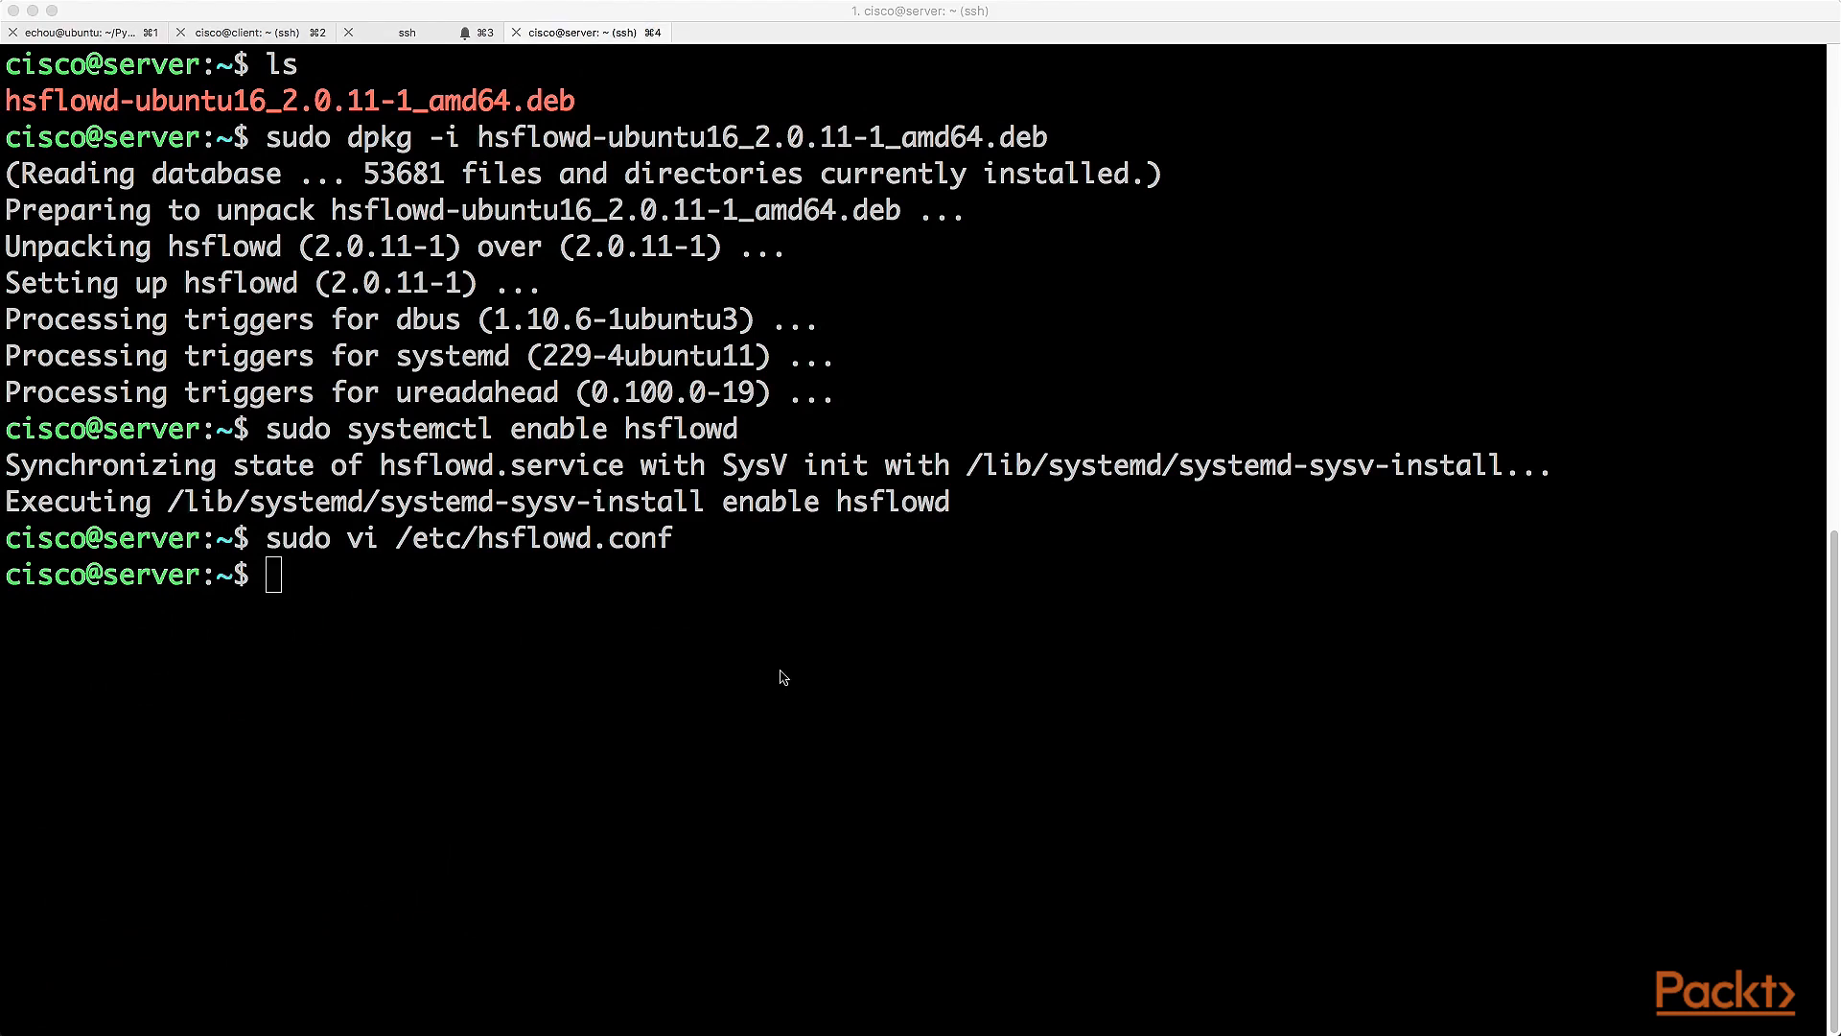
- Start and enable the hsflowd service, then re-request the server page from the client
{"action": "type", "text": "sudo service hsflowd start"}
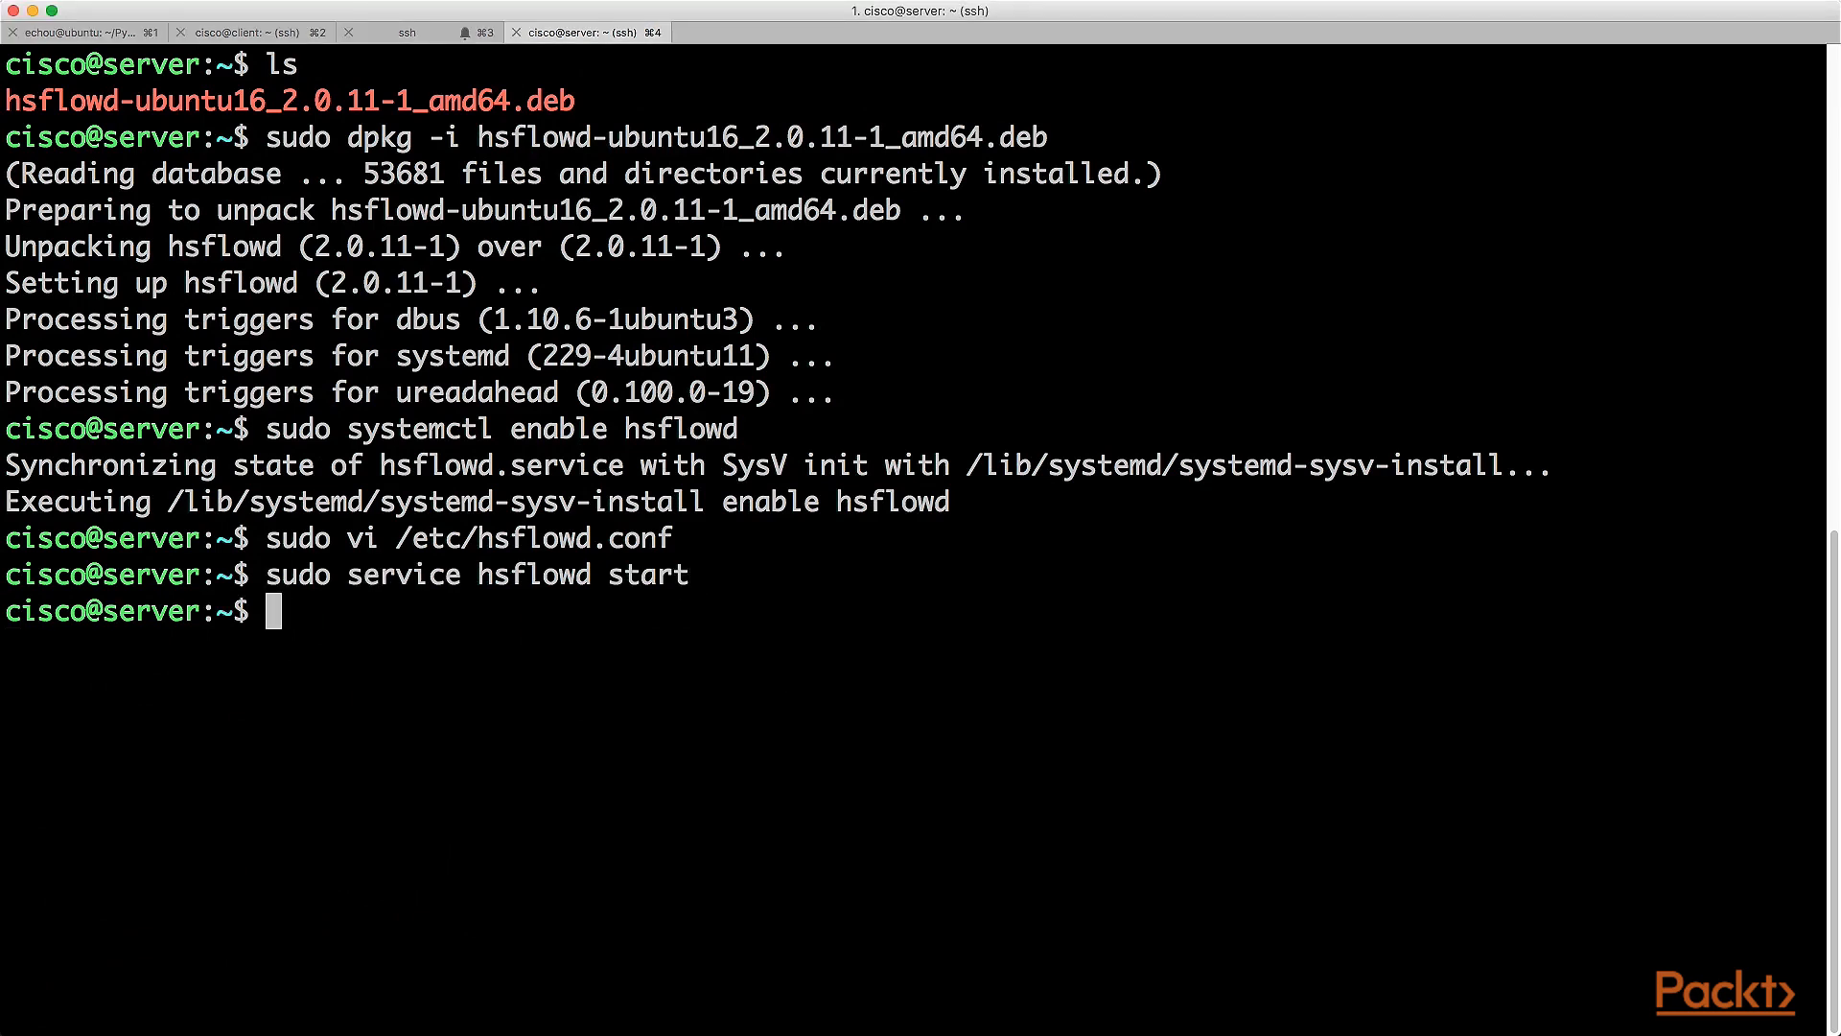
{"action": "type", "text": "sudo systemctl enable hsflowd"}
{"action": "type", "text": "python3 -m http.server"}
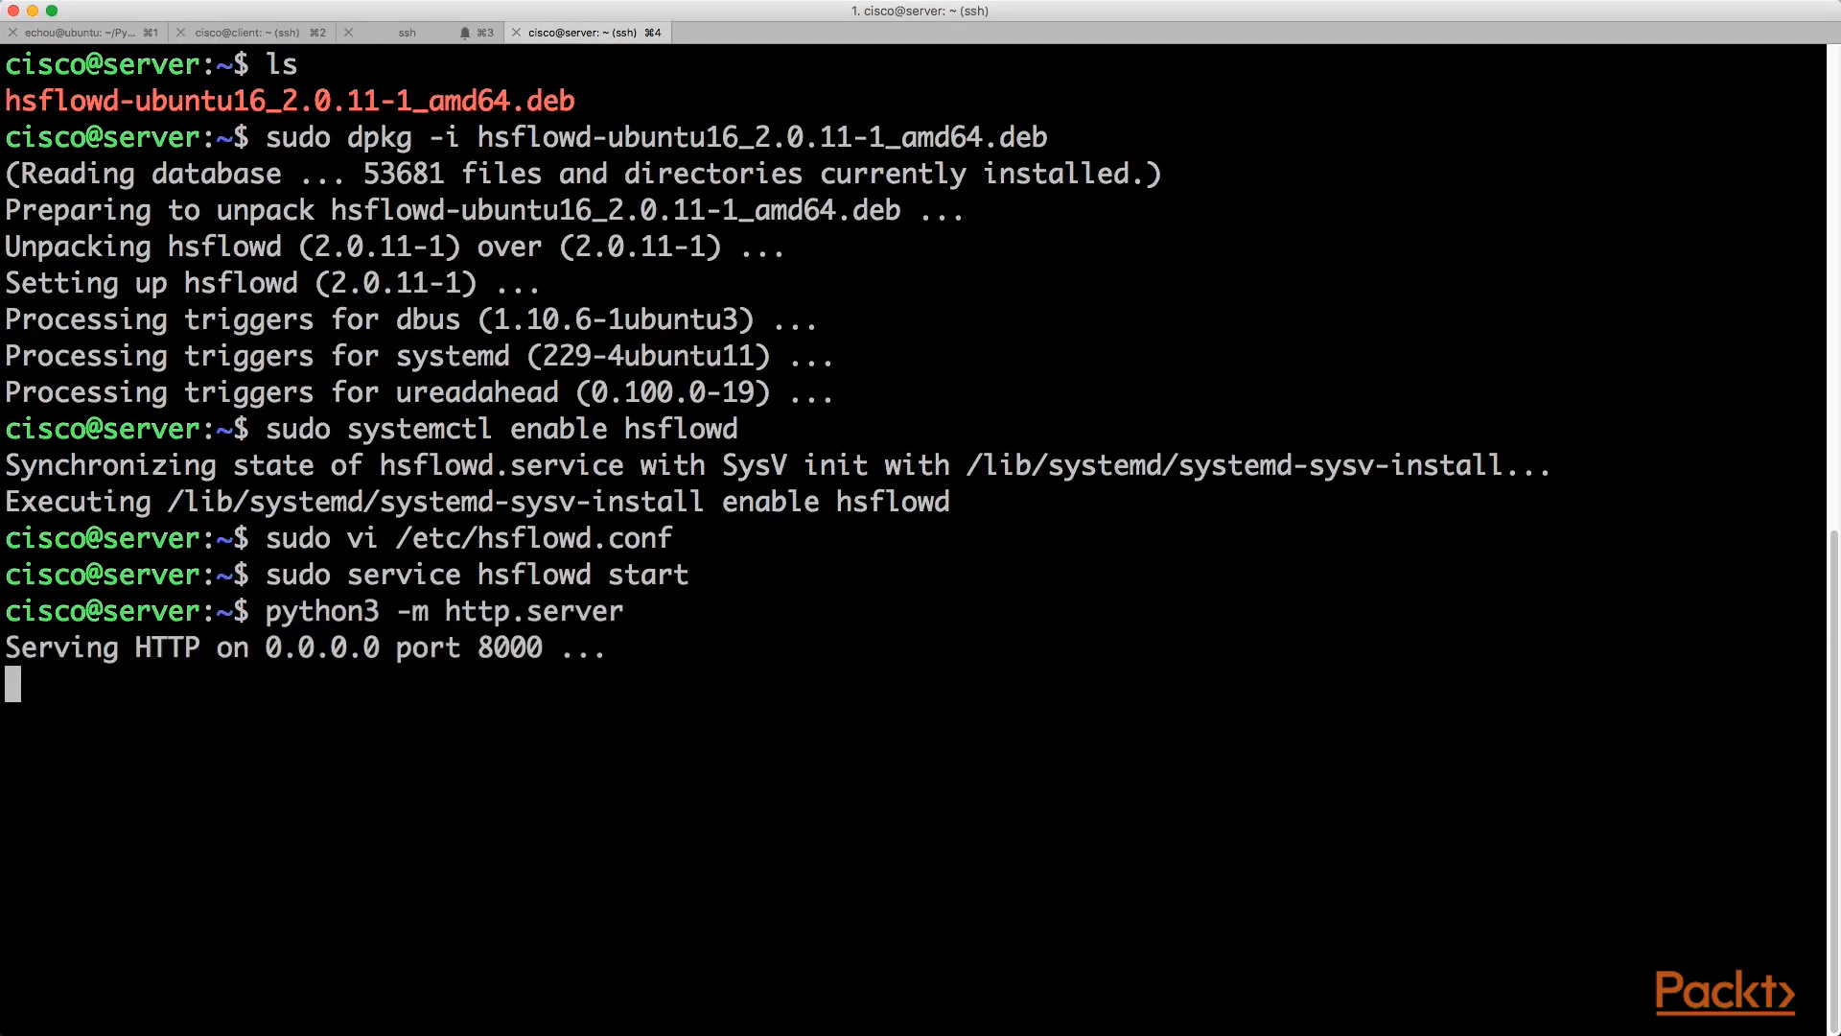
{"action": "left_click", "coordinate": [250, 32]}
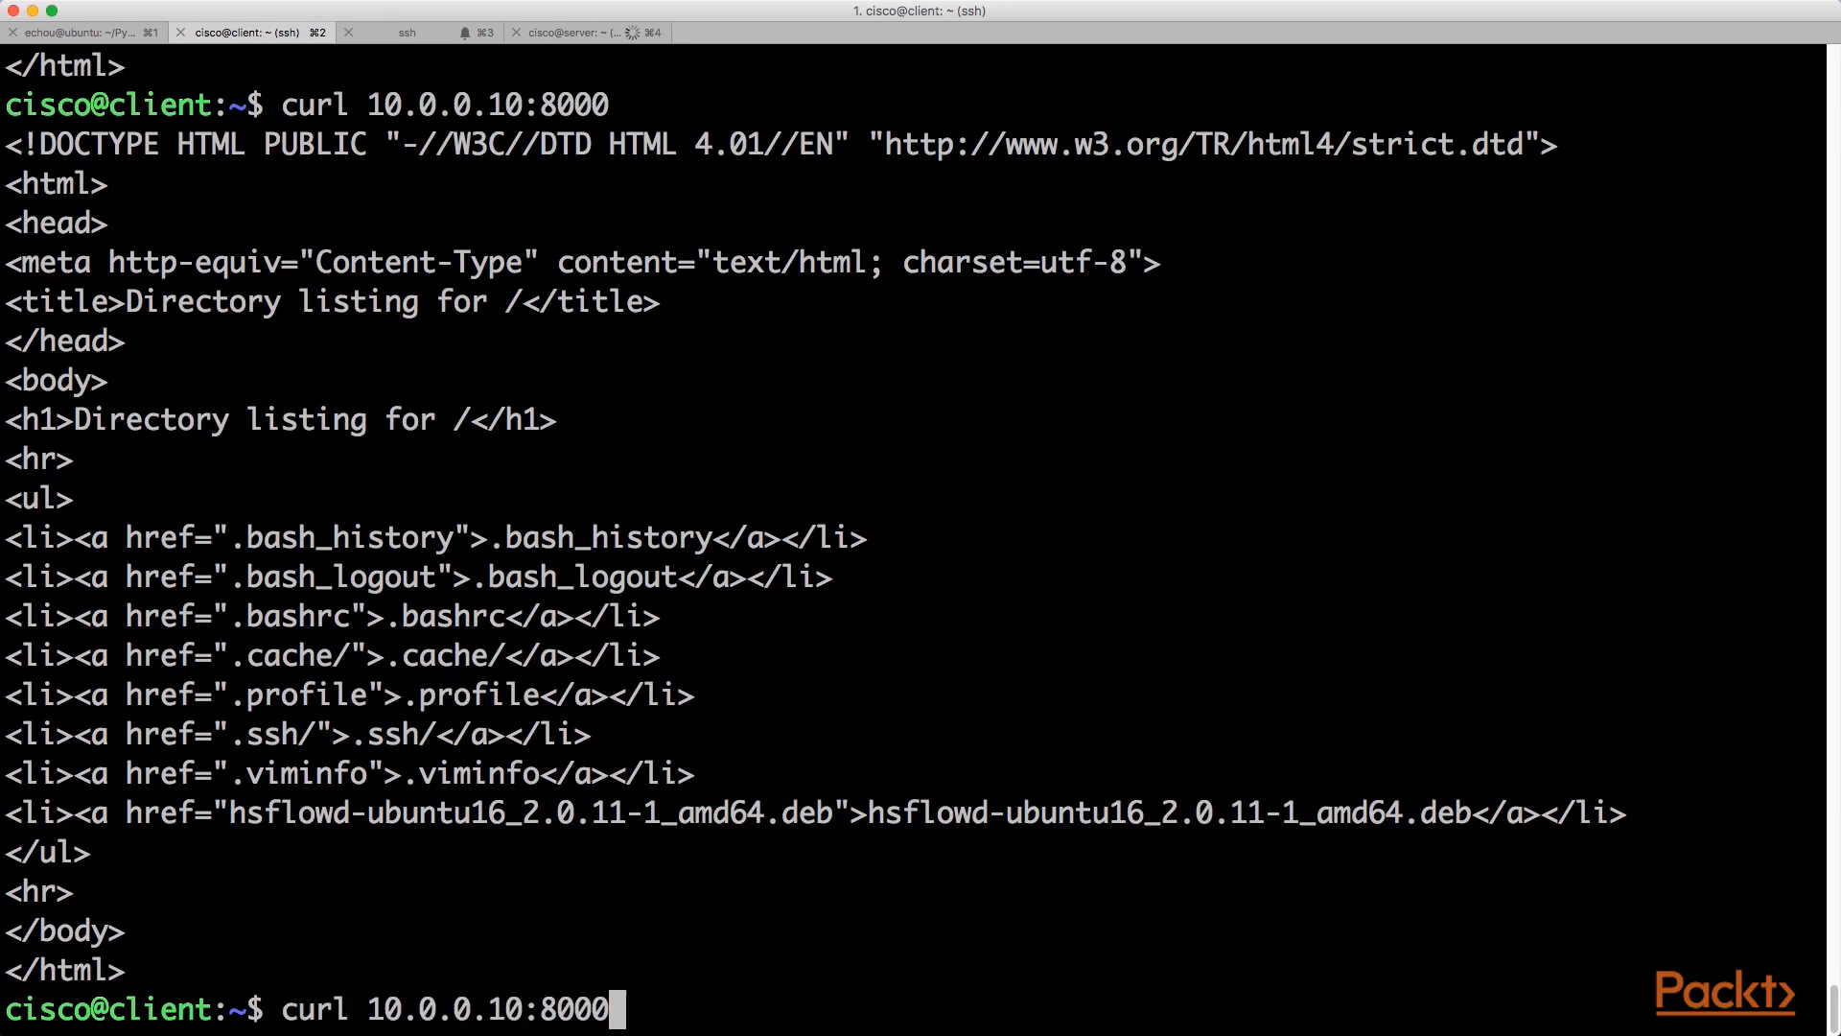
{"action": "key", "text": "ctrl+c"}
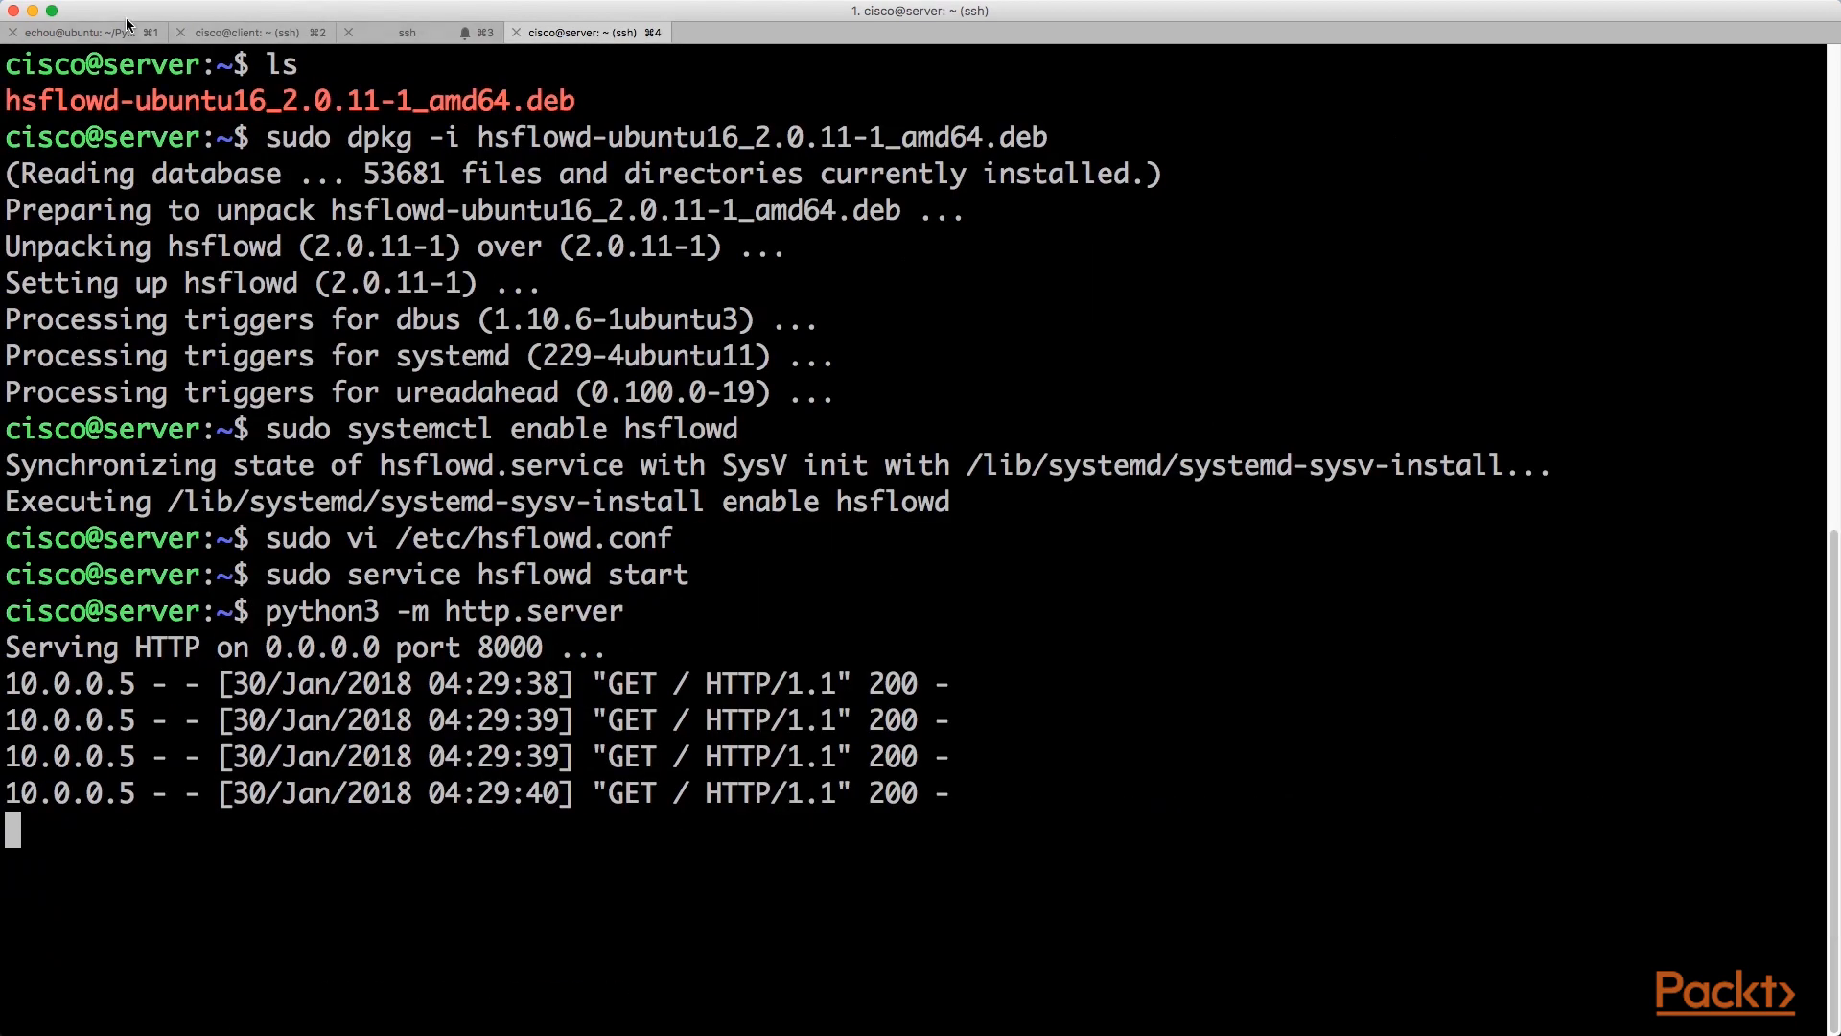
{"action": "left_click", "coordinate": [76, 32]}
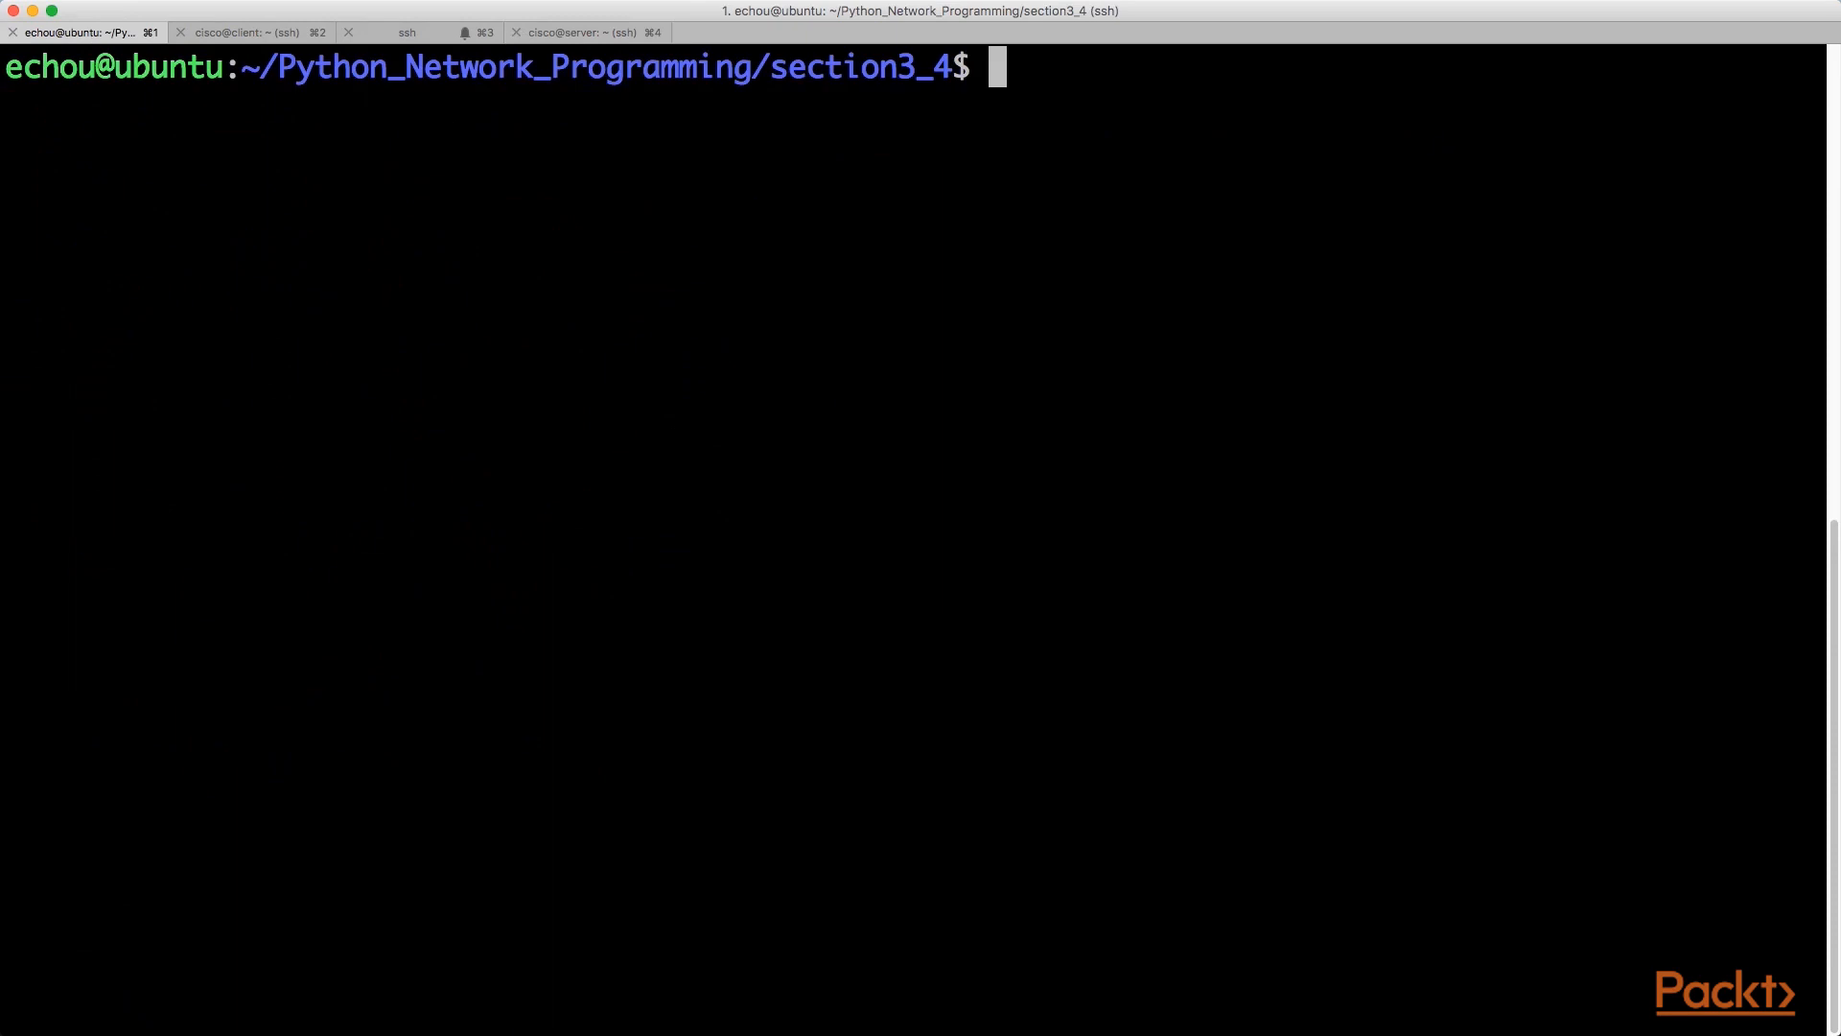
- Run sflowtool on port 6343 while curling 10.0.0.10:8000 from the client, and scroll the decoded datagrams
{"action": "type", "text": "sflowtool -p 6343 | python3 sflowtool_parse.py"}
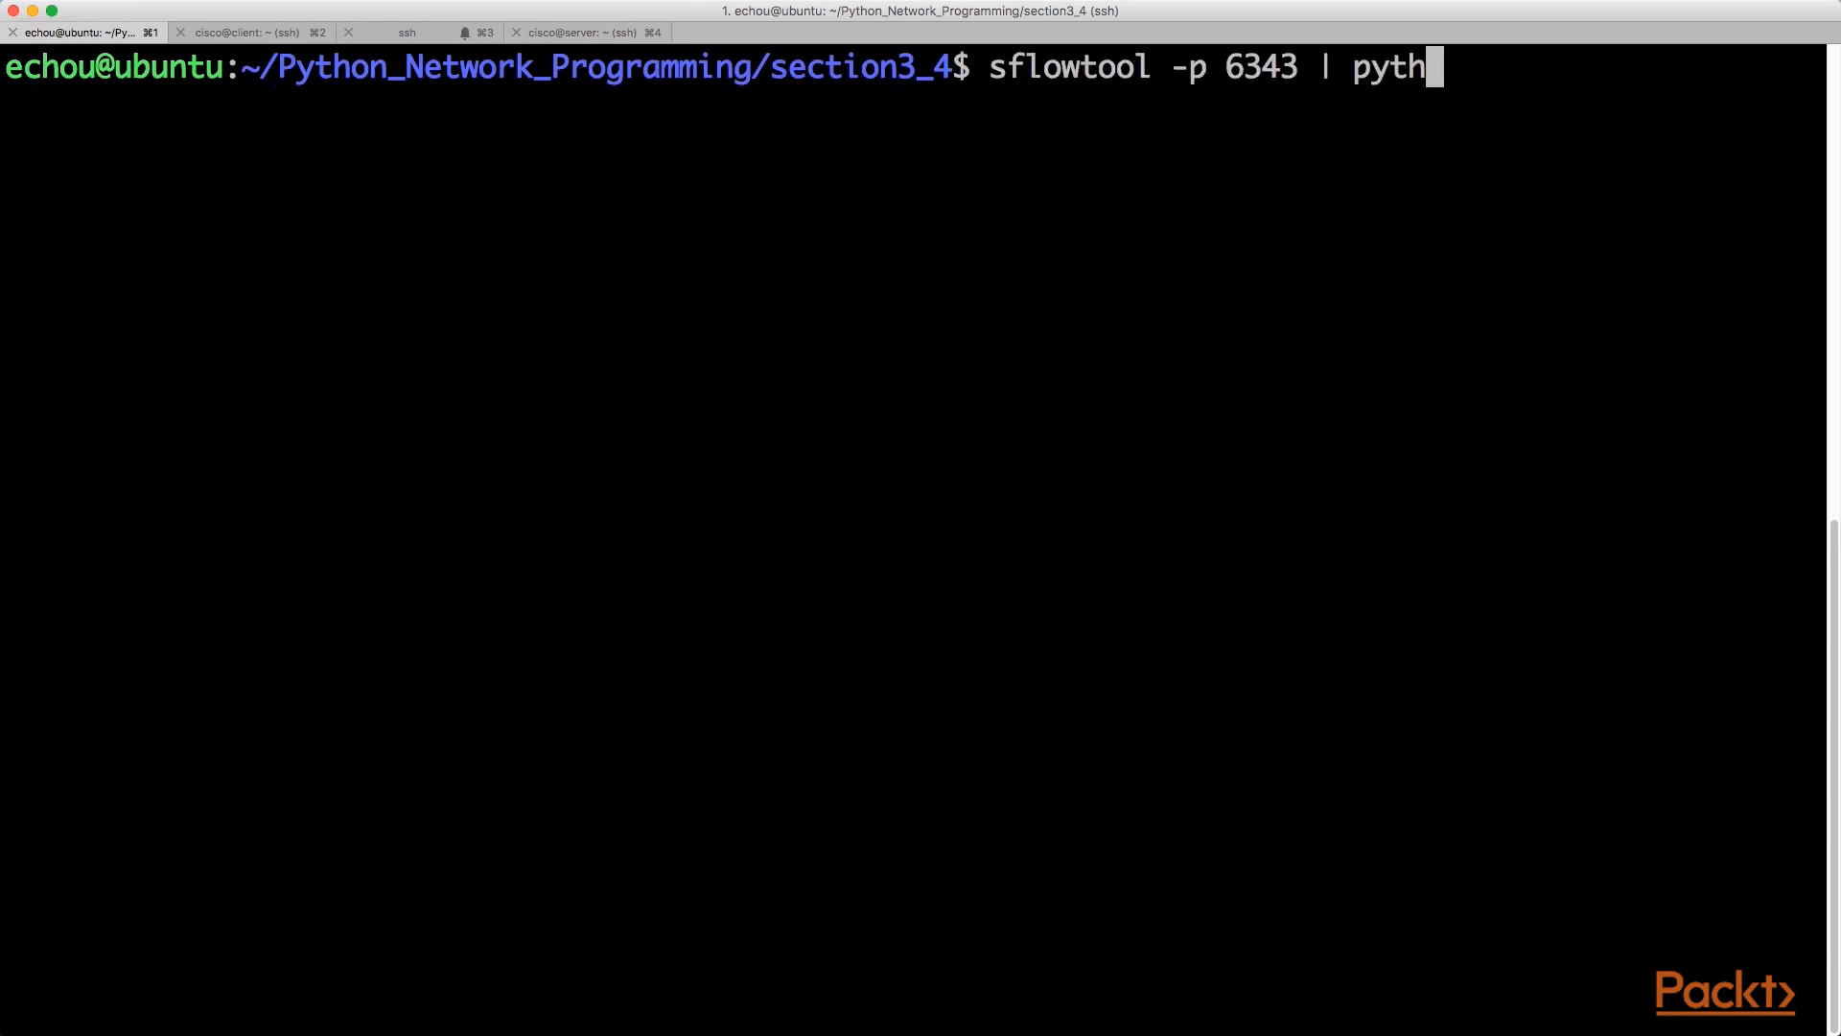
{"action": "left_click", "coordinate": [246, 32]}
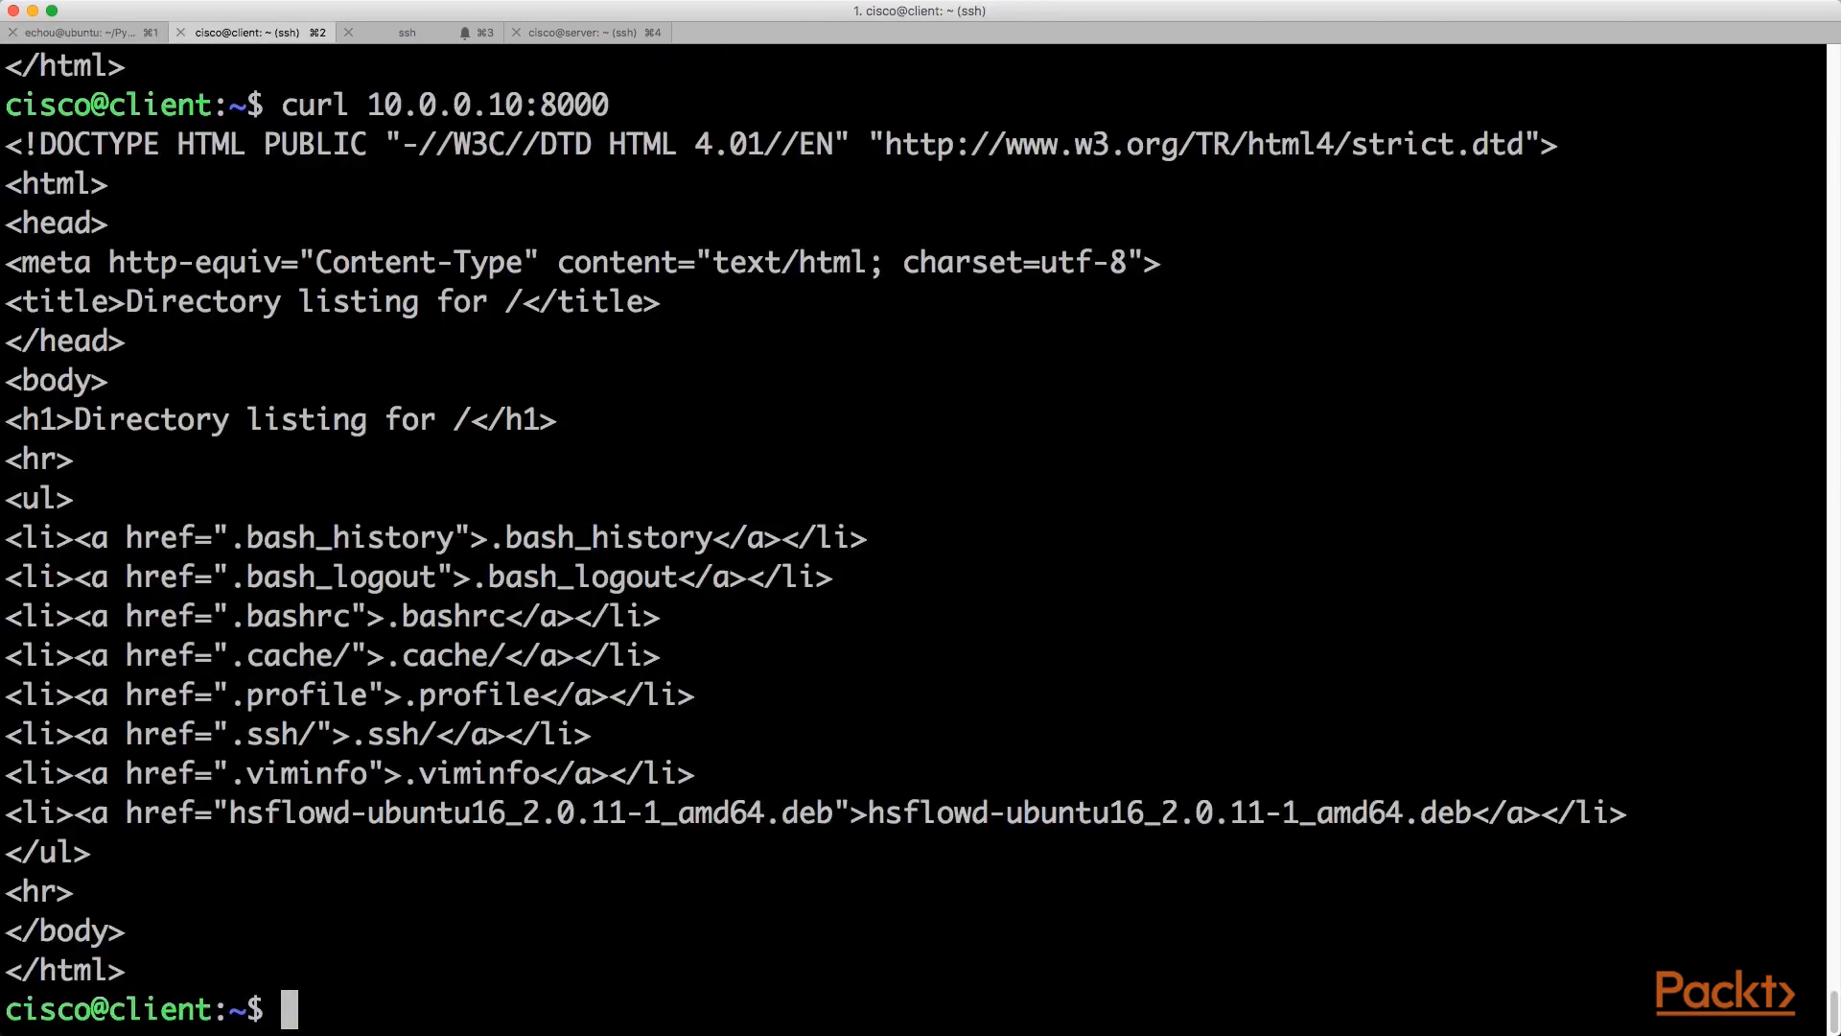
{"action": "type", "text": "curl 10.0.0.10:8000"}
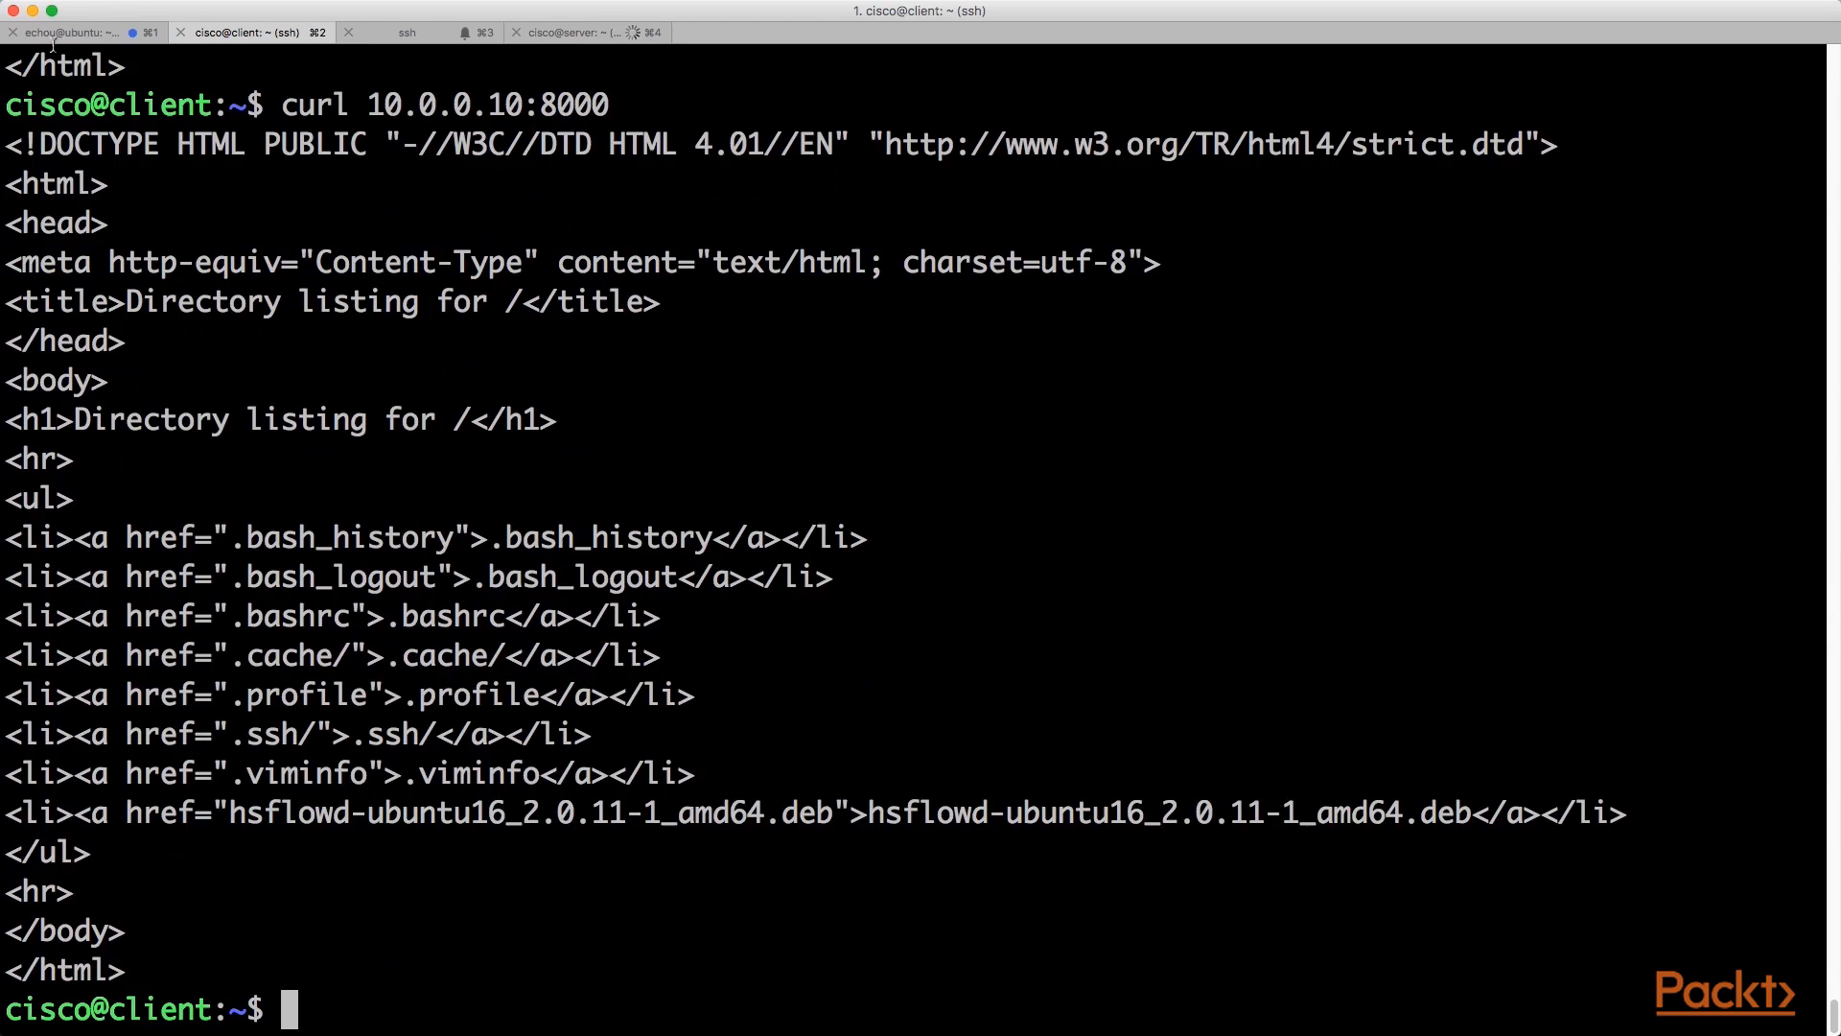
{"action": "left_click", "coordinate": [70, 31]}
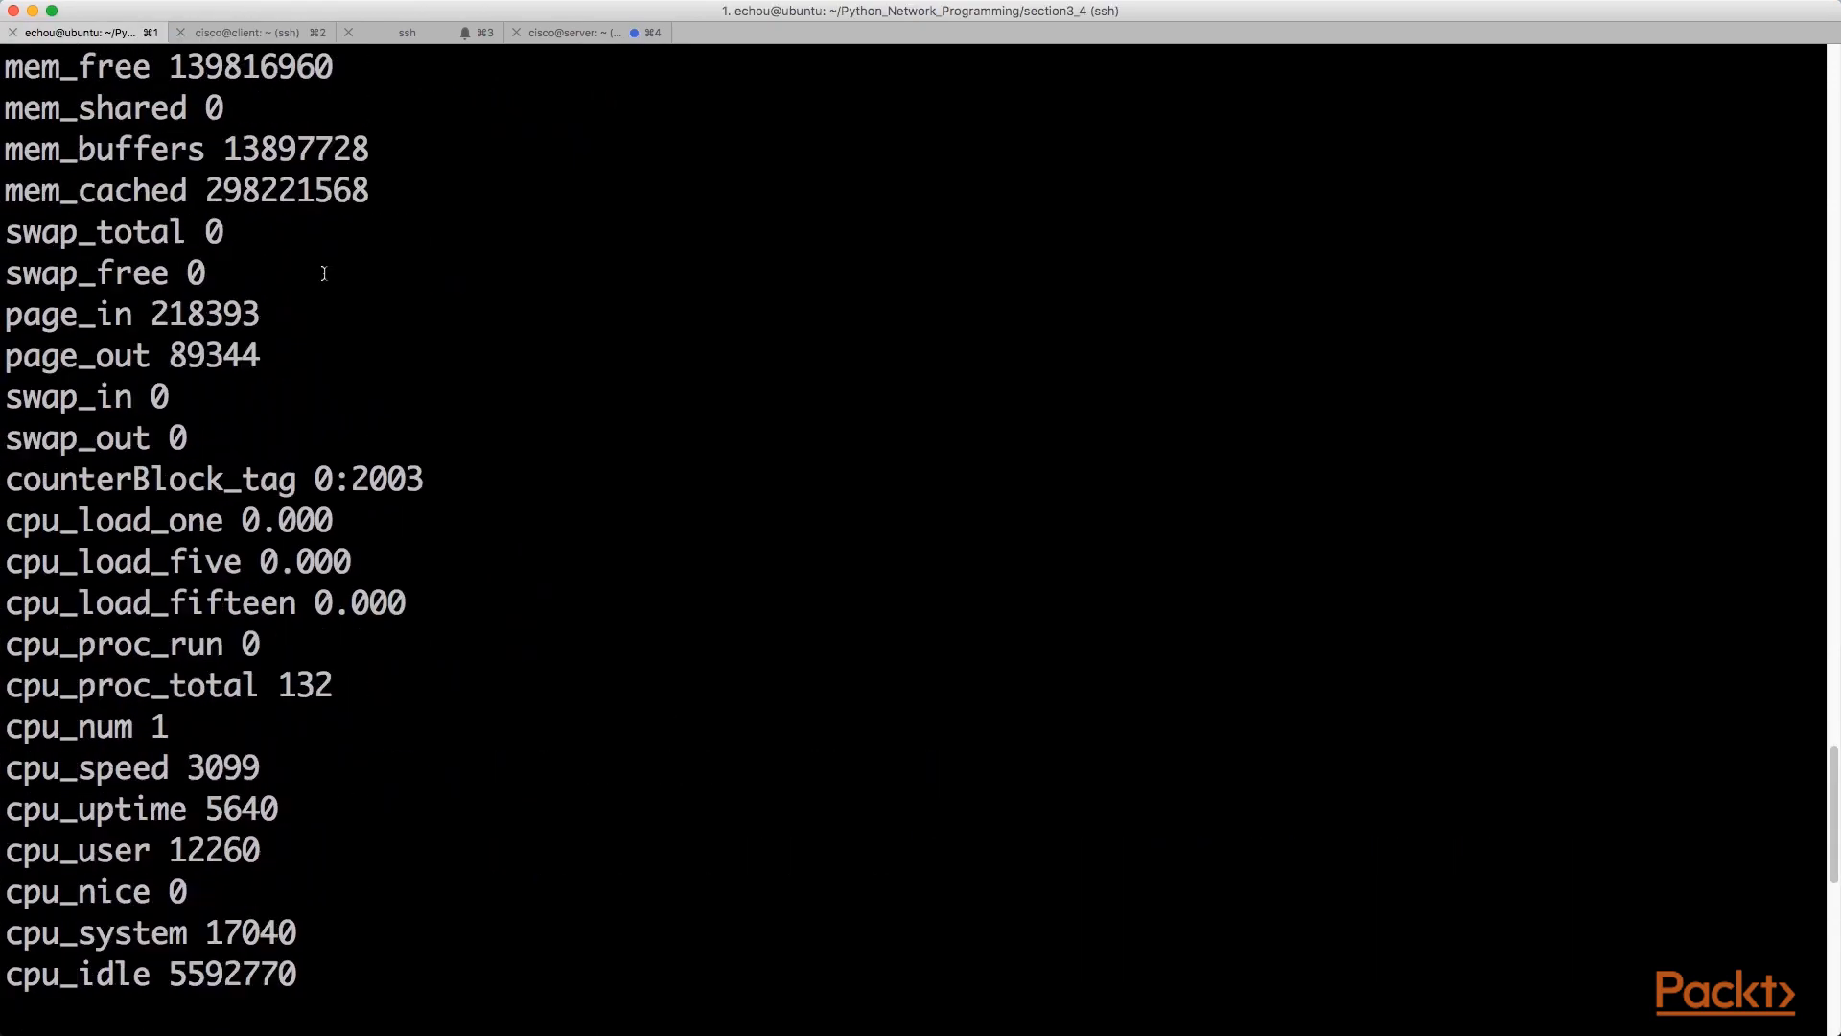
{"action": "scroll", "scroll_direction": "down", "scroll_amount": 3}
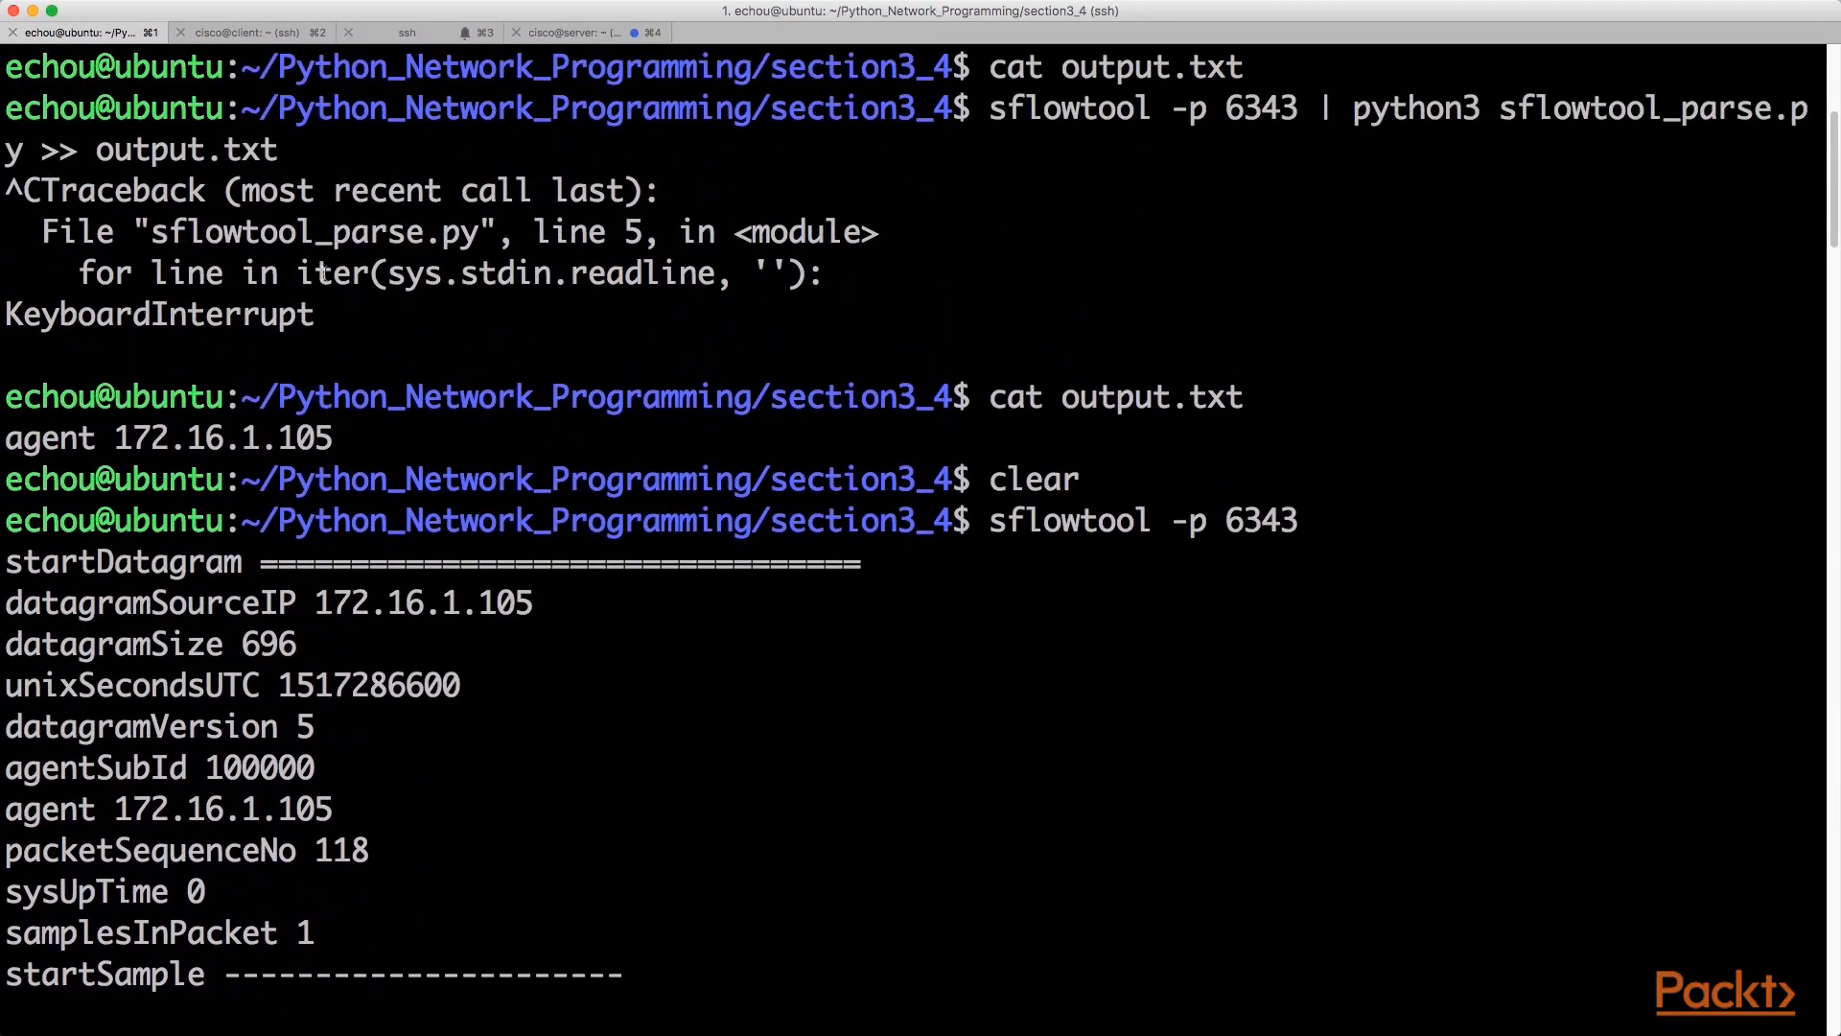
{"action": "mouse_move", "coordinate": [11, 561]}
{"action": "type", "text": "cat"}
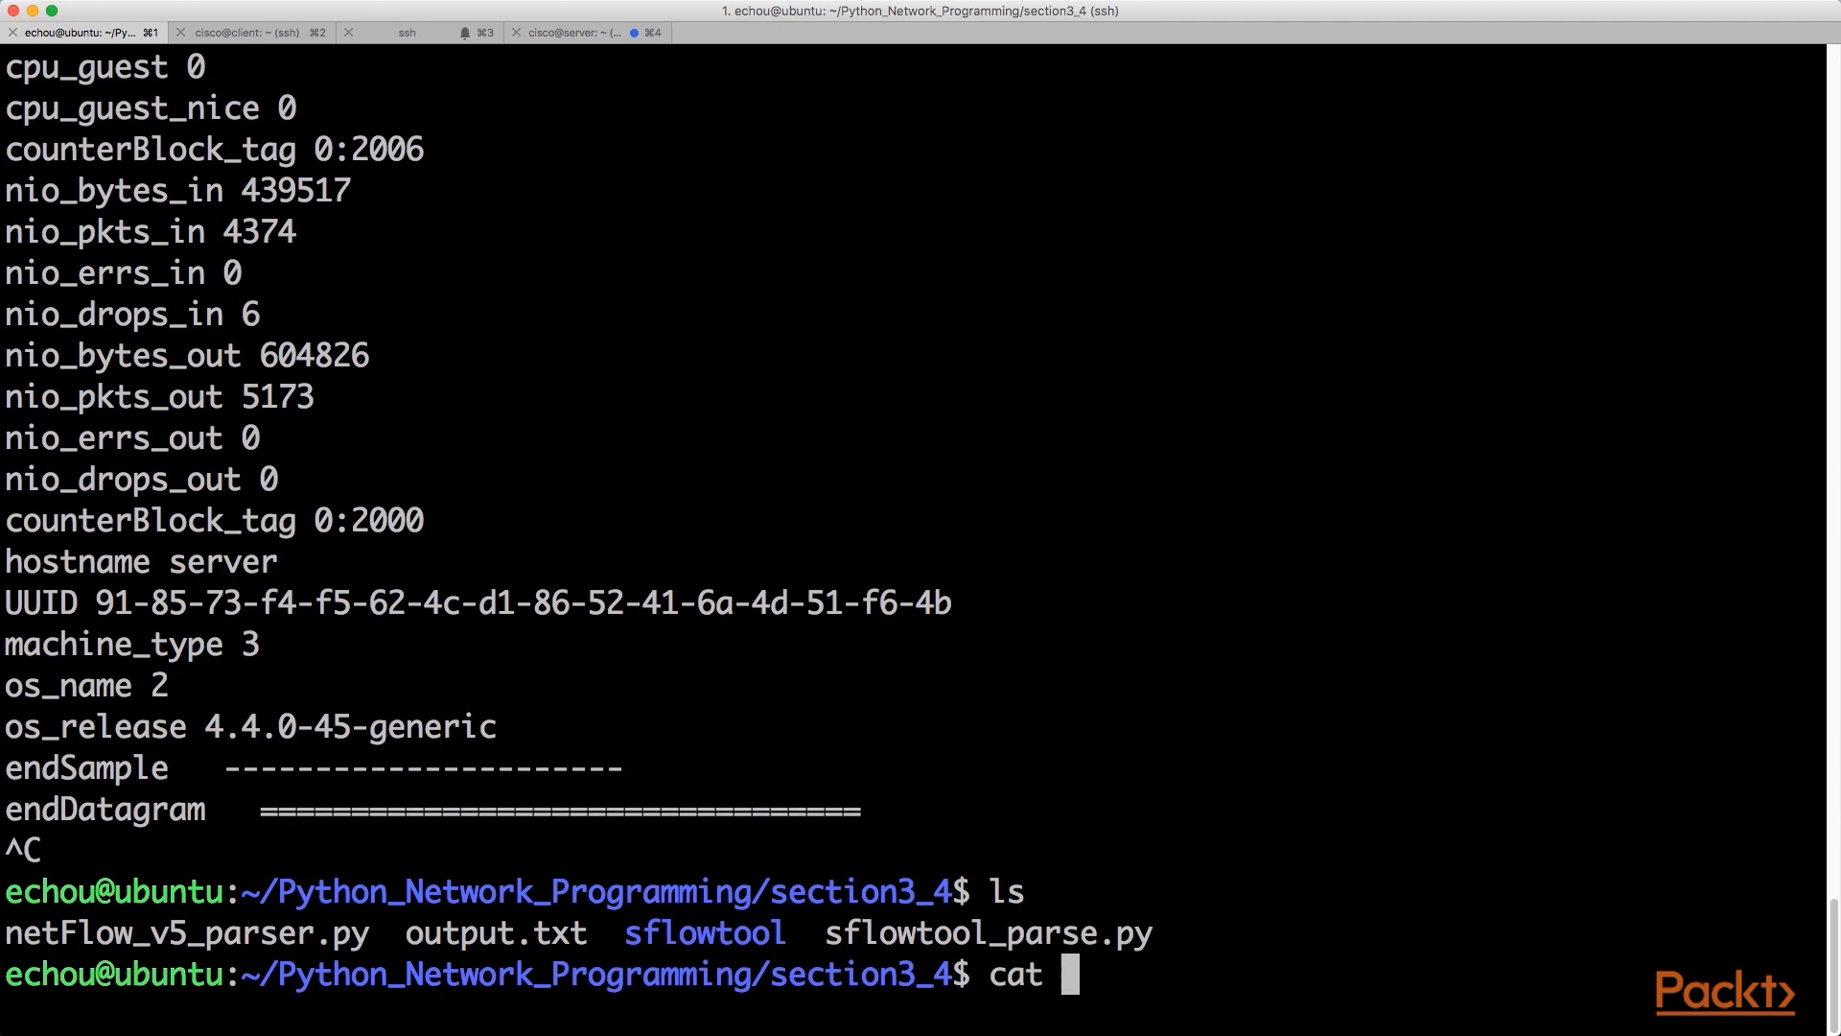
- Display sflowtool_parse.py, then pipe sflowtool -p 6343 through it, appending to output.txt
{"action": "type", "text": "sflowtool_parse.py"}
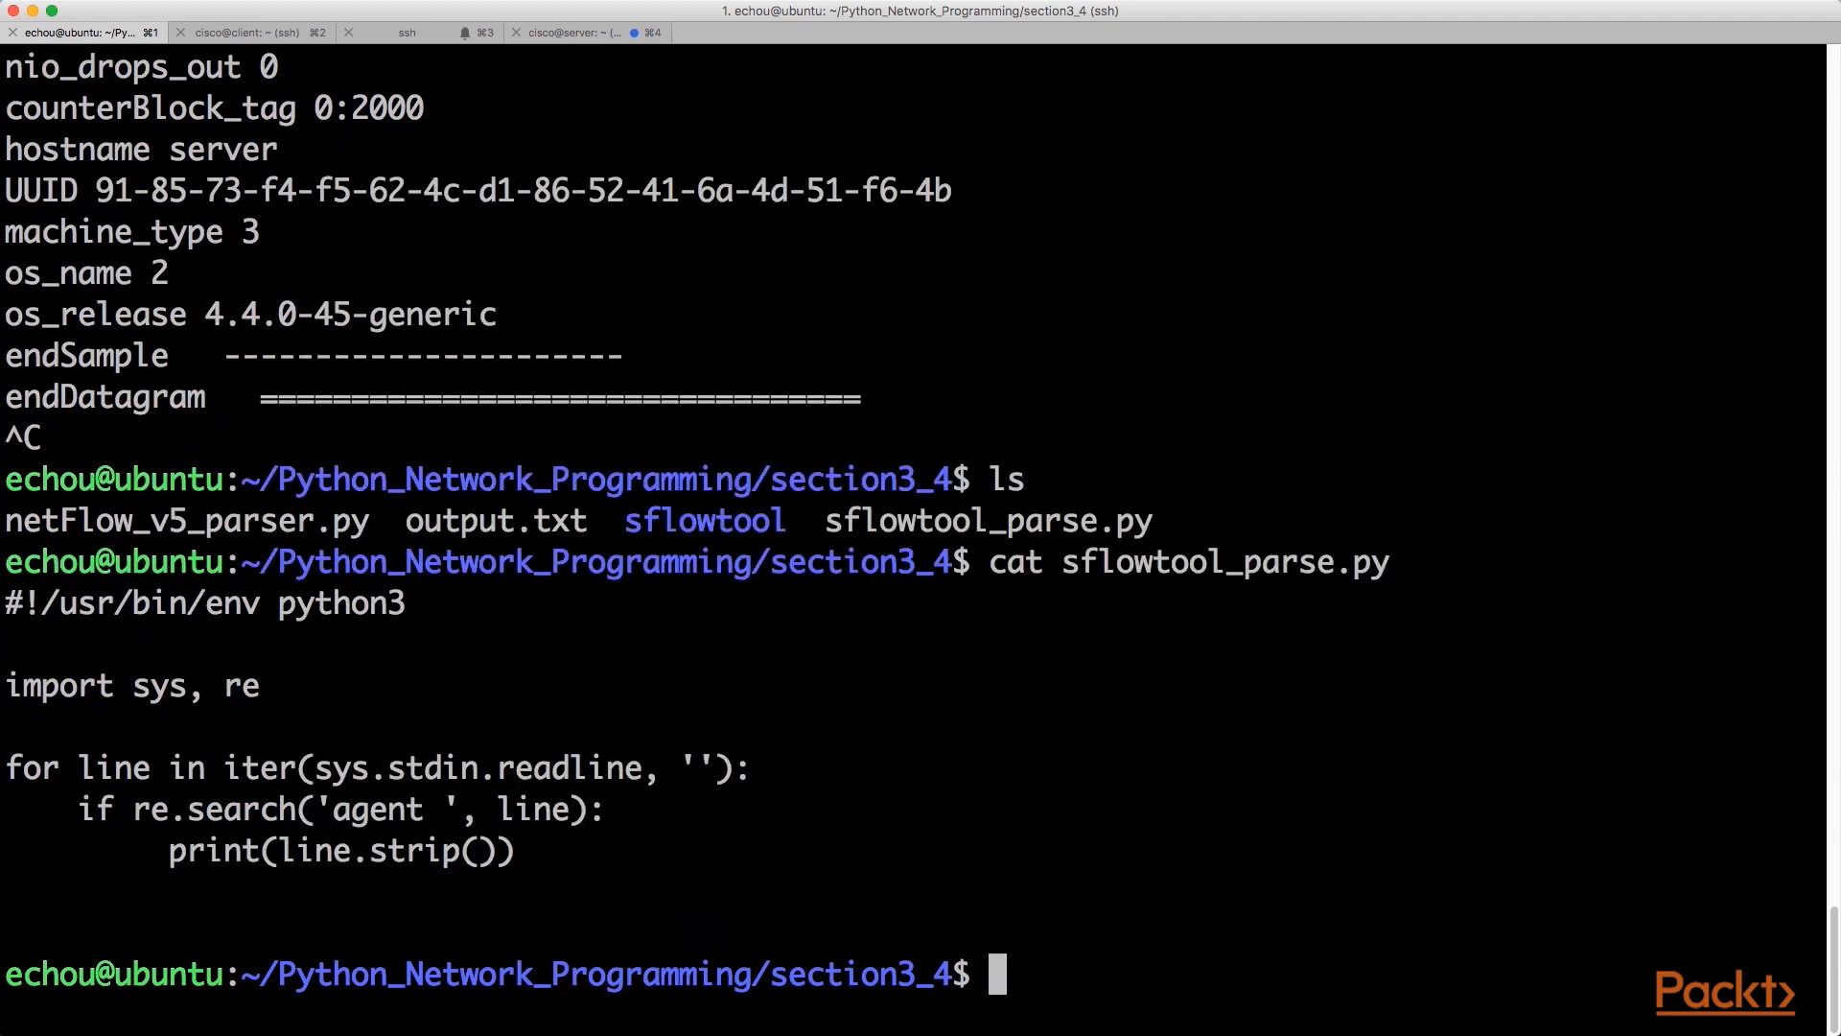
{"action": "mouse_move", "coordinate": [164, 716]}
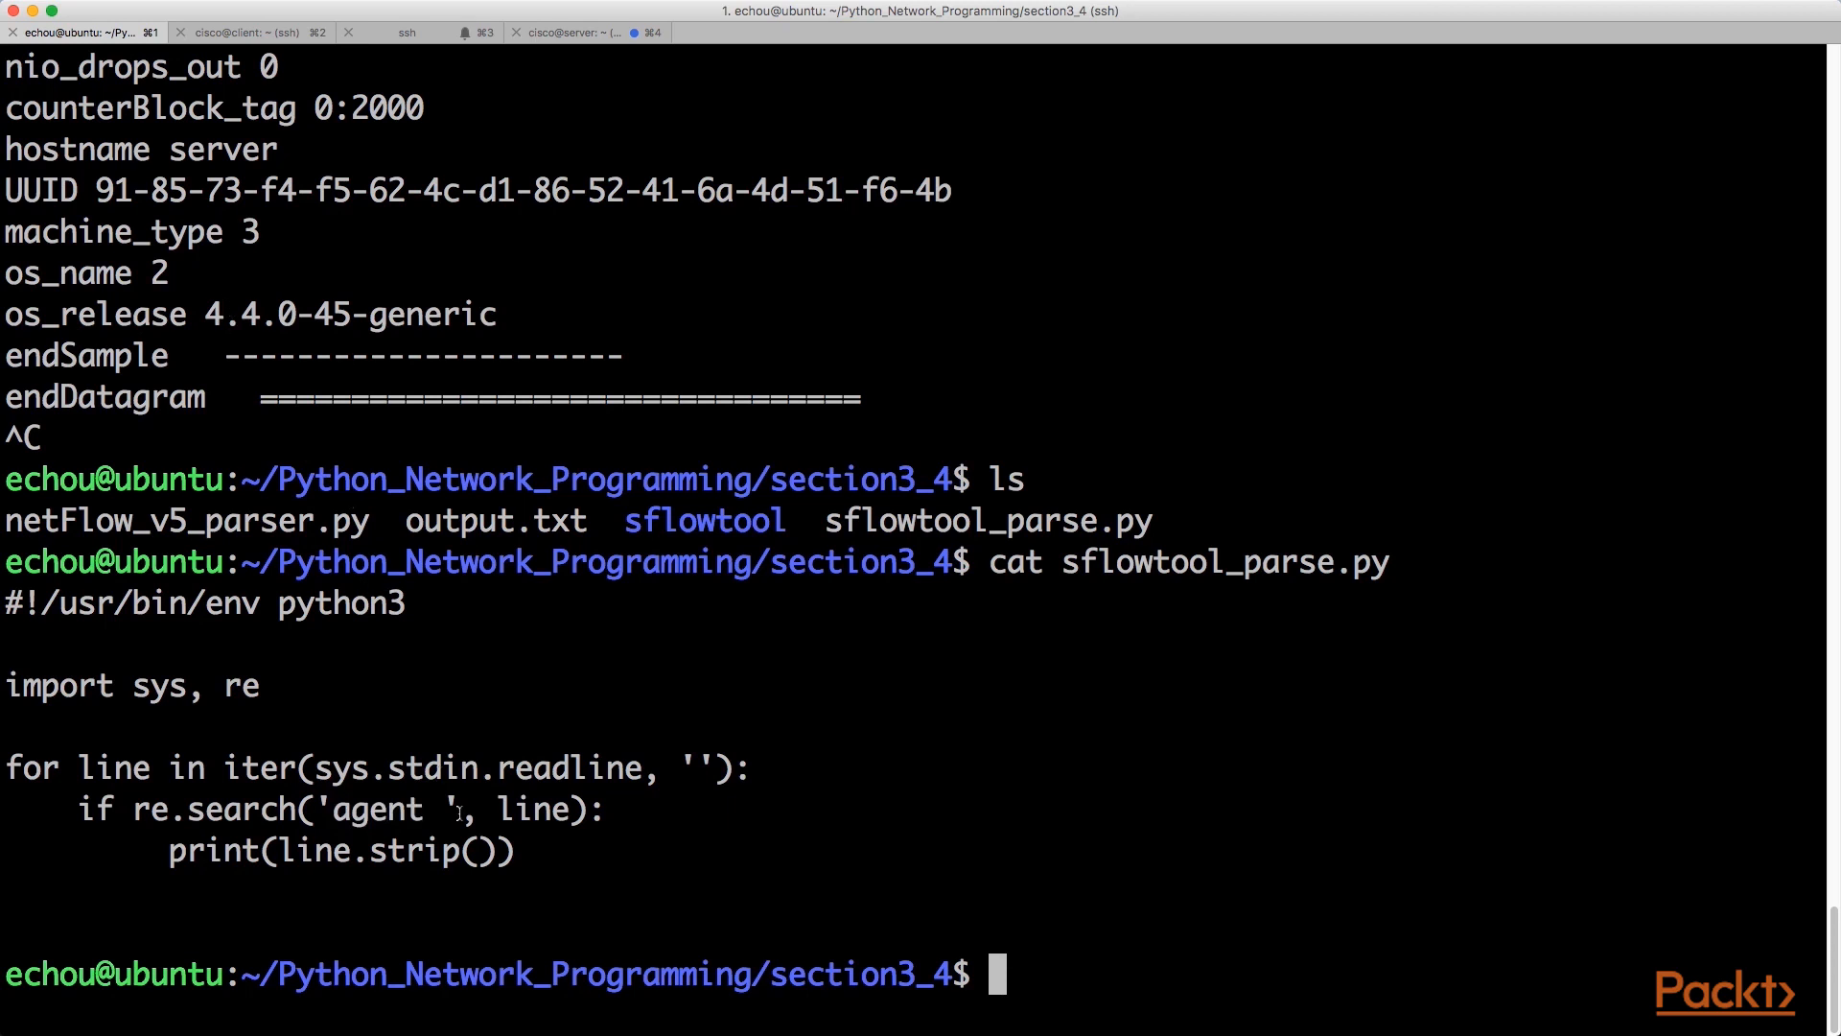
{"action": "type", "text": "clear"}
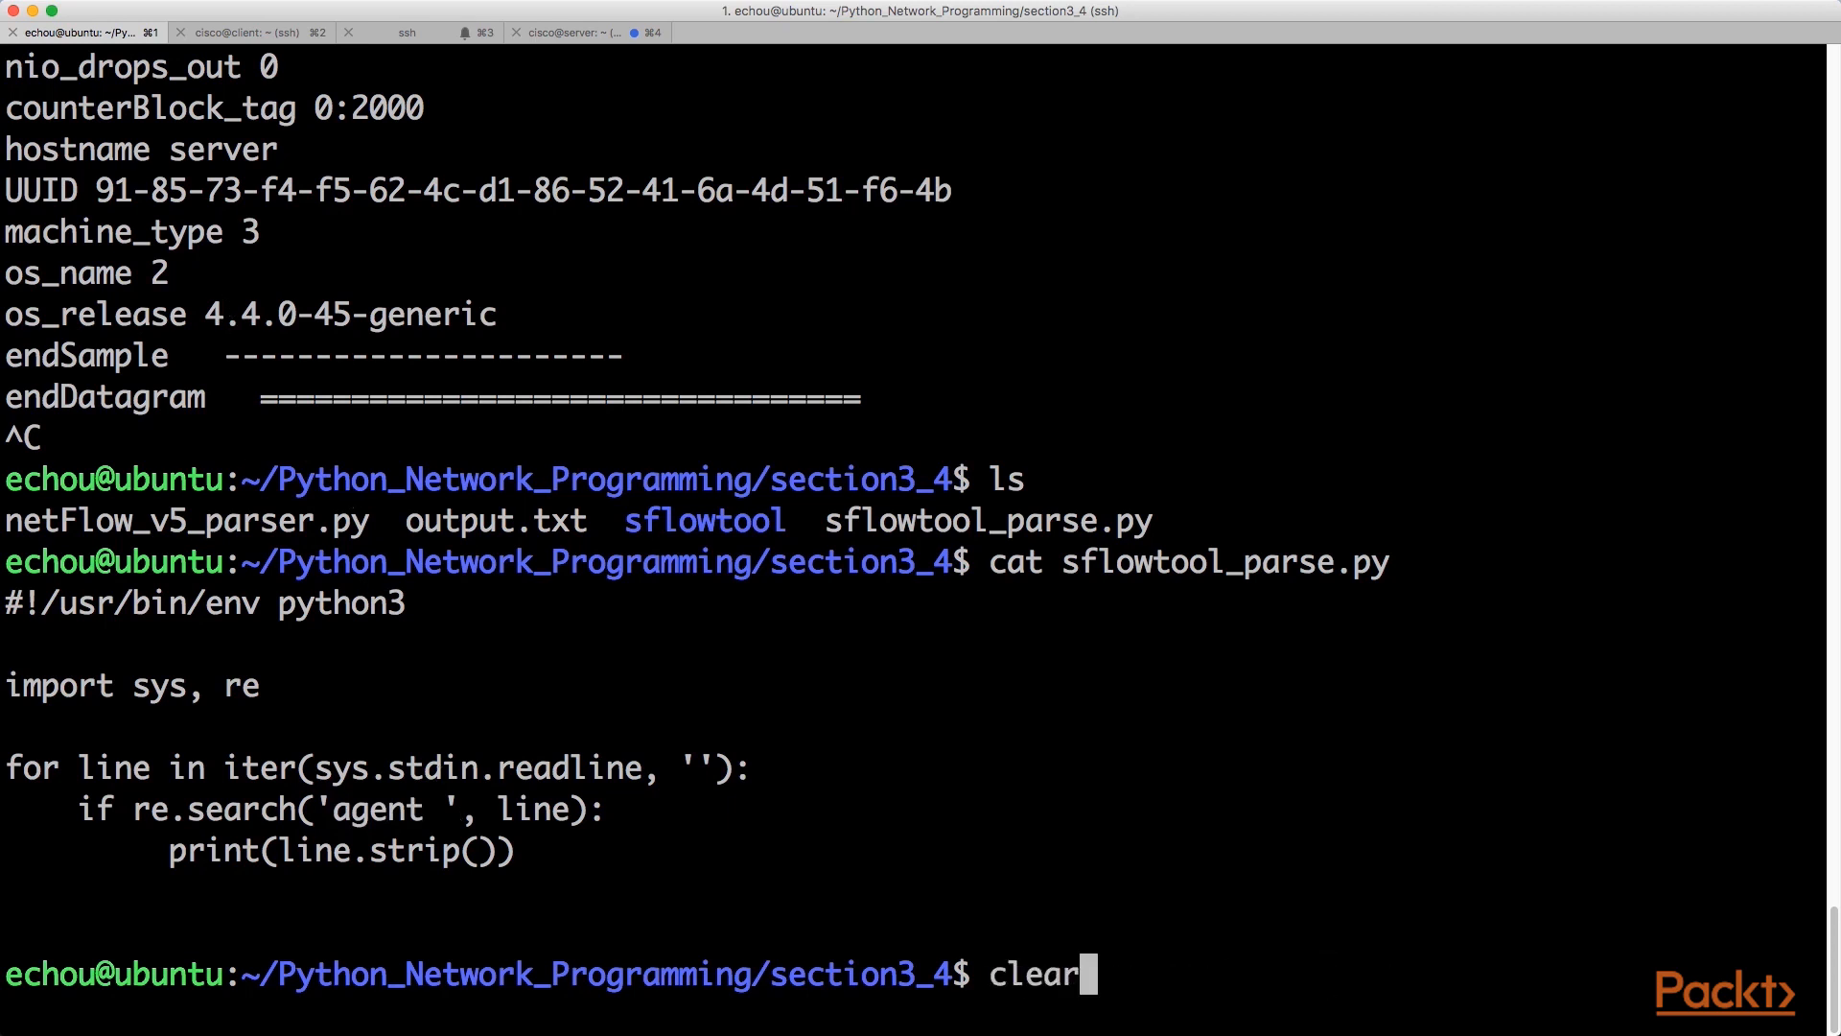
{"action": "type", "text": "sflowtool -p 6343 | python3 sflowtool_parse.py >> output.txt"}
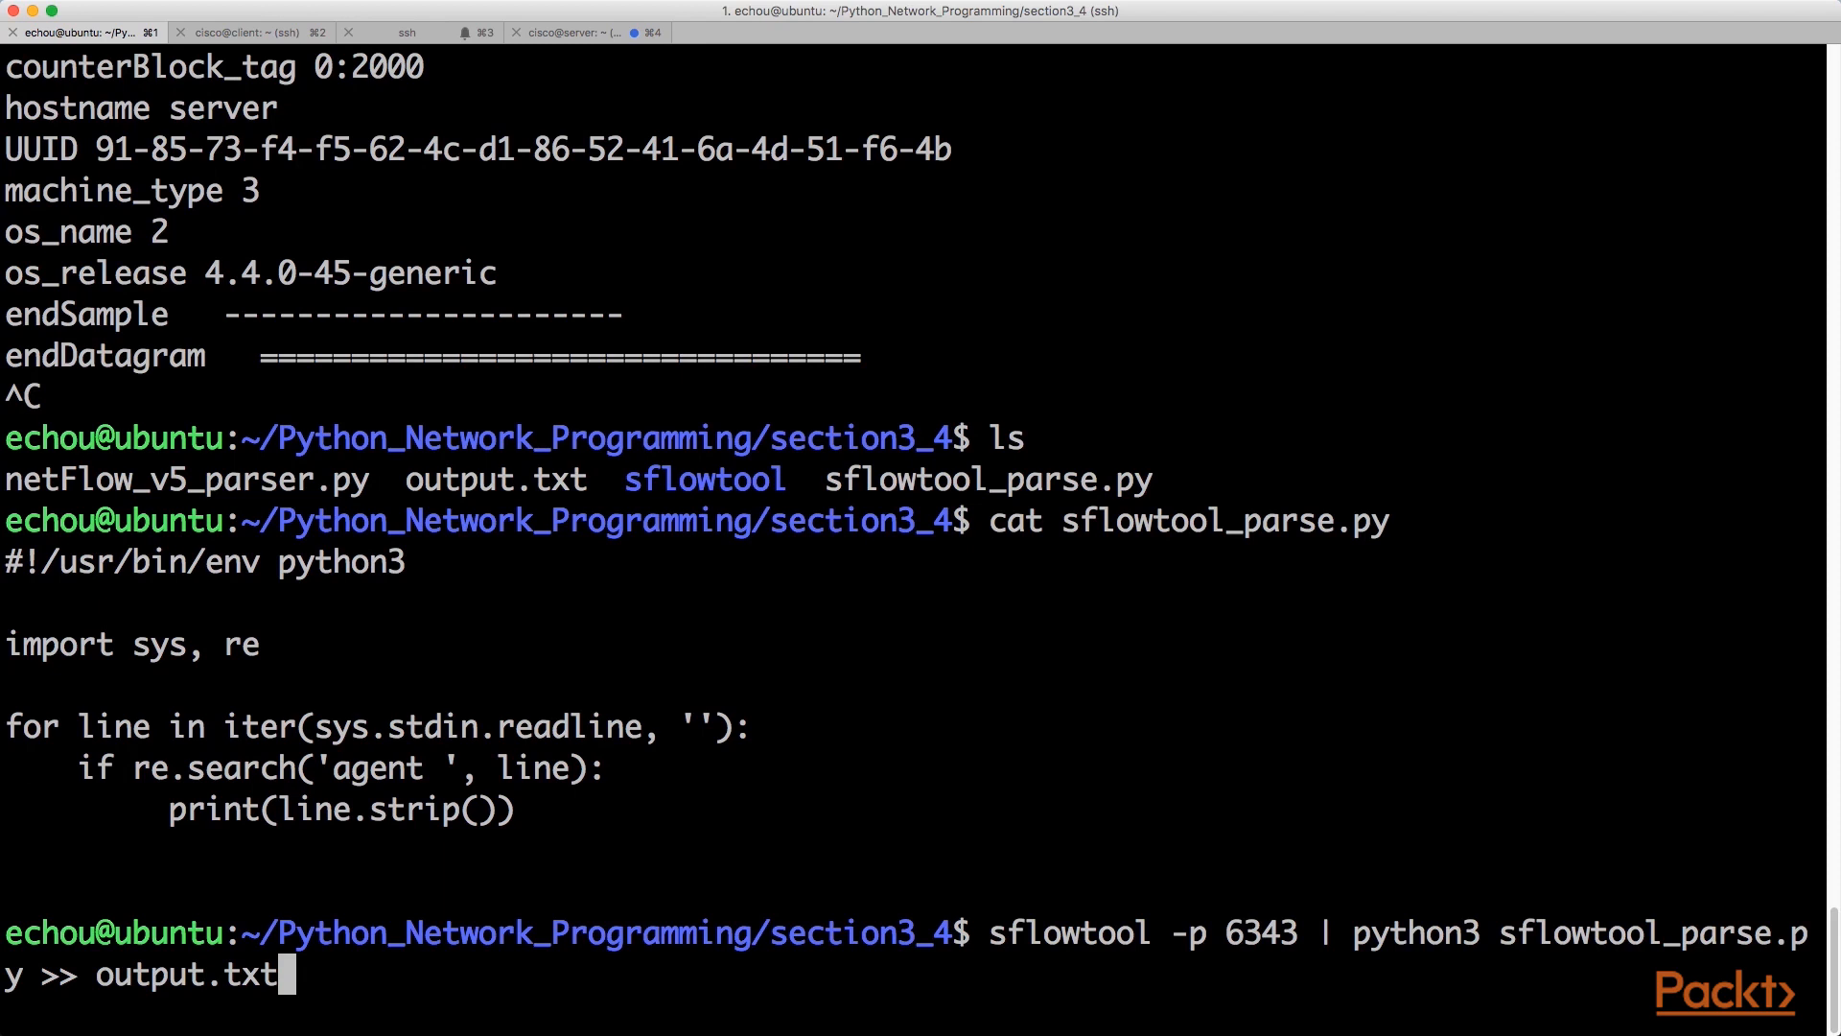
{"action": "key", "text": "Return"}
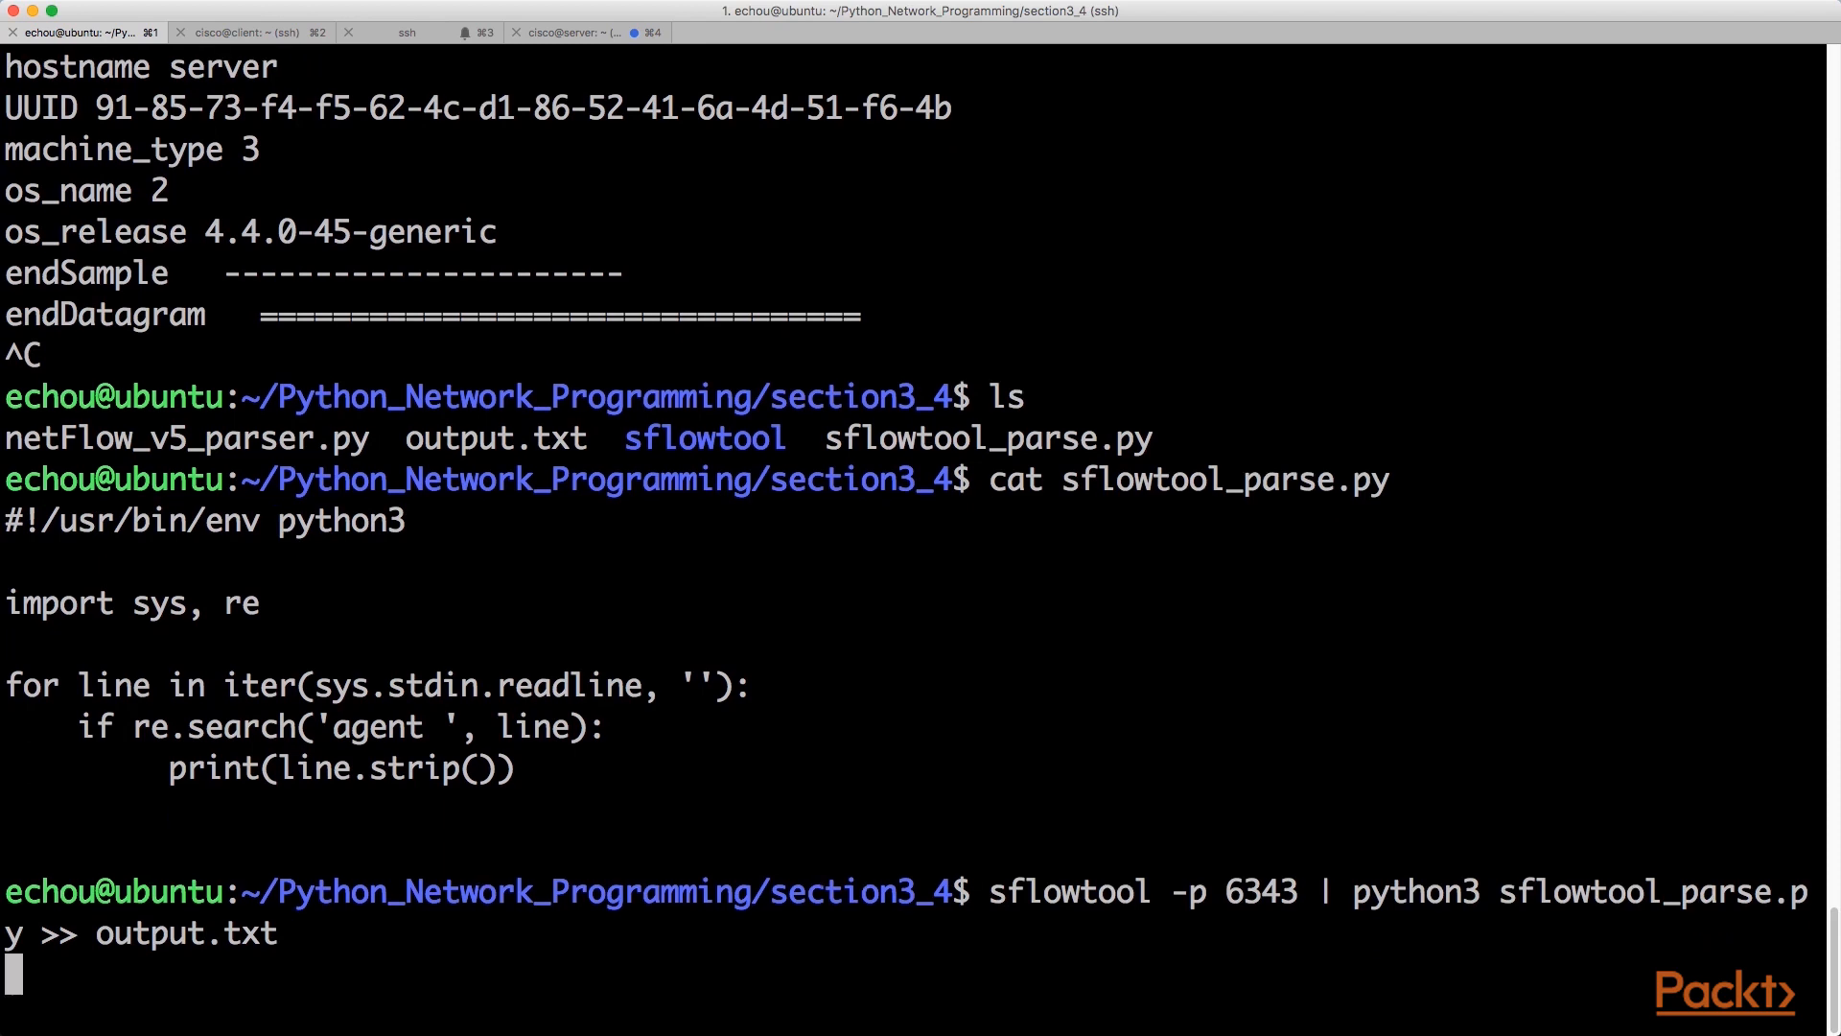
- Curl 10.0.0.10:8000 again from the client, then stop sflowtool on the collector and begin a cat command
{"action": "left_click", "coordinate": [247, 31]}
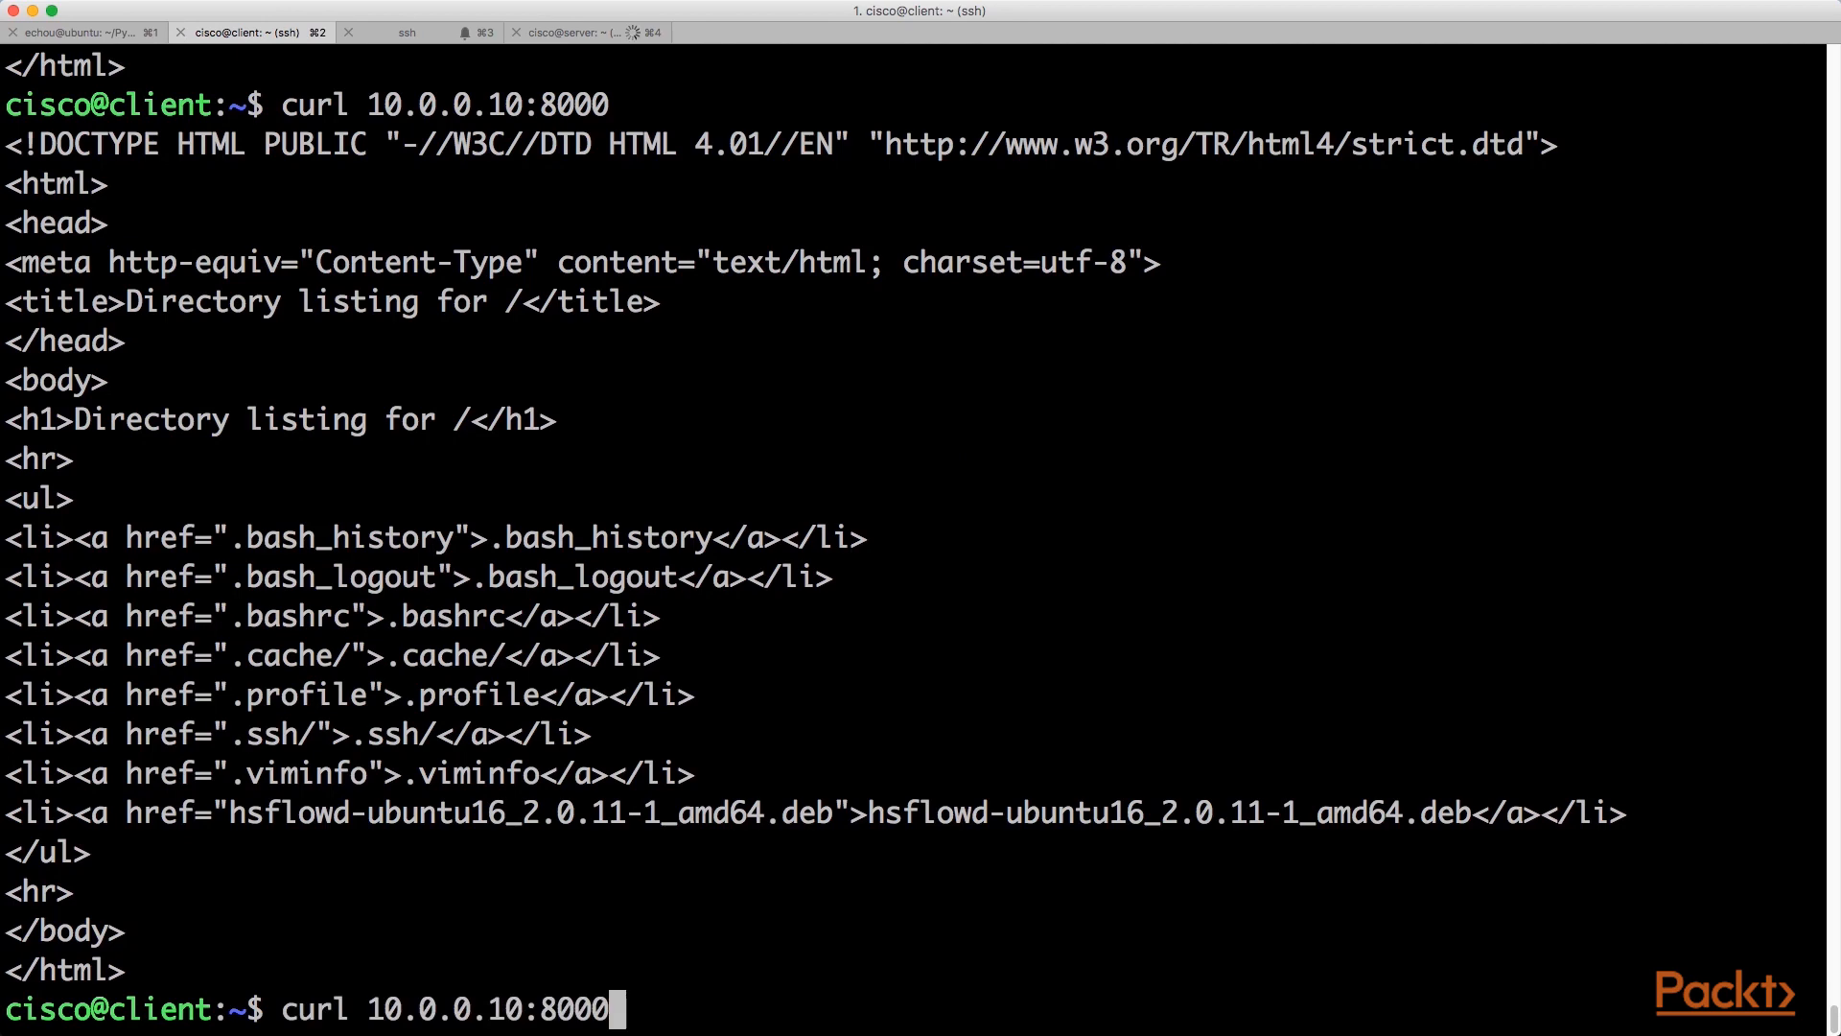
{"action": "key", "text": "ctrl+c"}
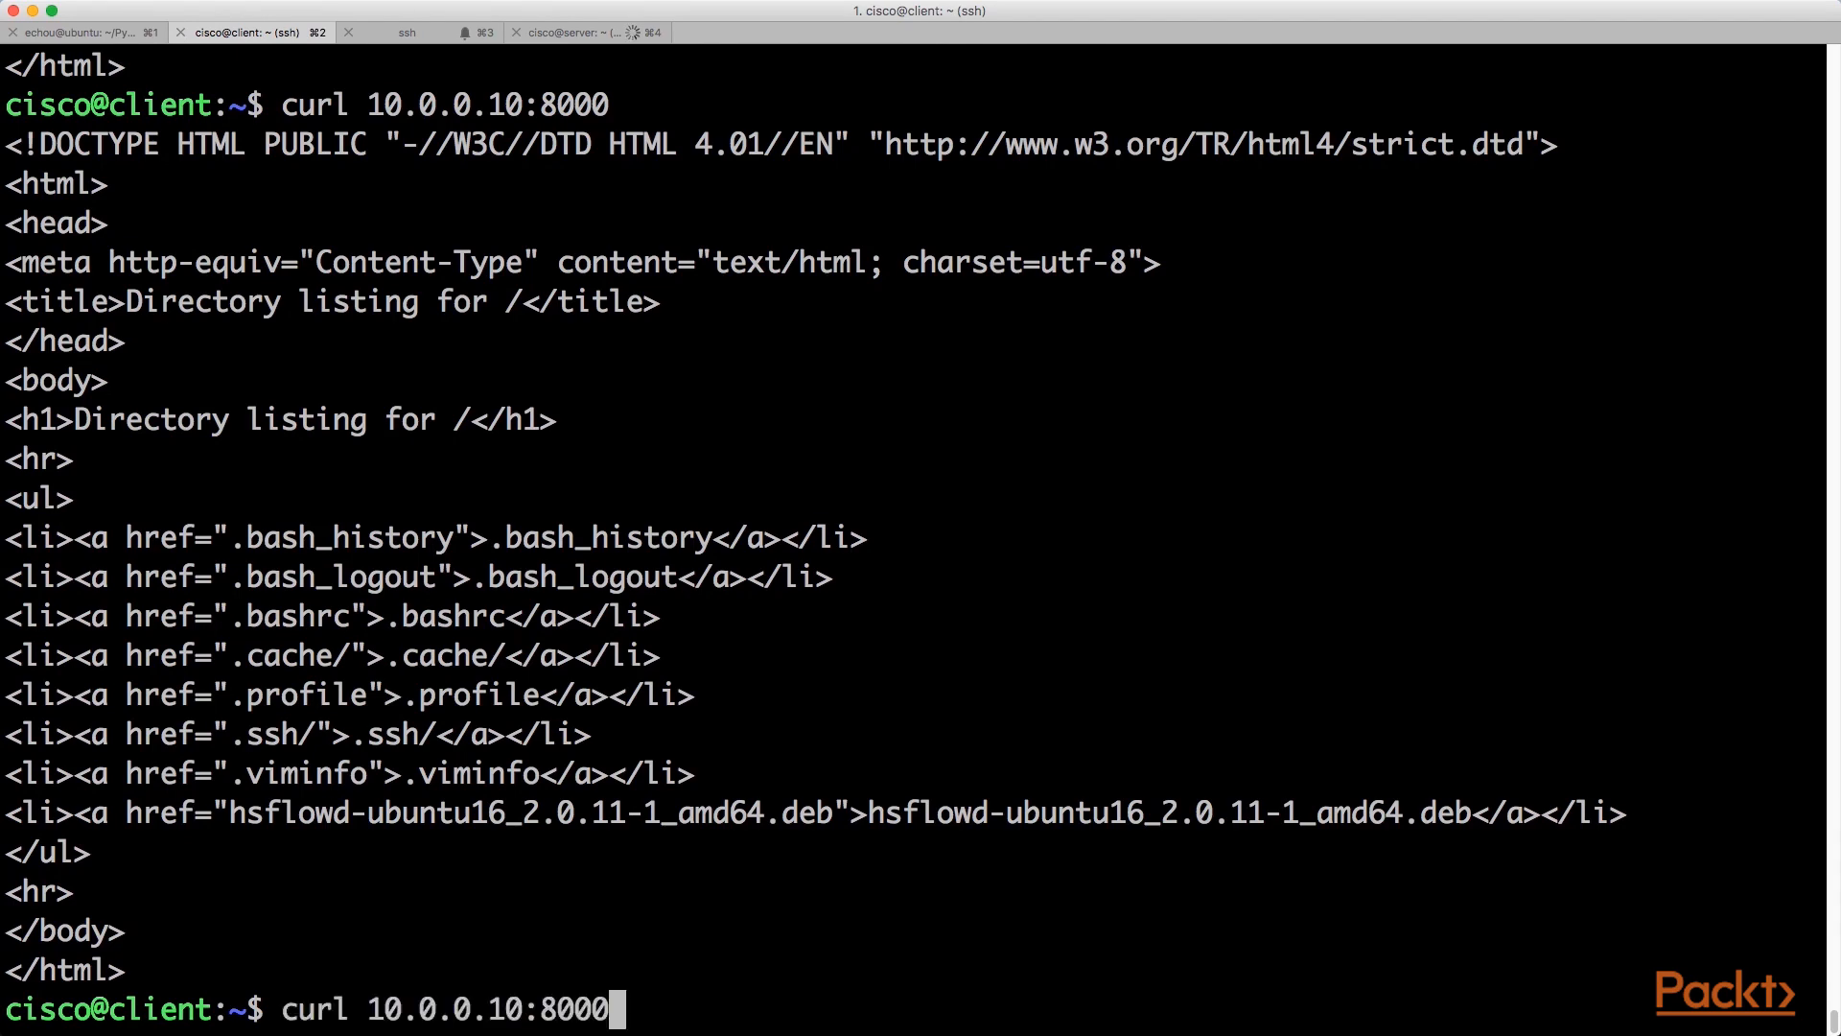
{"action": "left_click", "coordinate": [76, 32]}
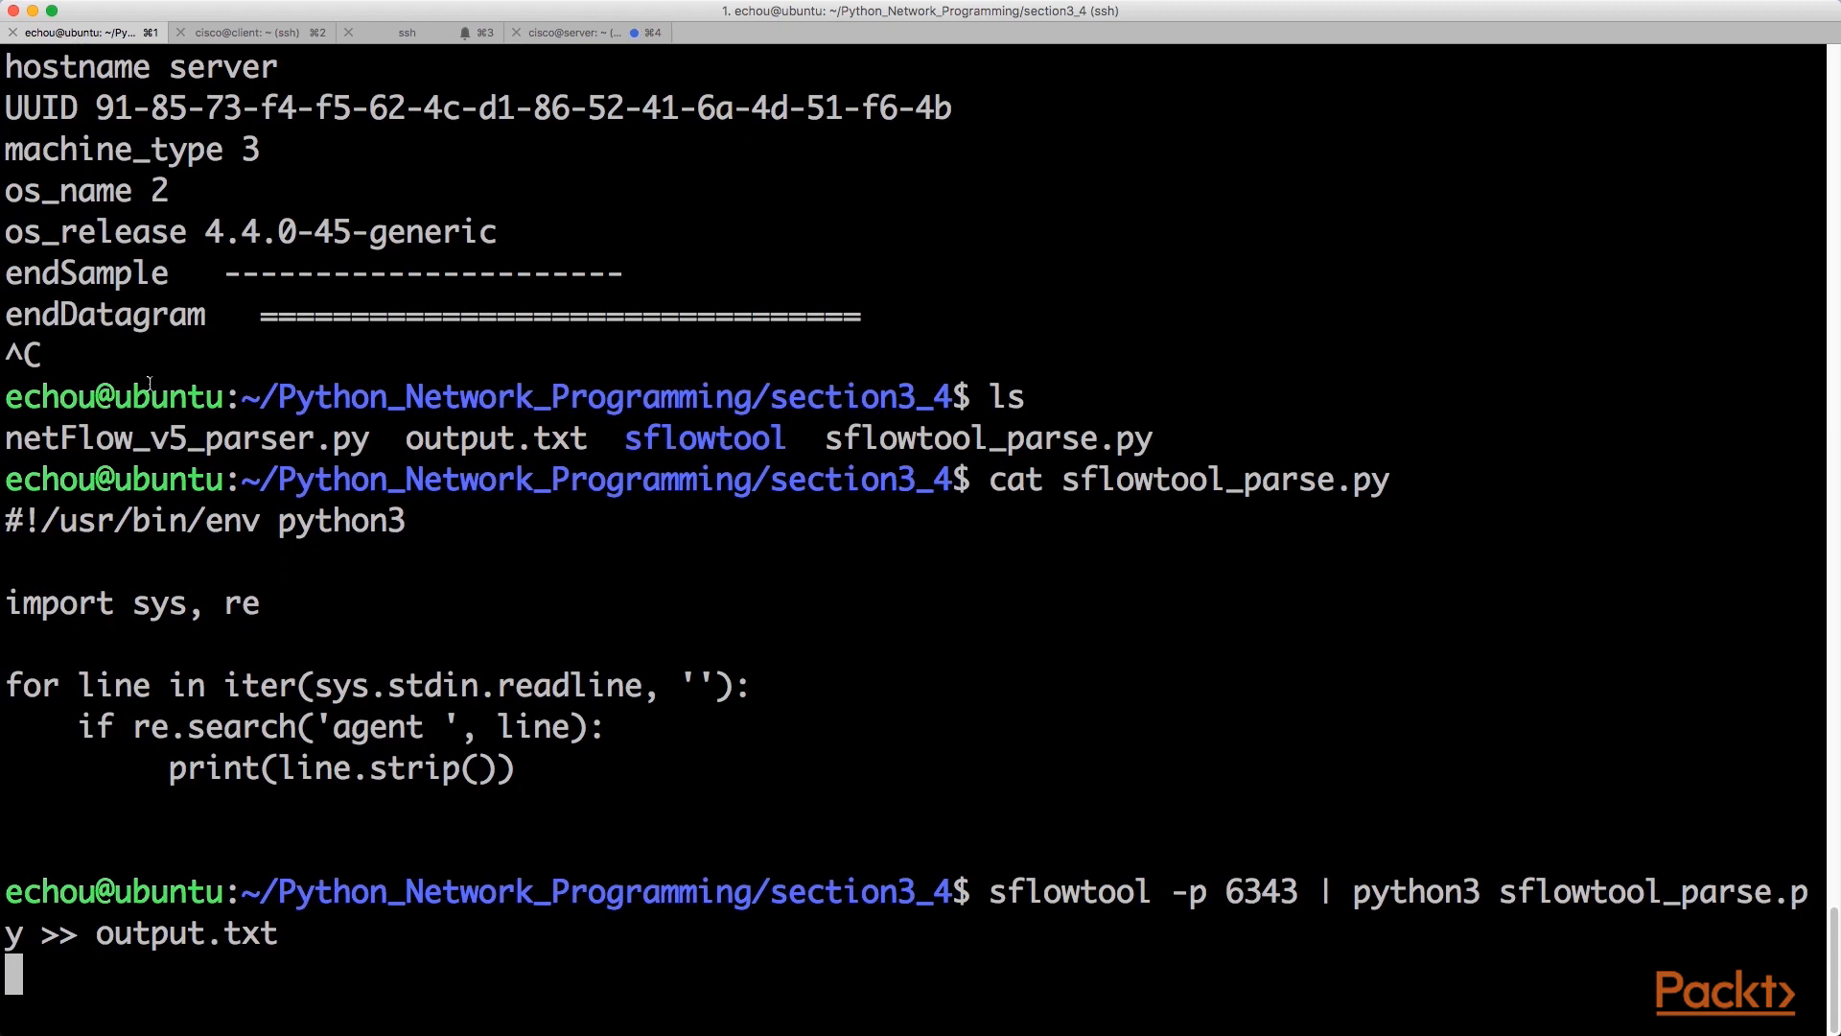
{"action": "type", "text": "cat"}
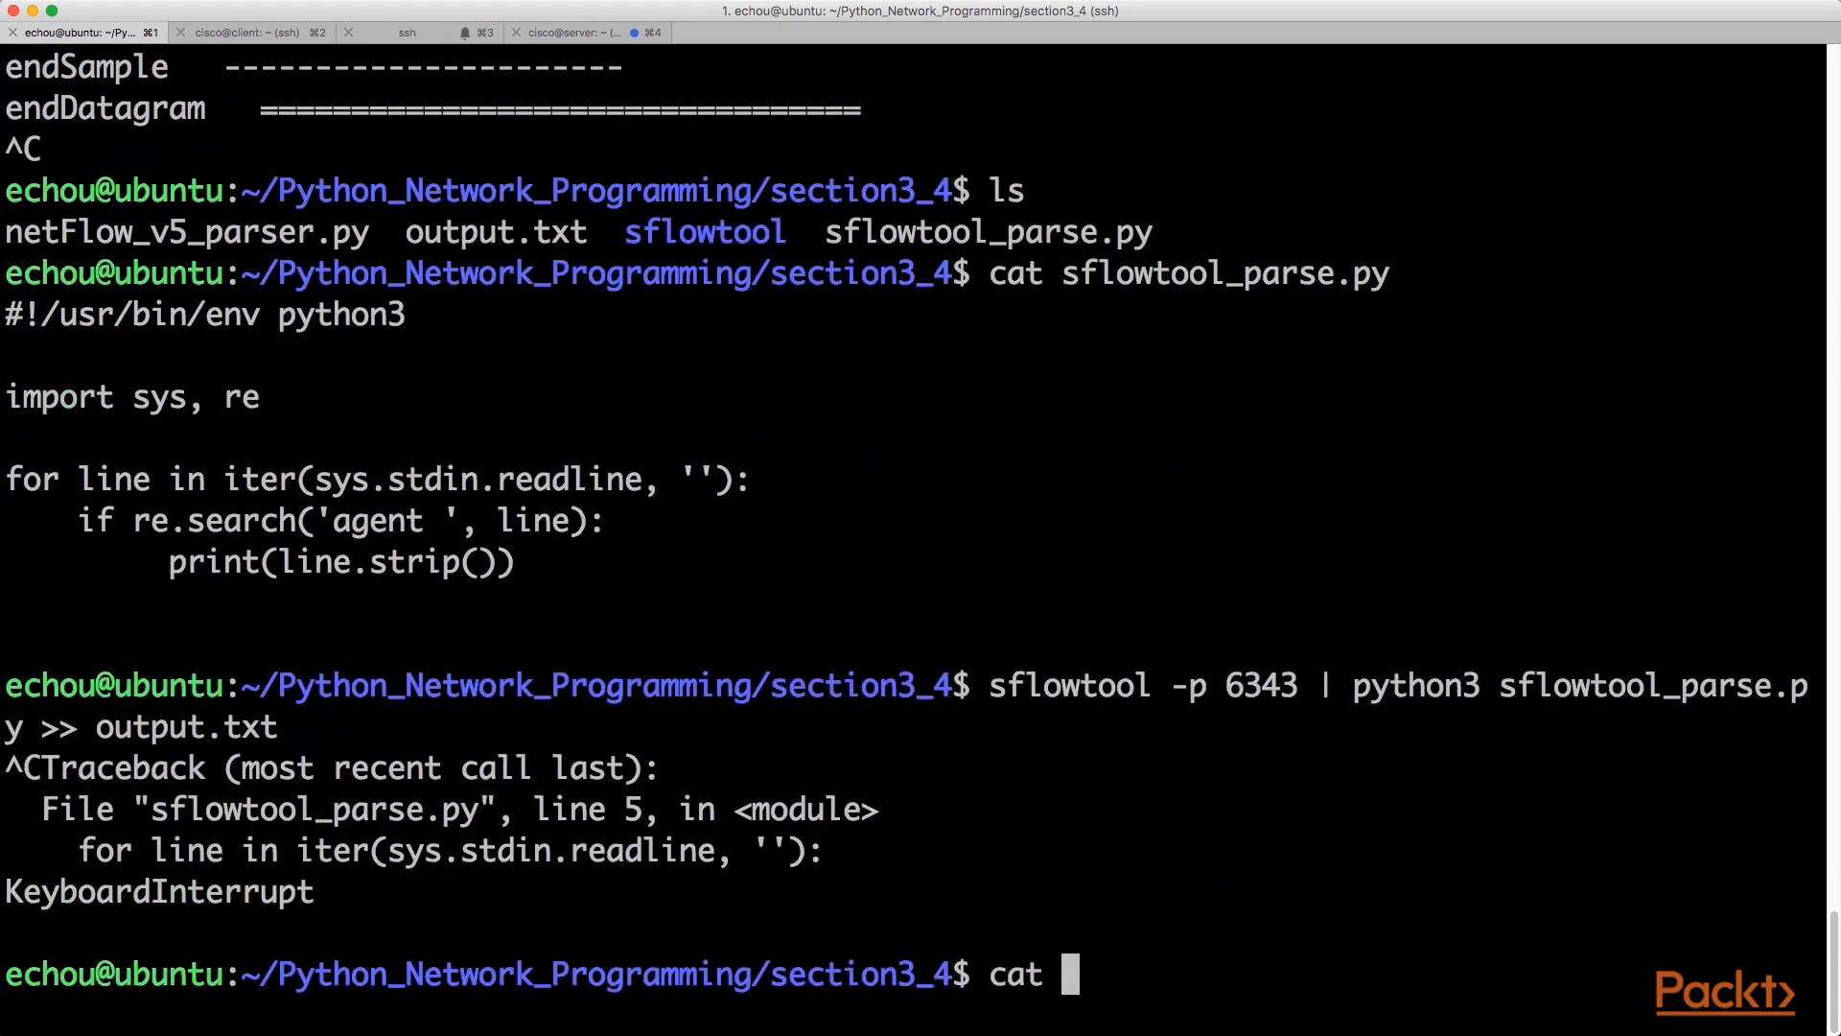